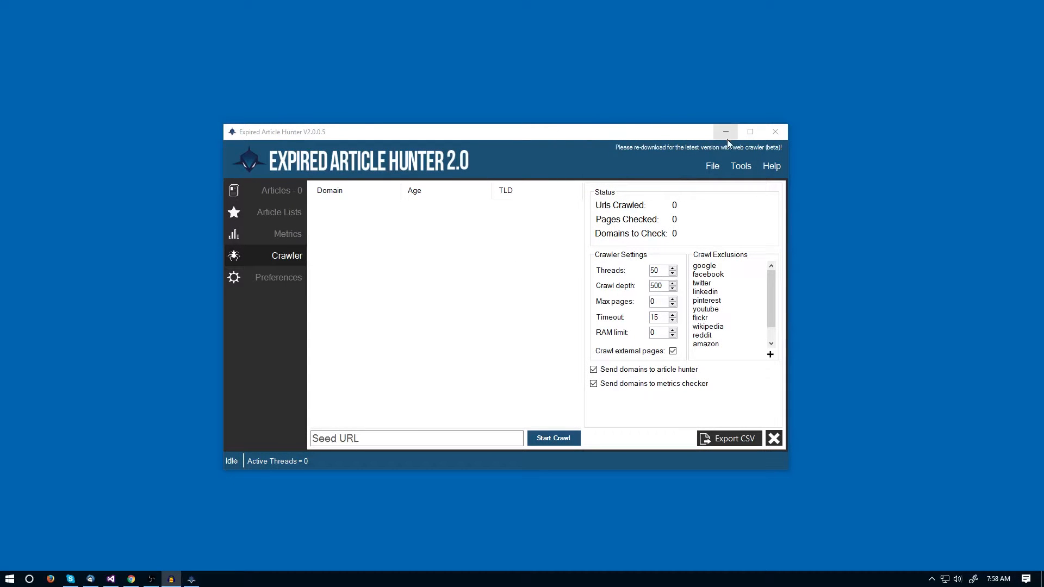
mouse_move(235, 297)
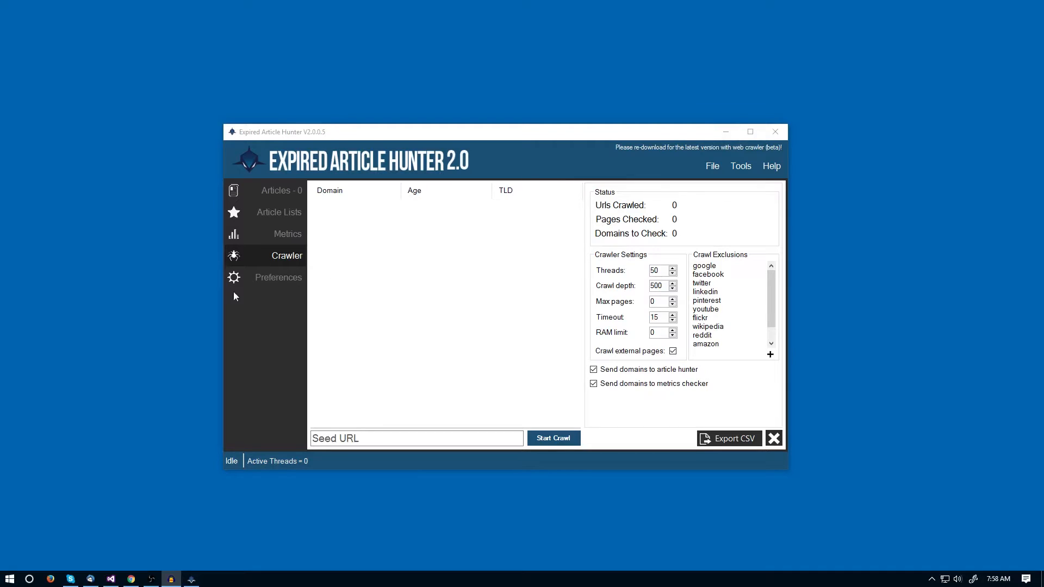
mouse_move(592, 87)
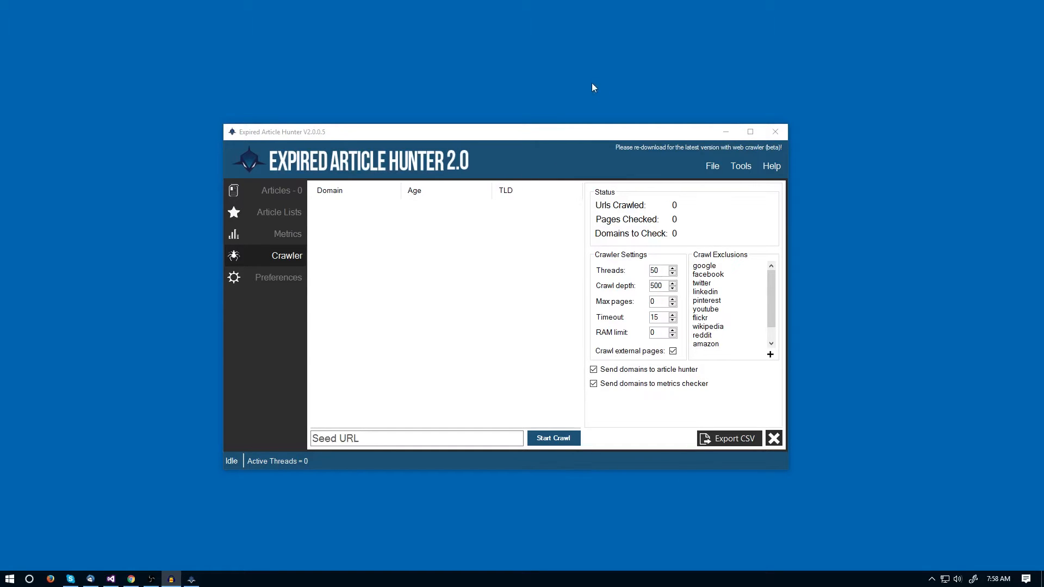
mouse_move(294, 138)
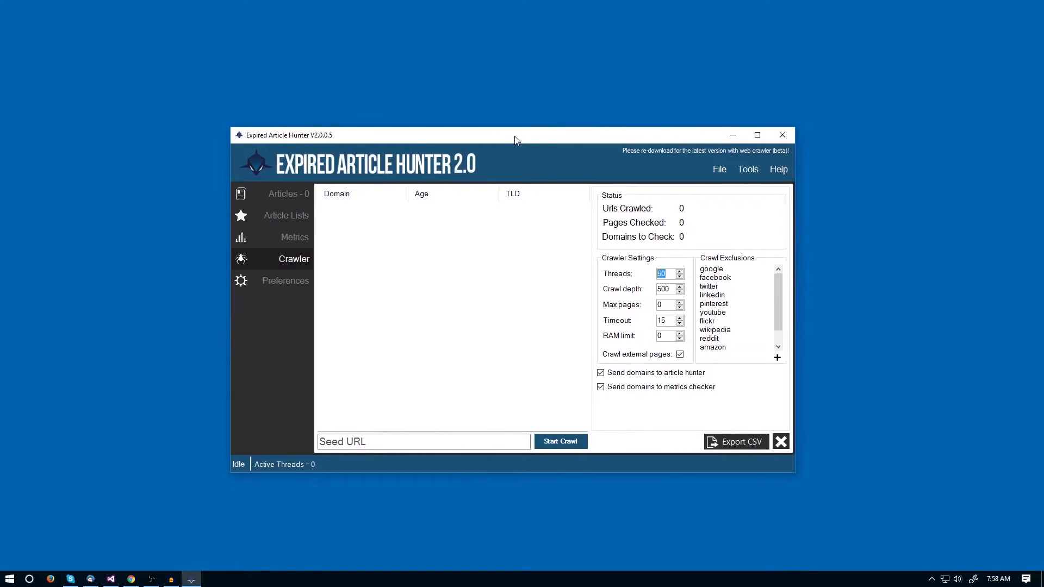
mouse_move(687, 194)
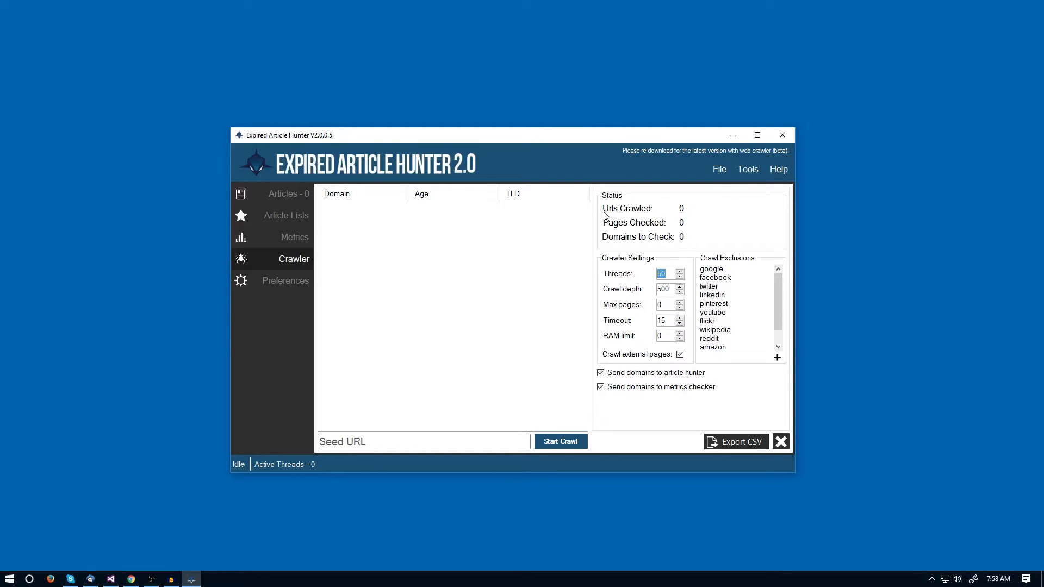
mouse_move(679, 204)
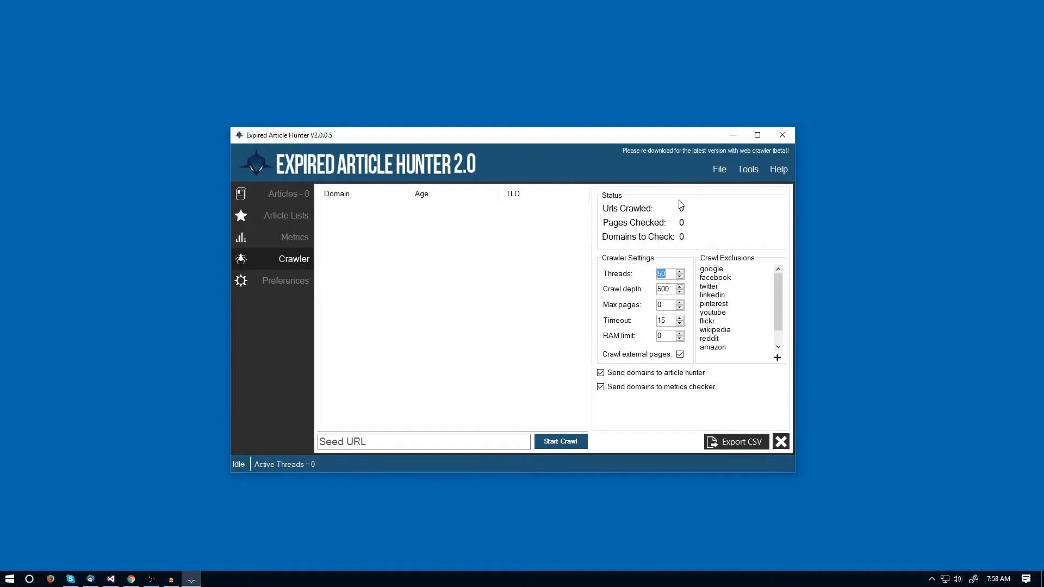
mouse_move(785, 204)
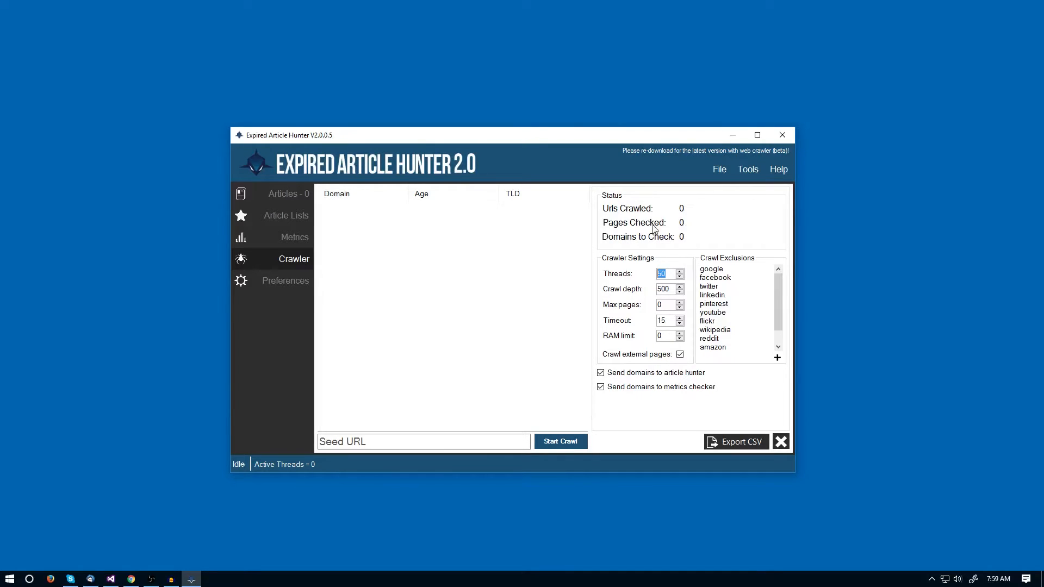
mouse_move(686, 214)
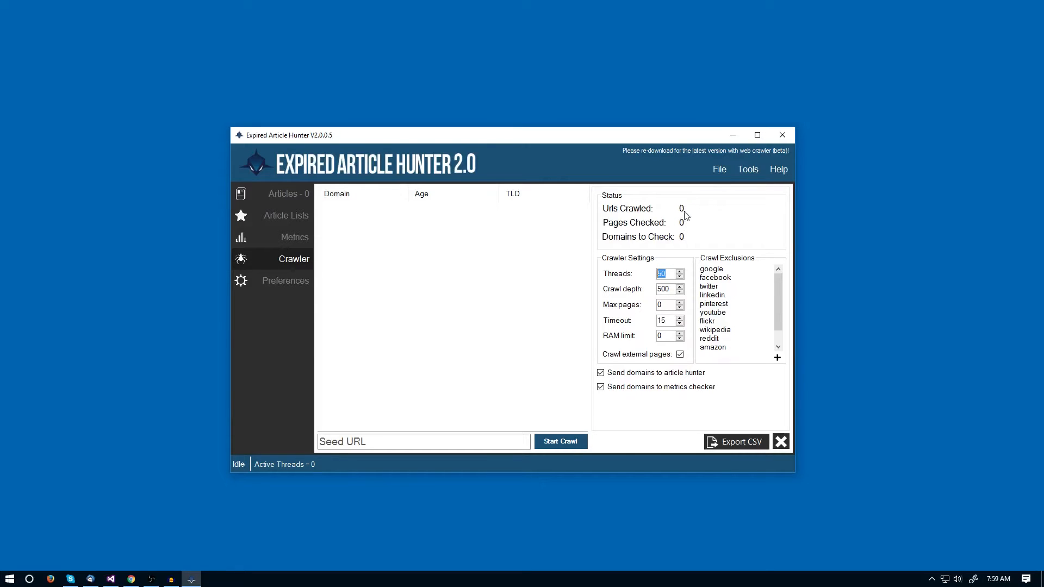
mouse_move(687, 224)
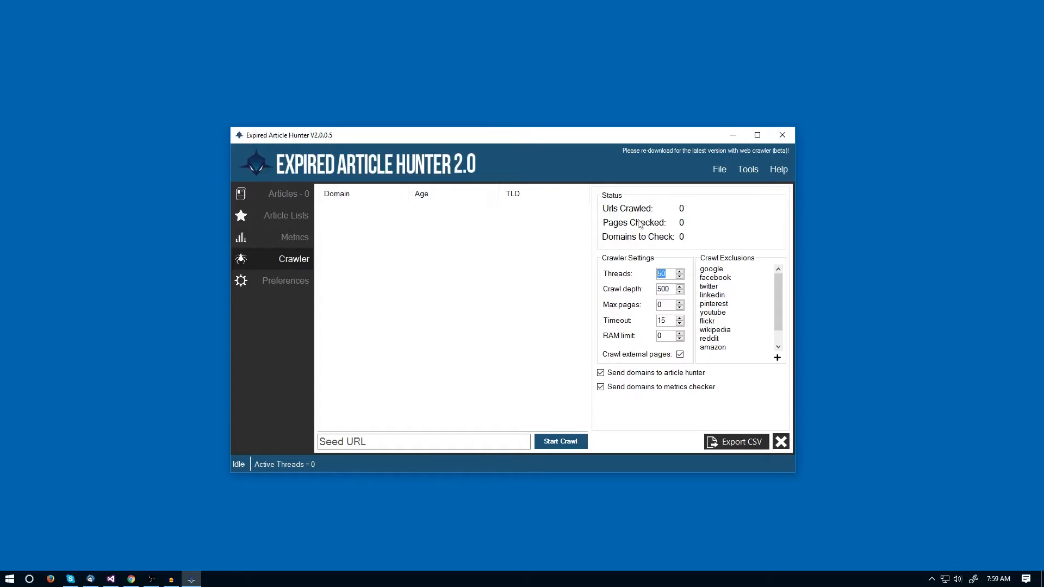
mouse_move(683, 230)
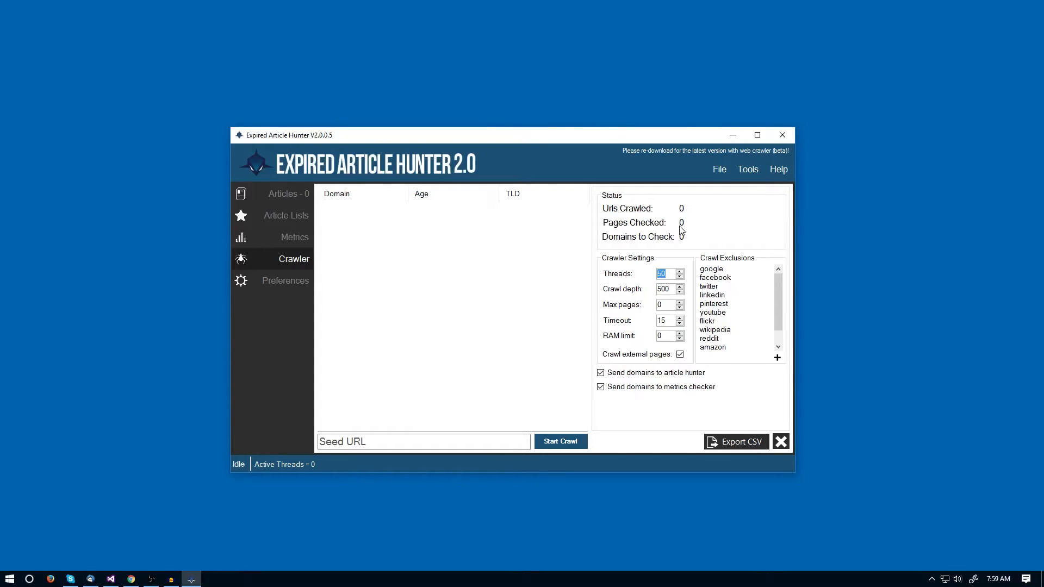
mouse_move(593, 249)
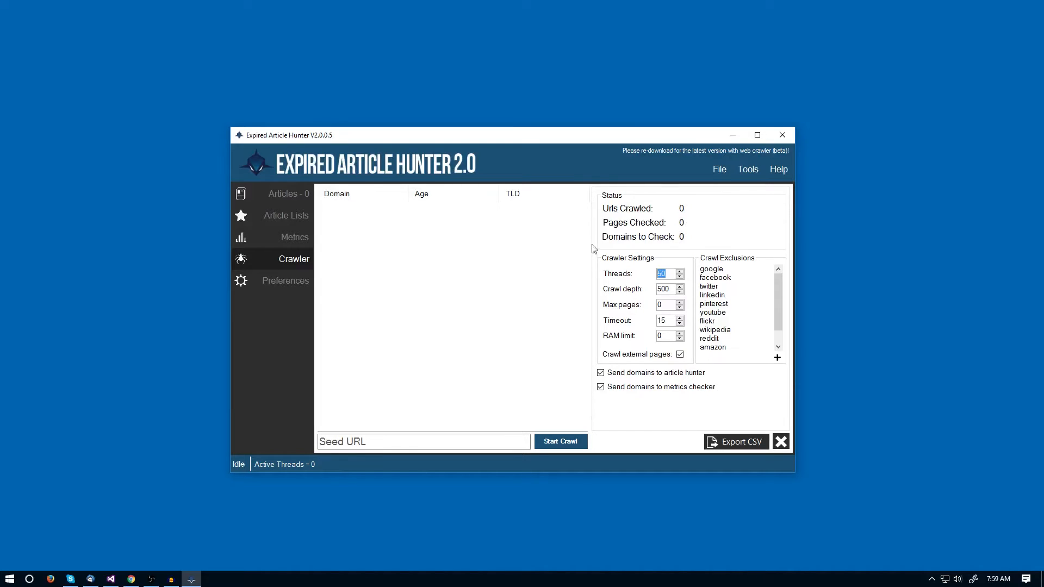
mouse_move(695, 241)
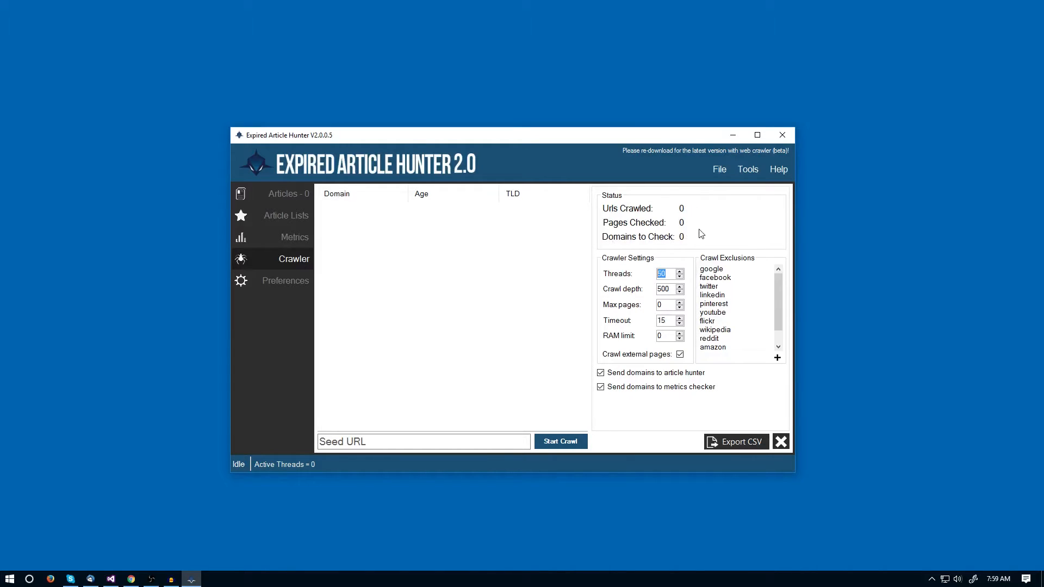
mouse_move(699, 221)
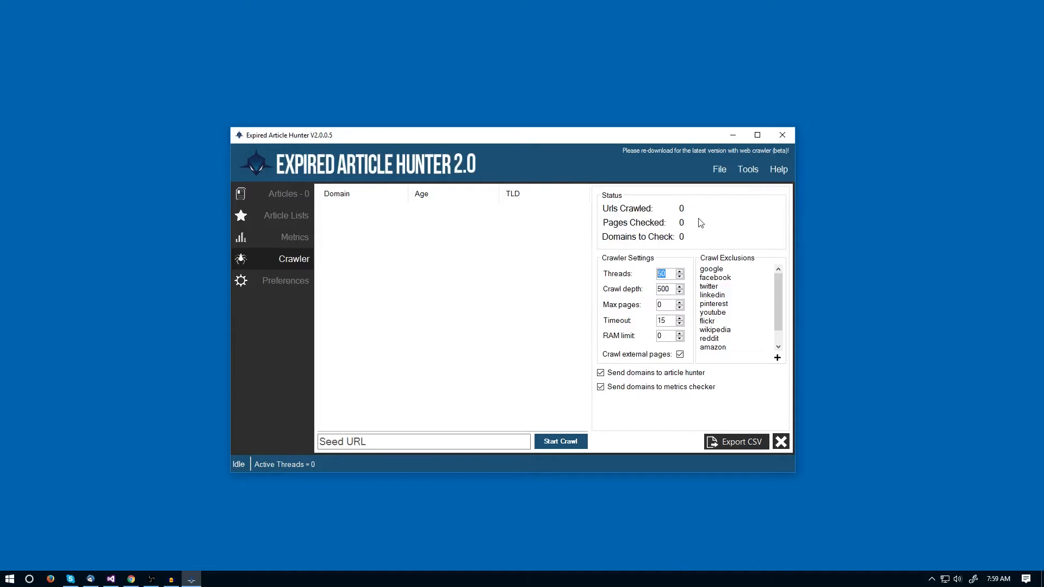
mouse_move(633, 214)
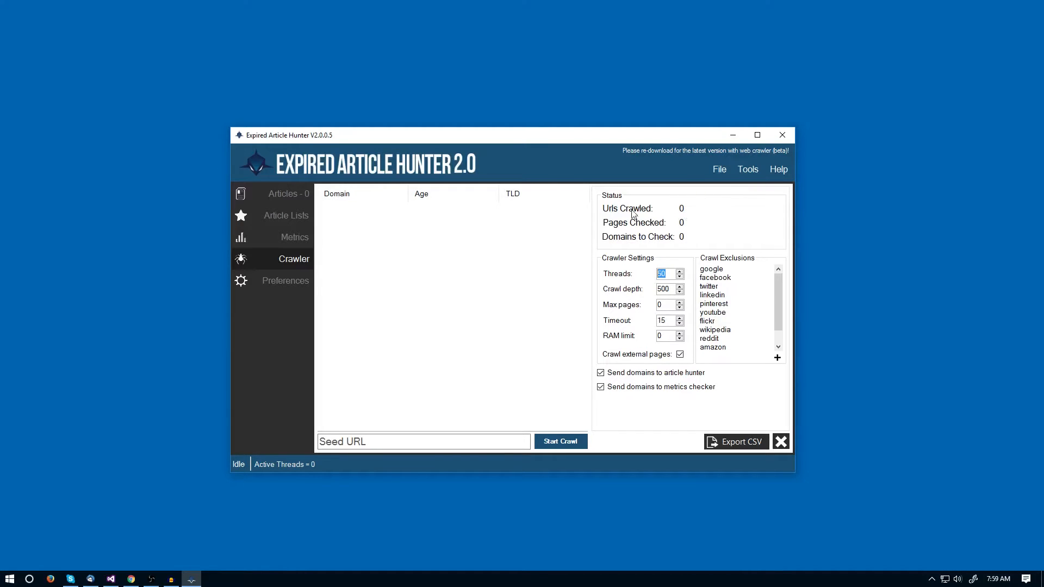
mouse_move(605, 282)
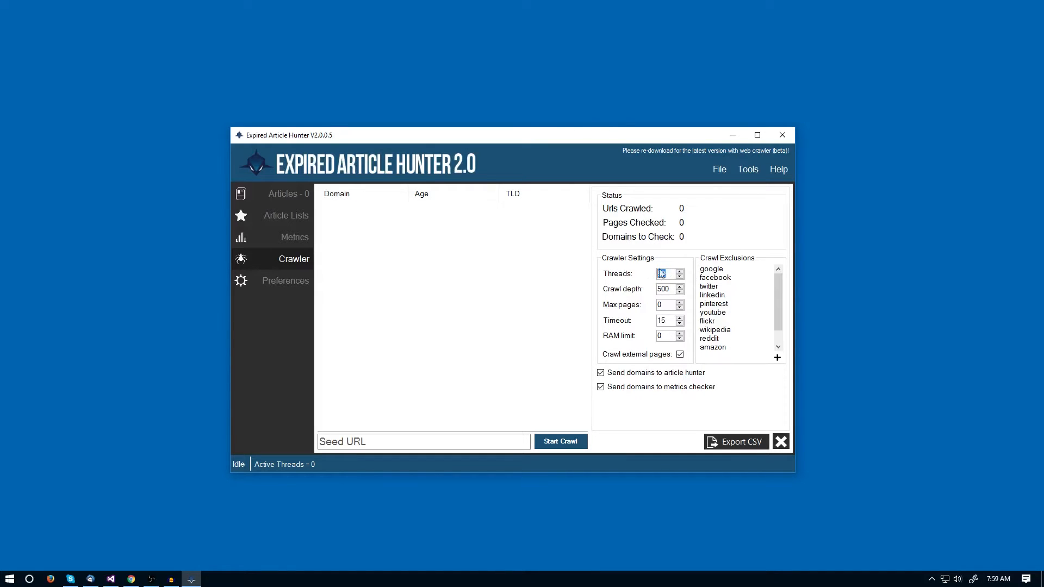
- Adjust the crawler thread count and maximum pages limit fields
click(678, 270)
text(50)
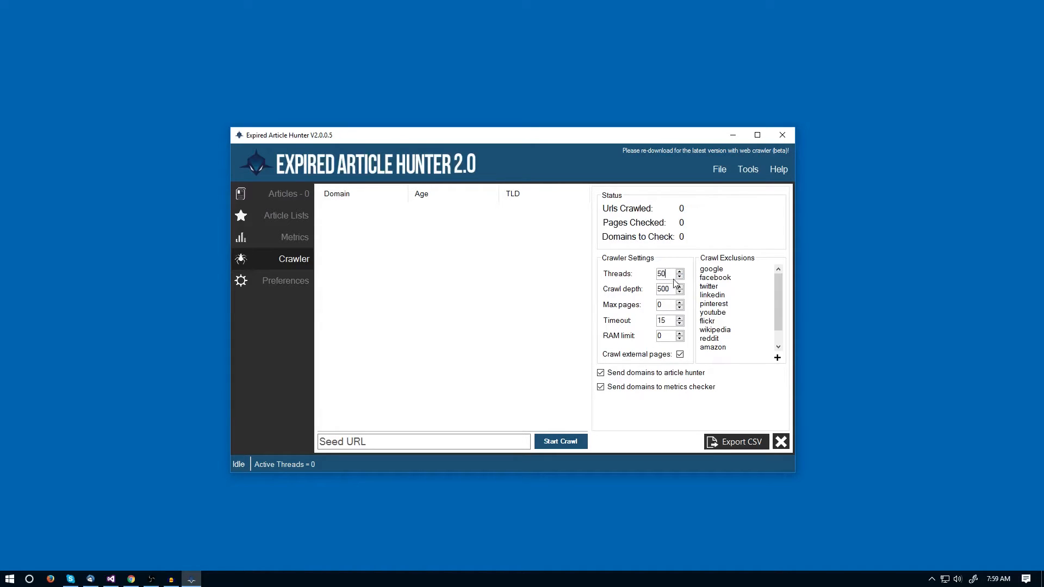
triple_click(662, 274)
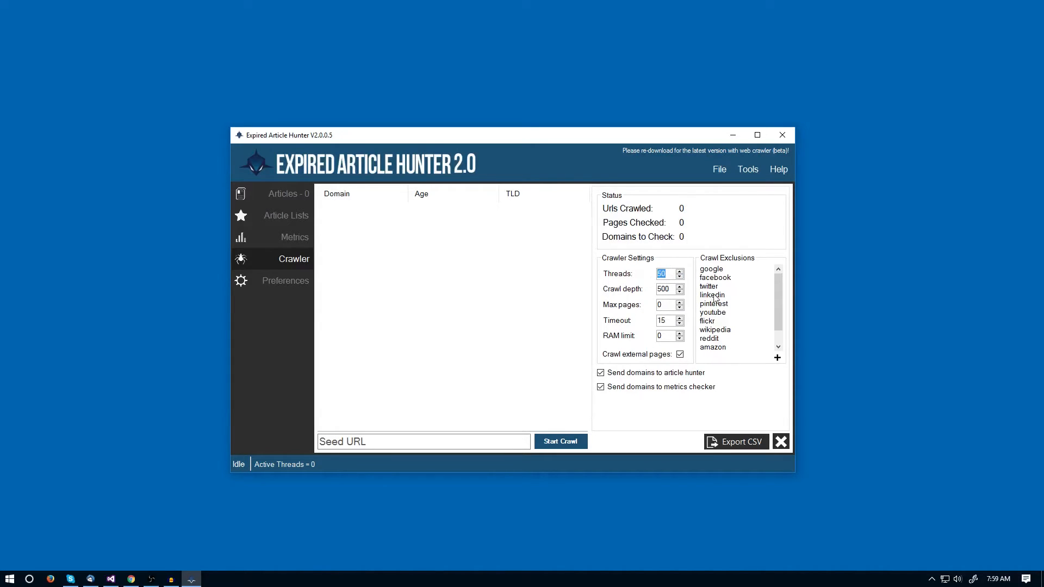
click(666, 289)
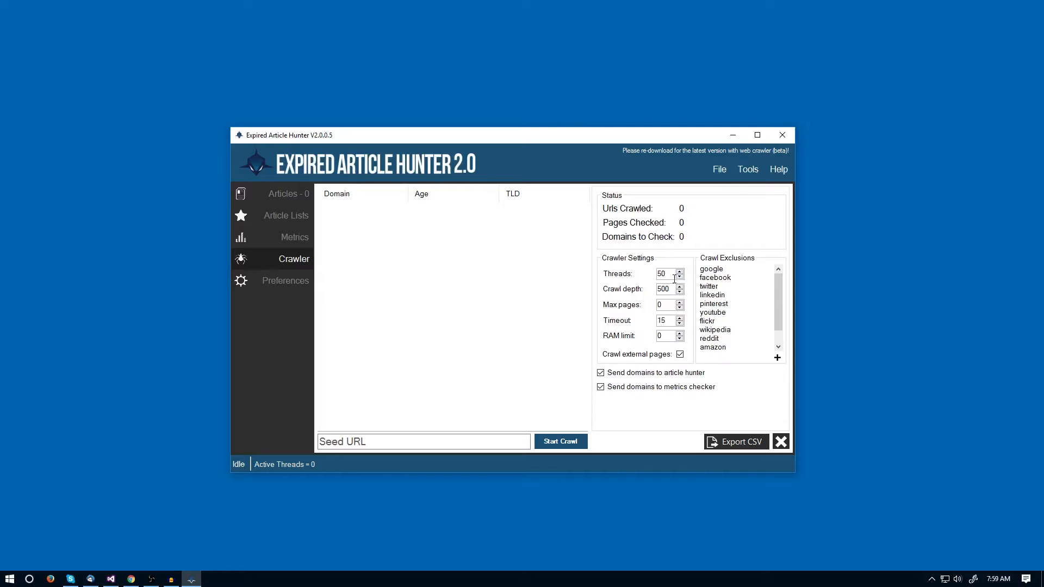
click(666, 288)
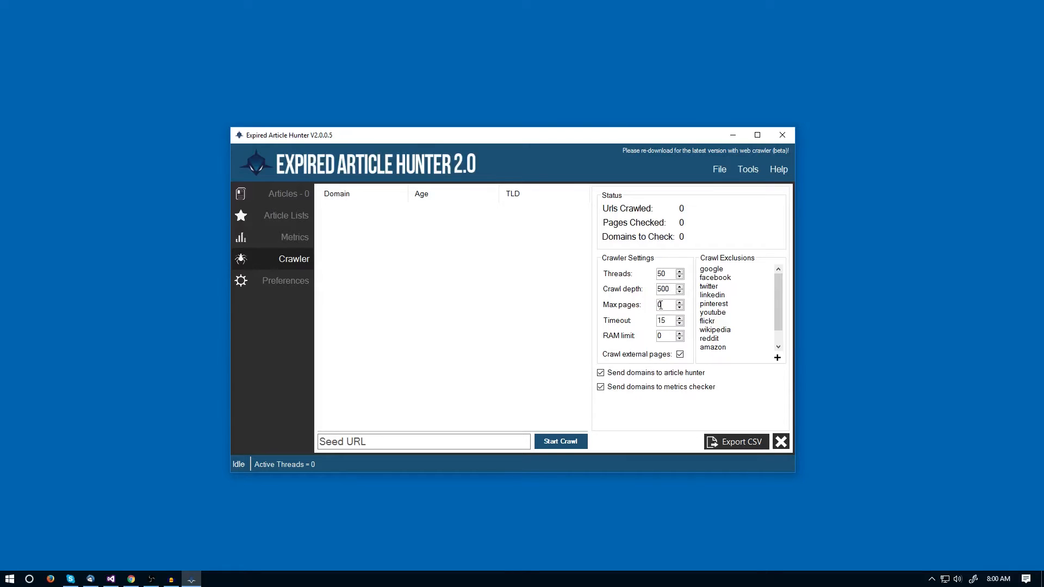
- Nudge the crawl timeout down and restore it to 15
click(680, 323)
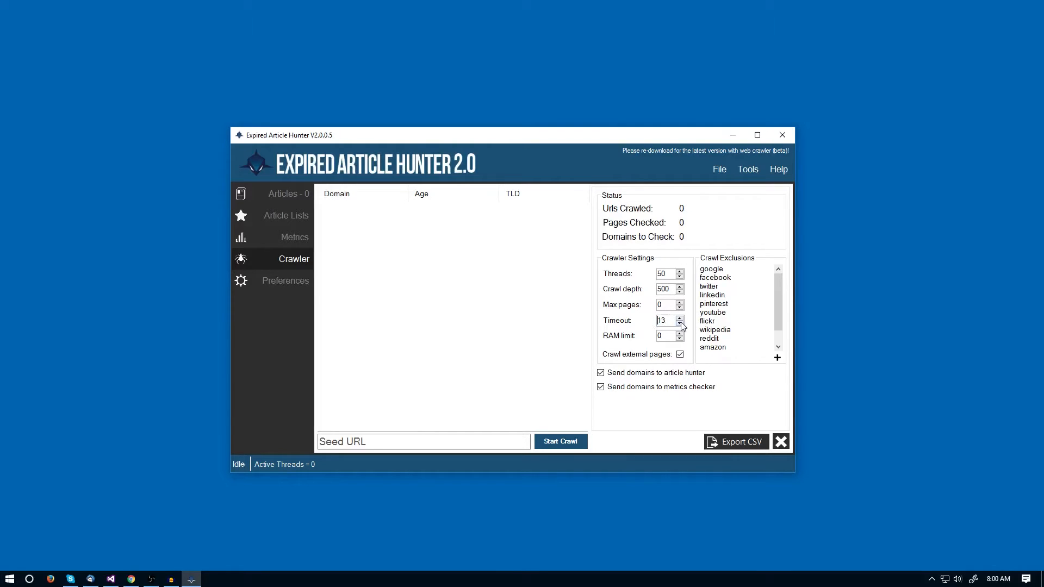
click(679, 324)
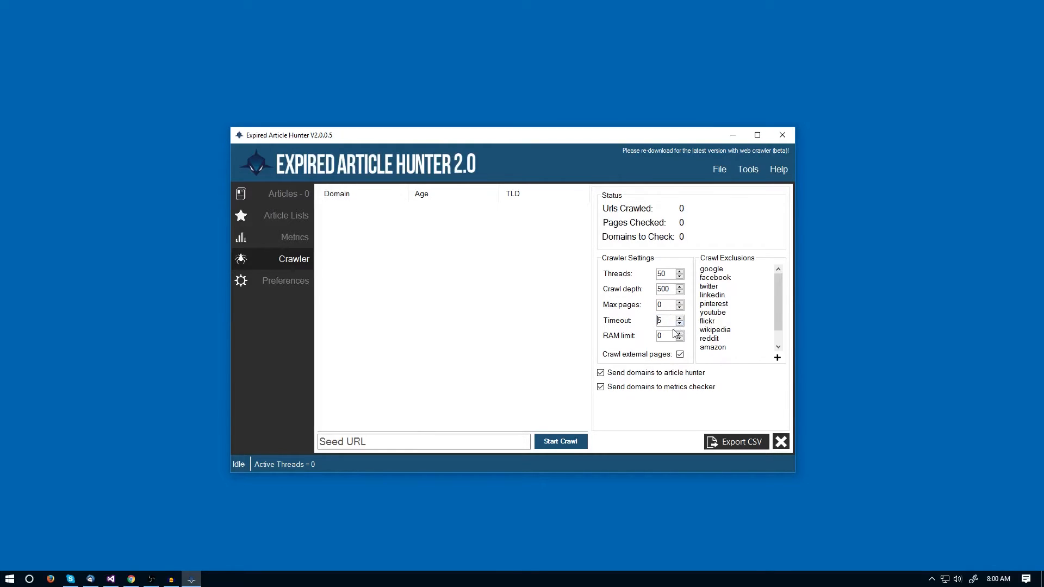
click(679, 317)
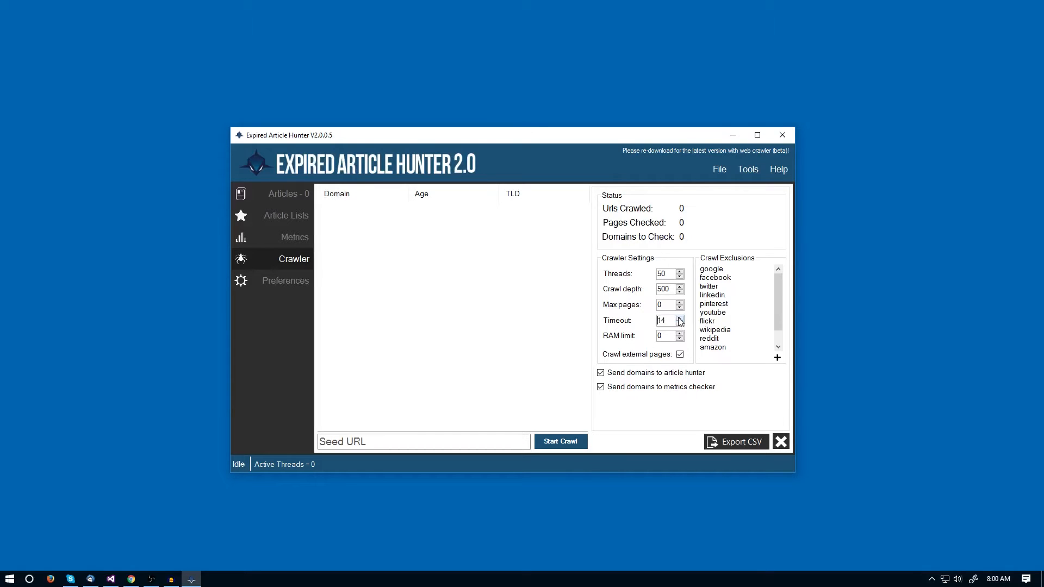
click(679, 318)
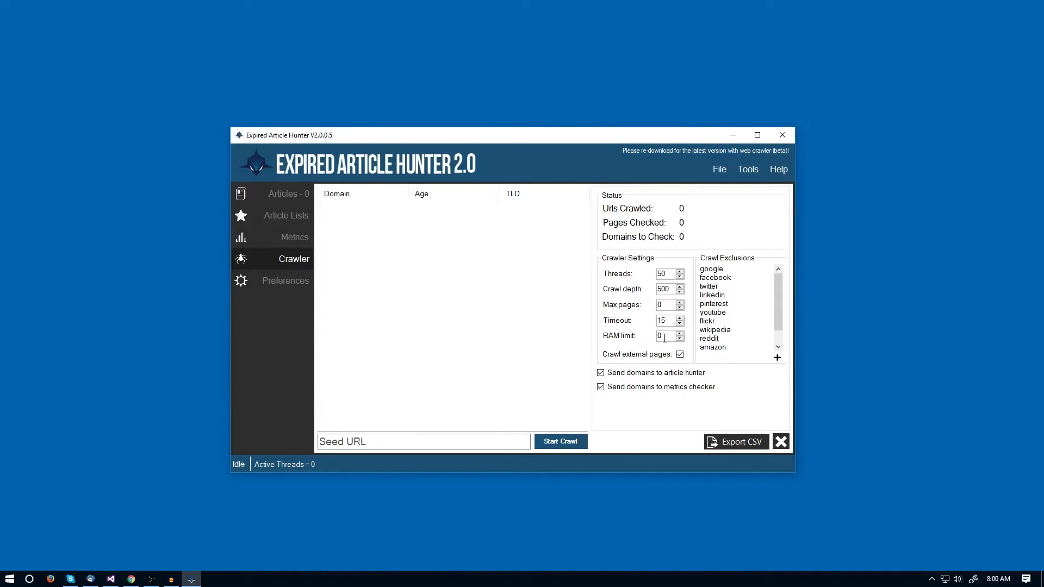
mouse_move(628, 179)
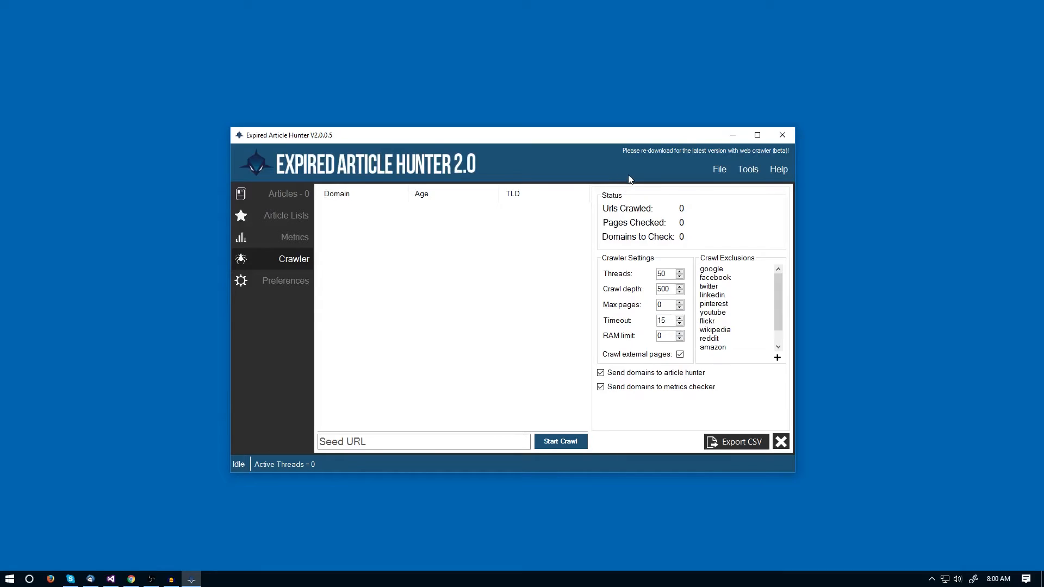
mouse_move(643, 241)
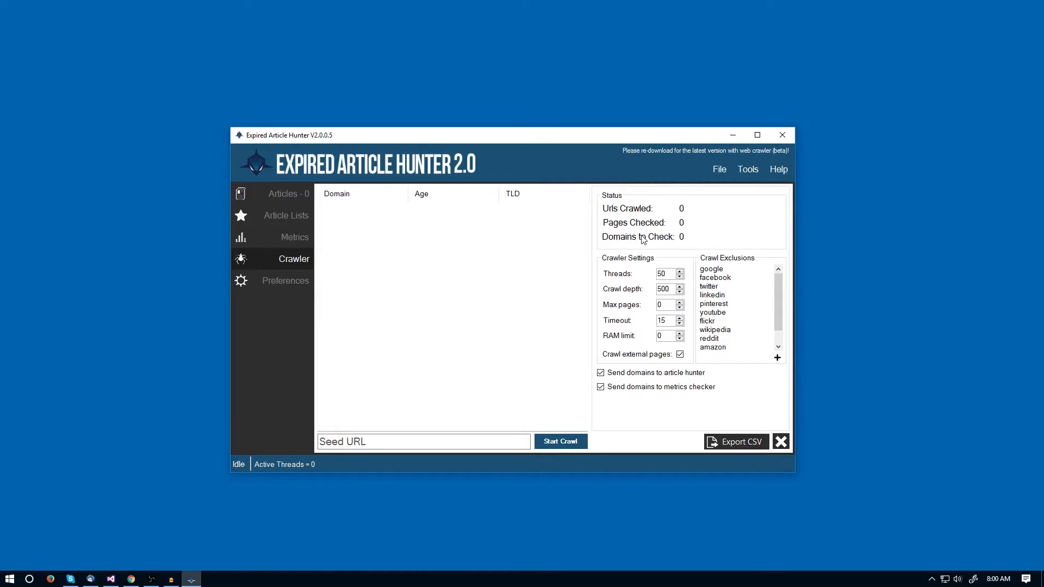
mouse_move(704, 320)
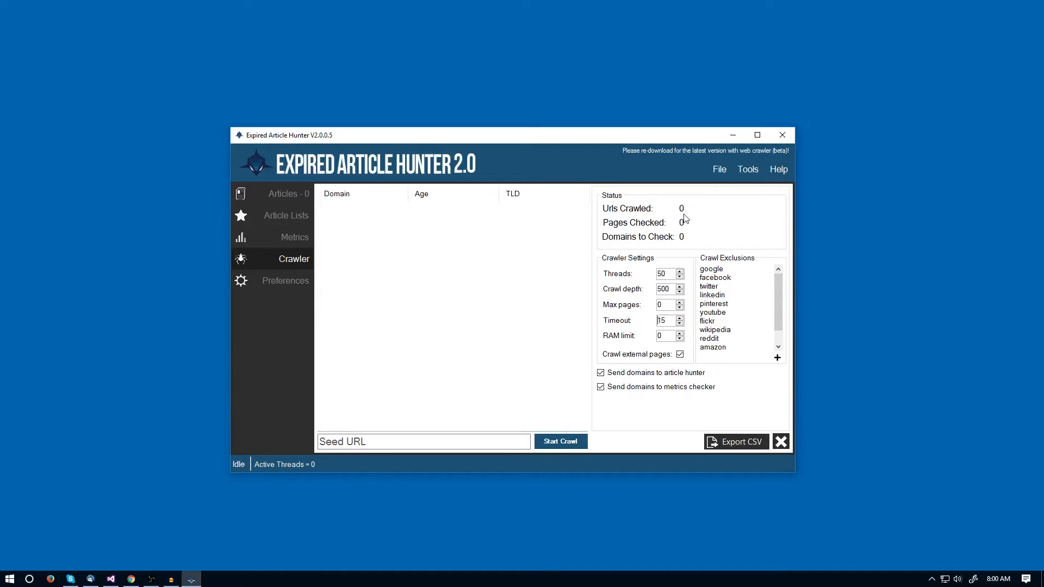
mouse_move(637, 342)
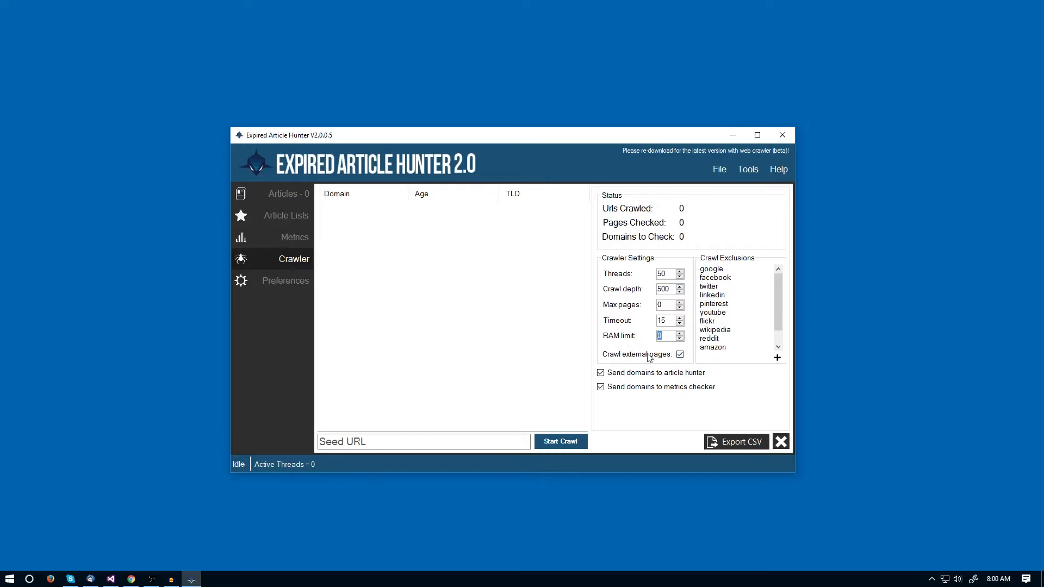
- Enable the 'Crawl external pages' option in Crawler Settings
click(680, 354)
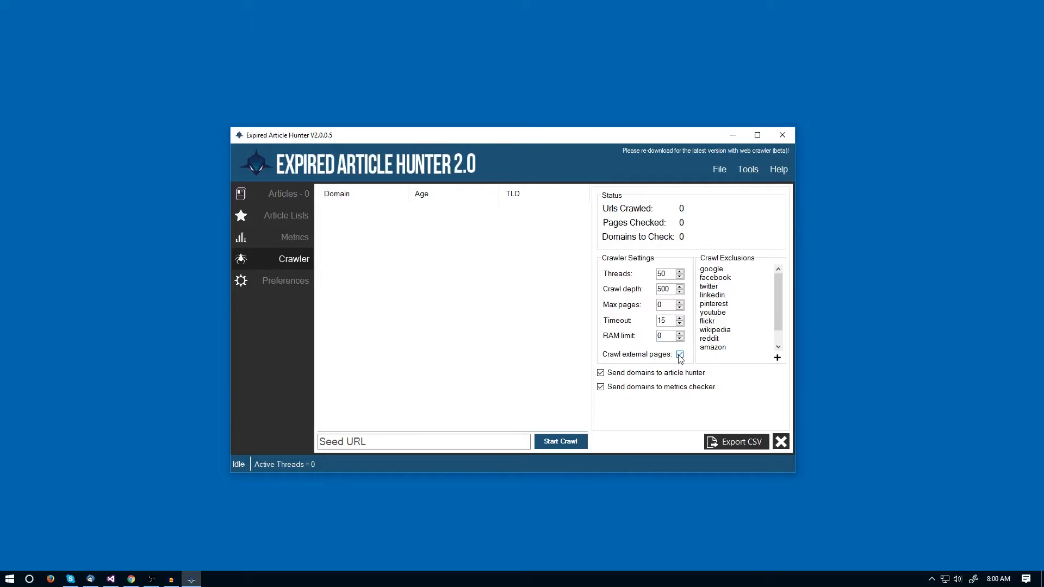
click(679, 353)
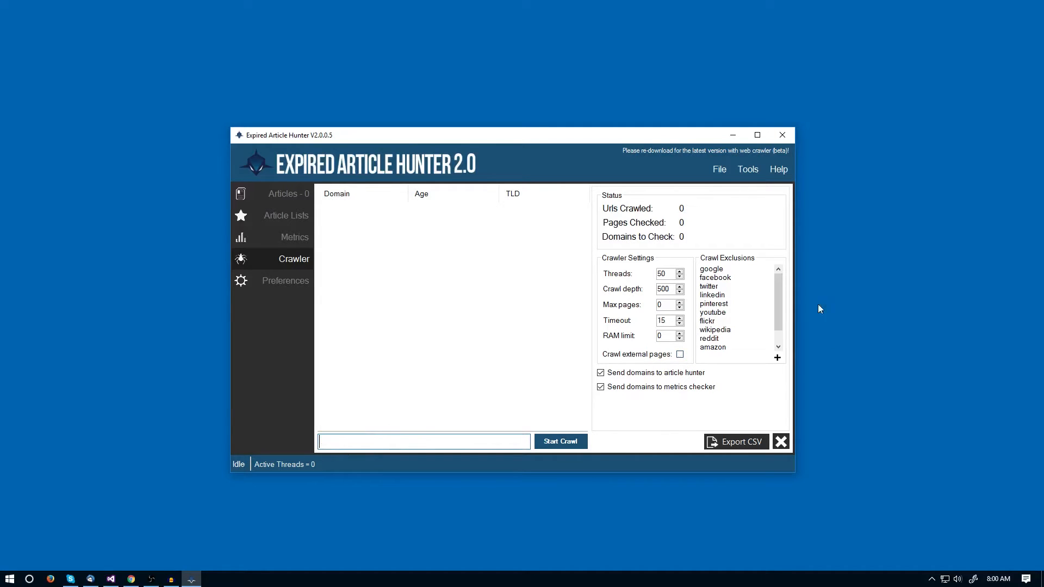
click(680, 354)
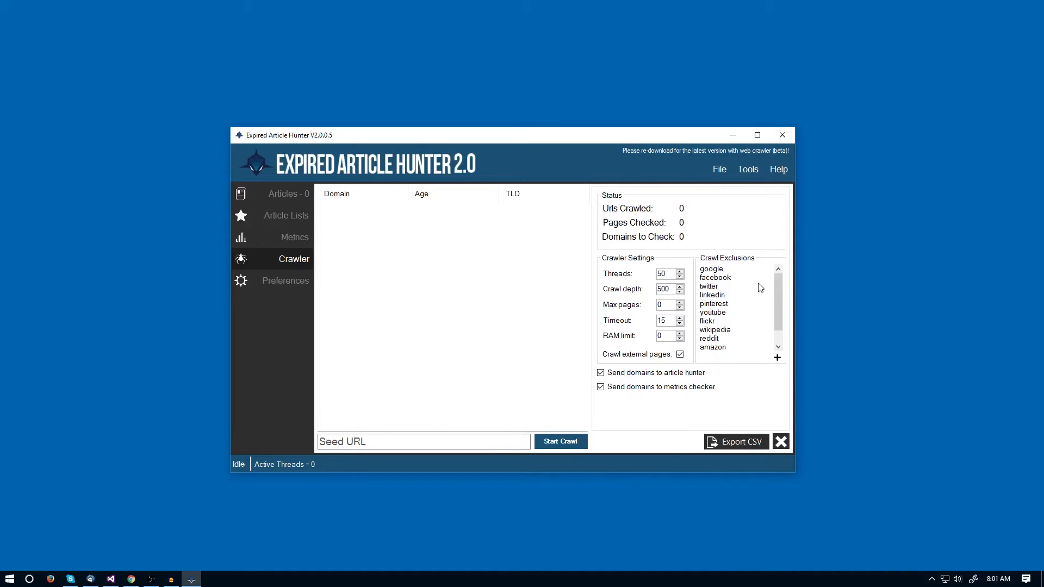
mouse_move(777, 292)
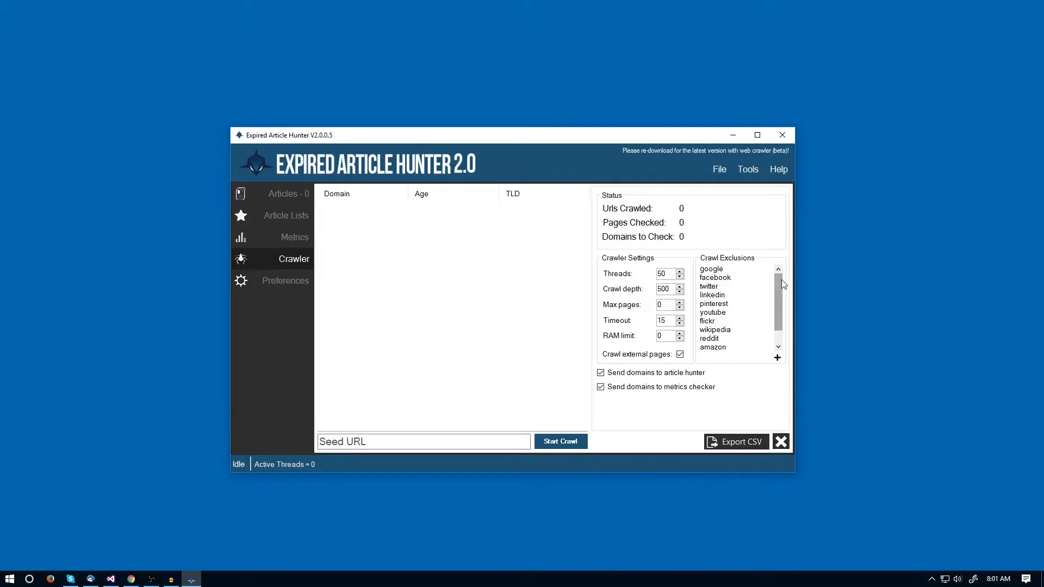
mouse_move(823, 264)
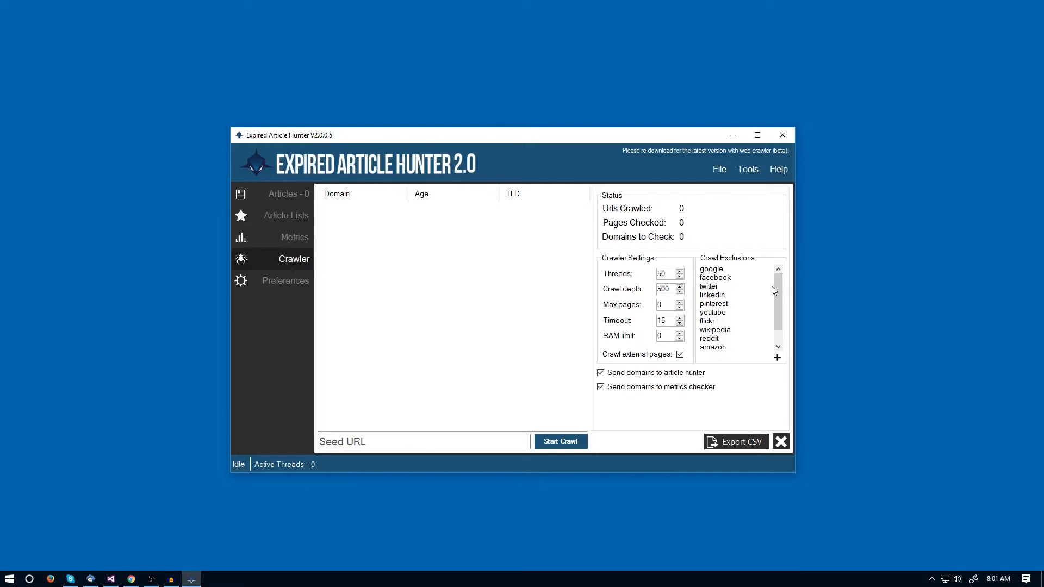
scroll(down, 3)
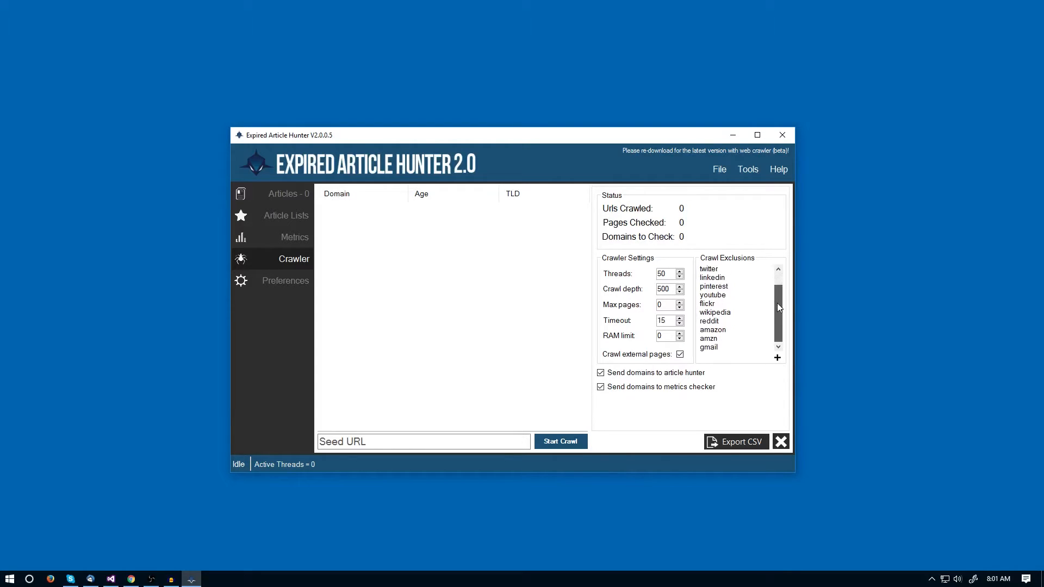
scroll(up, 3)
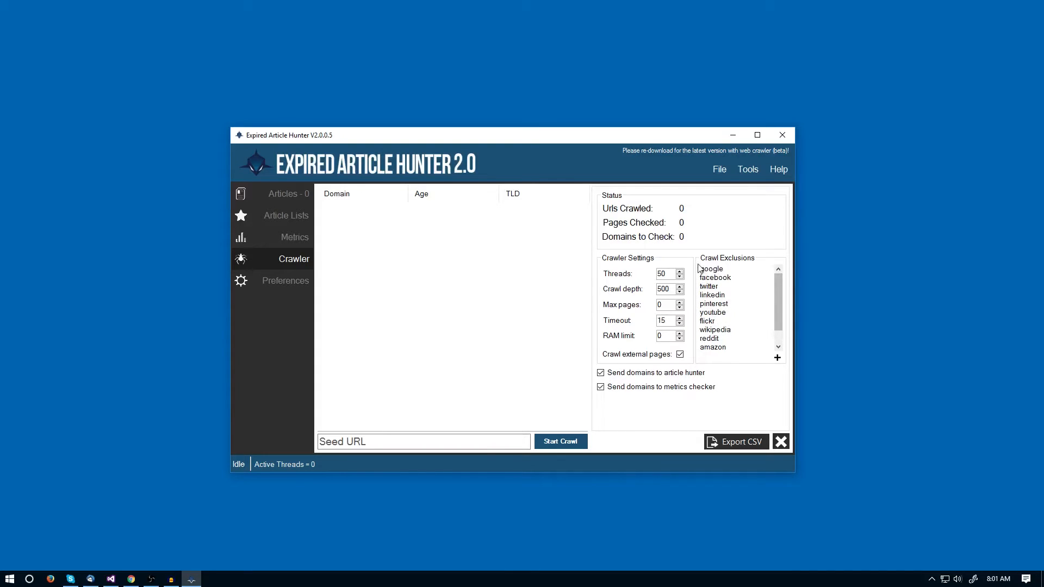
mouse_move(713, 274)
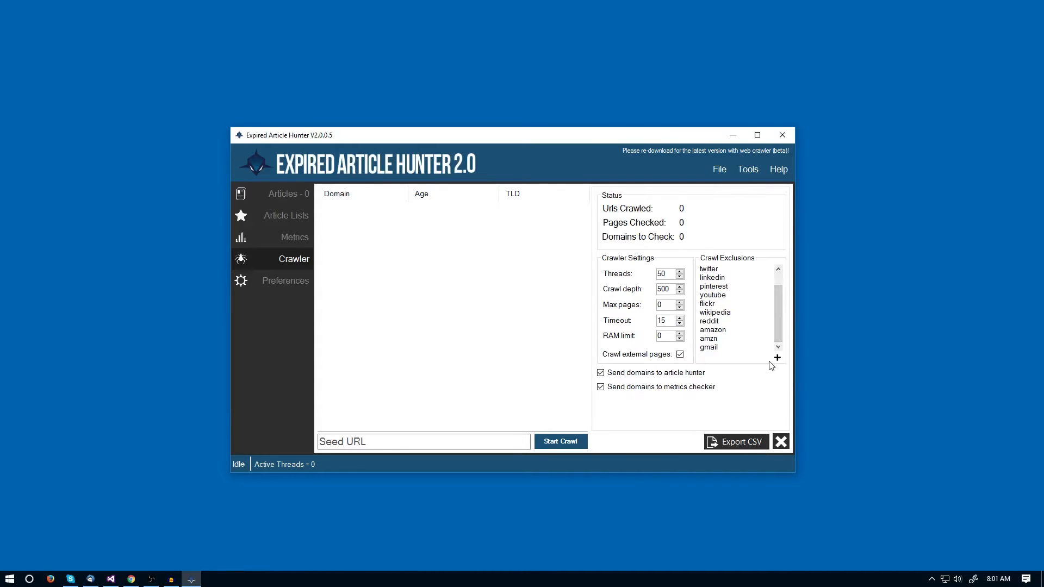
scroll(up, 3)
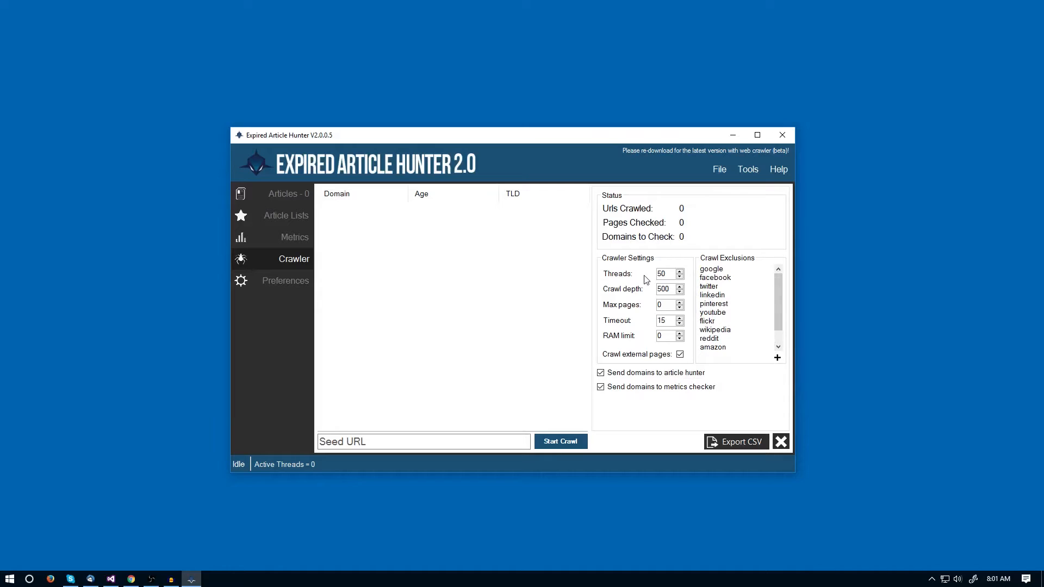
scroll(down, 3)
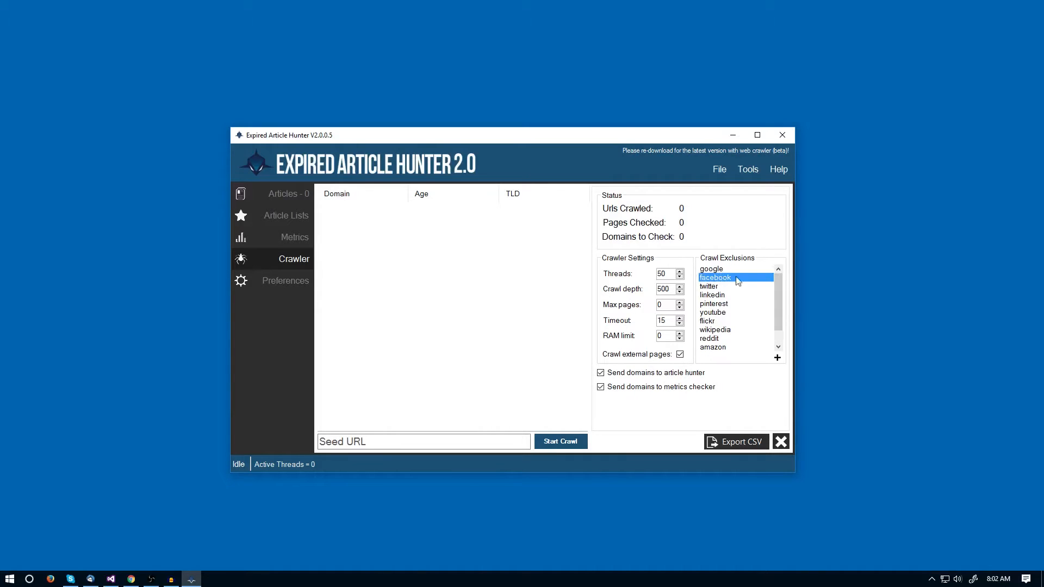
scroll(down, 3)
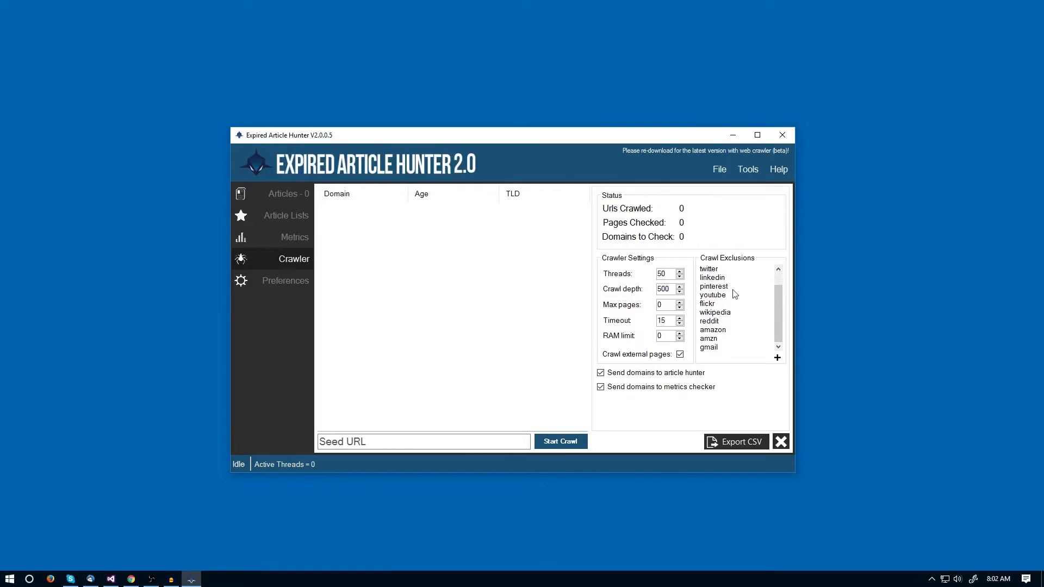
click(715, 312)
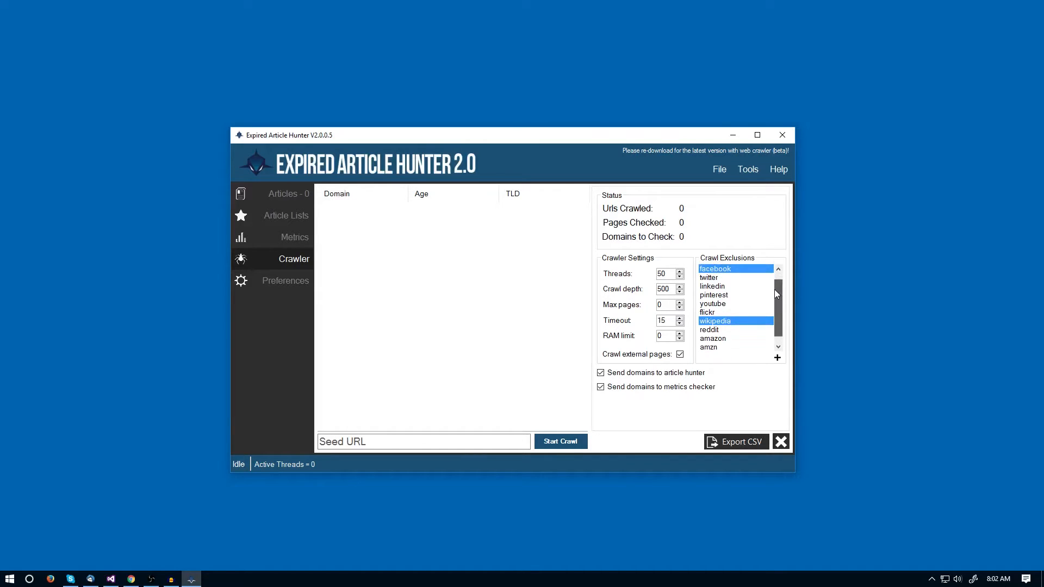
scroll(down, 3)
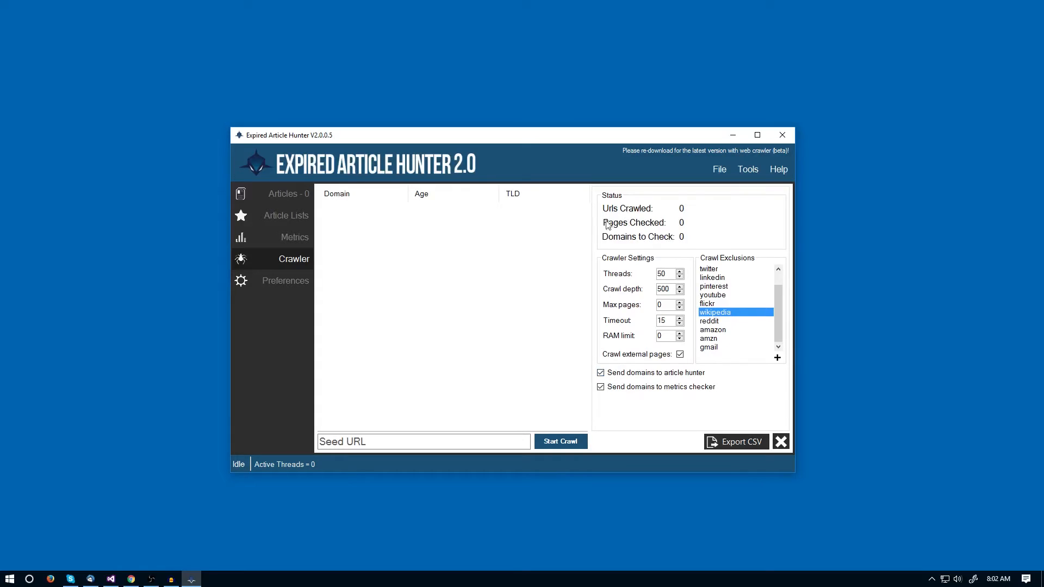
mouse_move(604, 242)
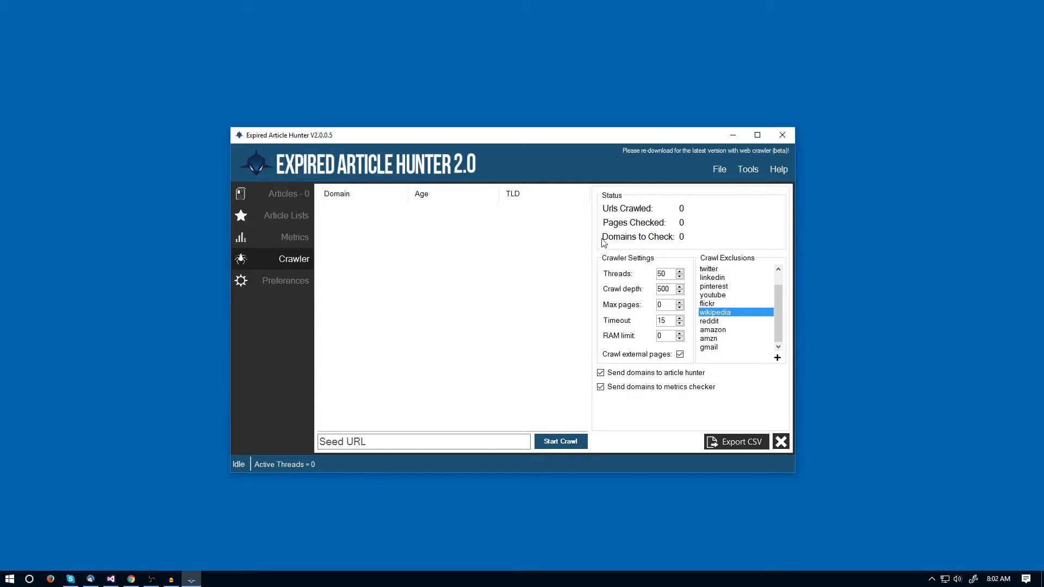
mouse_move(656, 254)
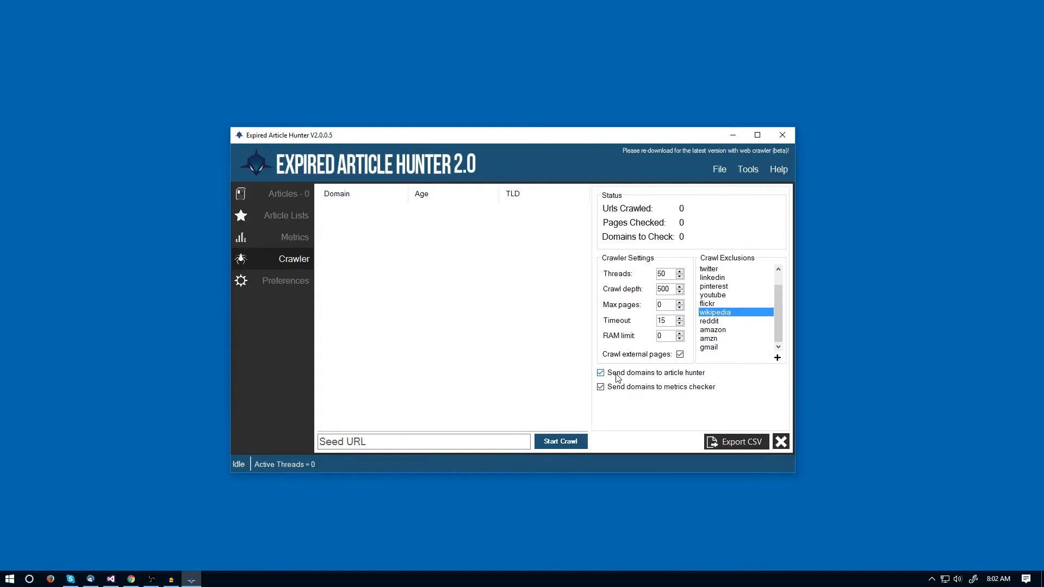
mouse_move(650, 357)
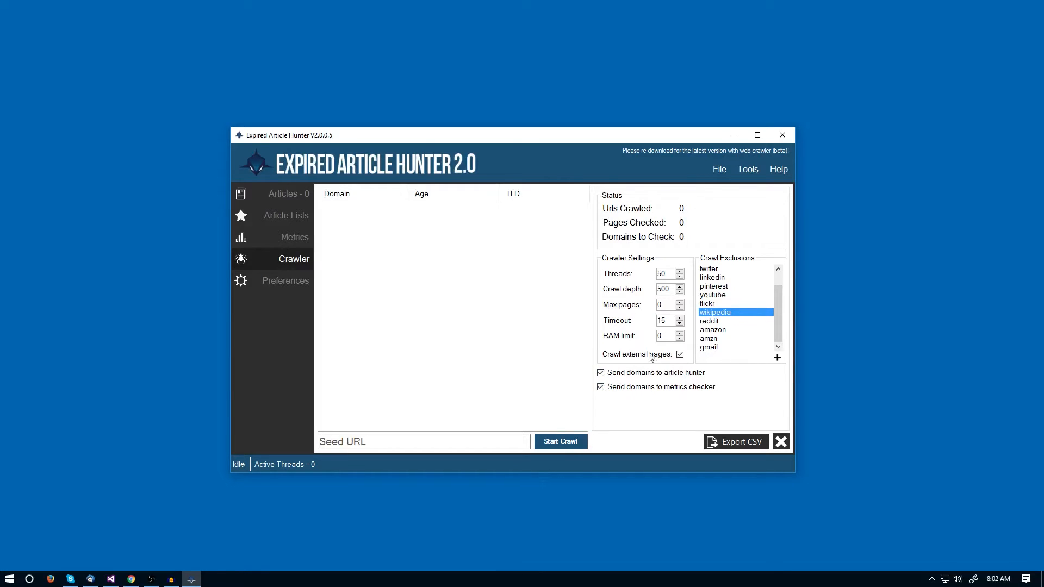
- Untick 'Send domains to article hunter' in the Crawler settings after glancing at Metrics and Article Lists
click(294, 237)
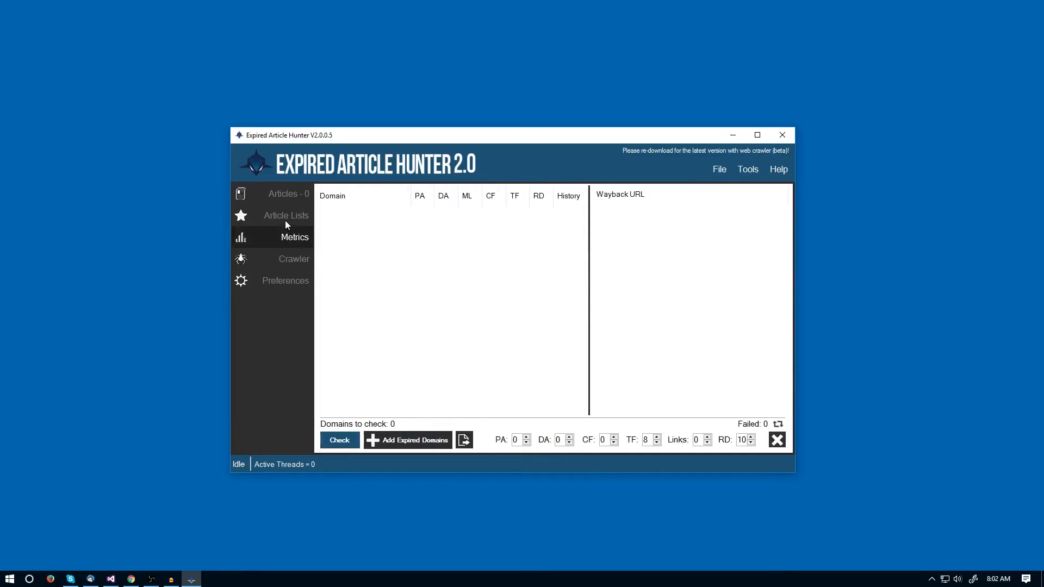
click(286, 216)
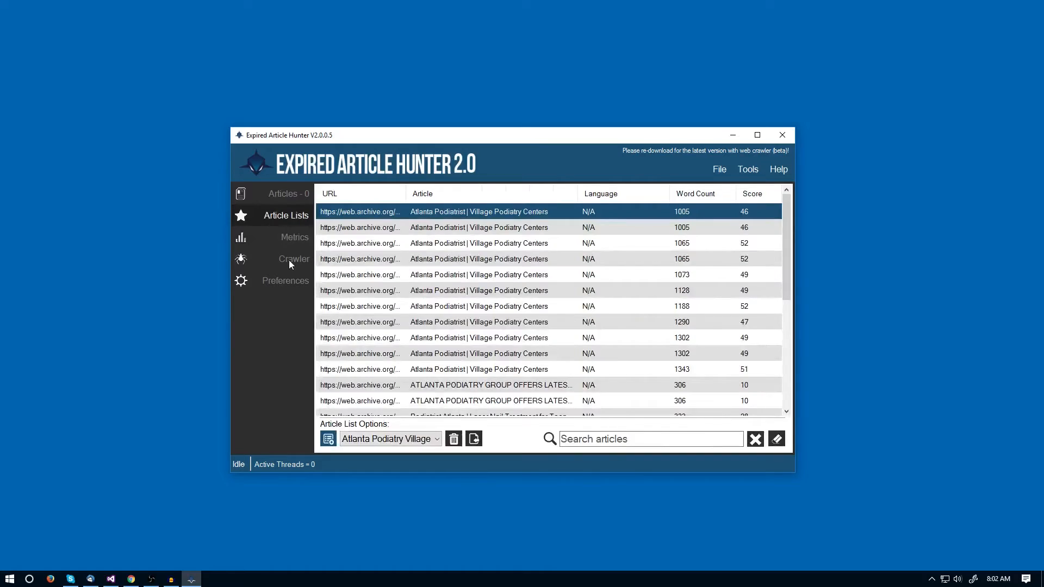
click(293, 259)
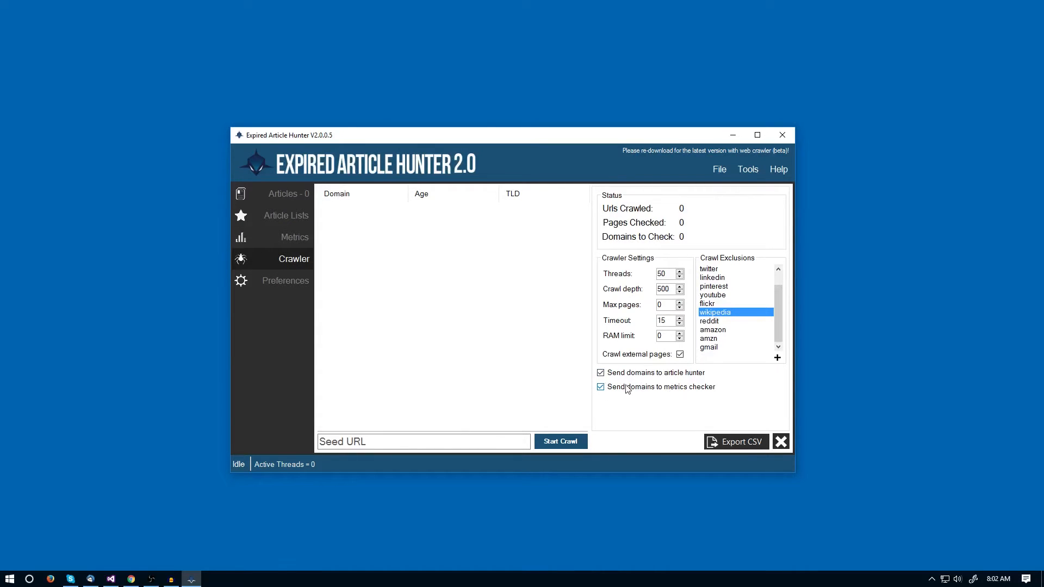
click(600, 372)
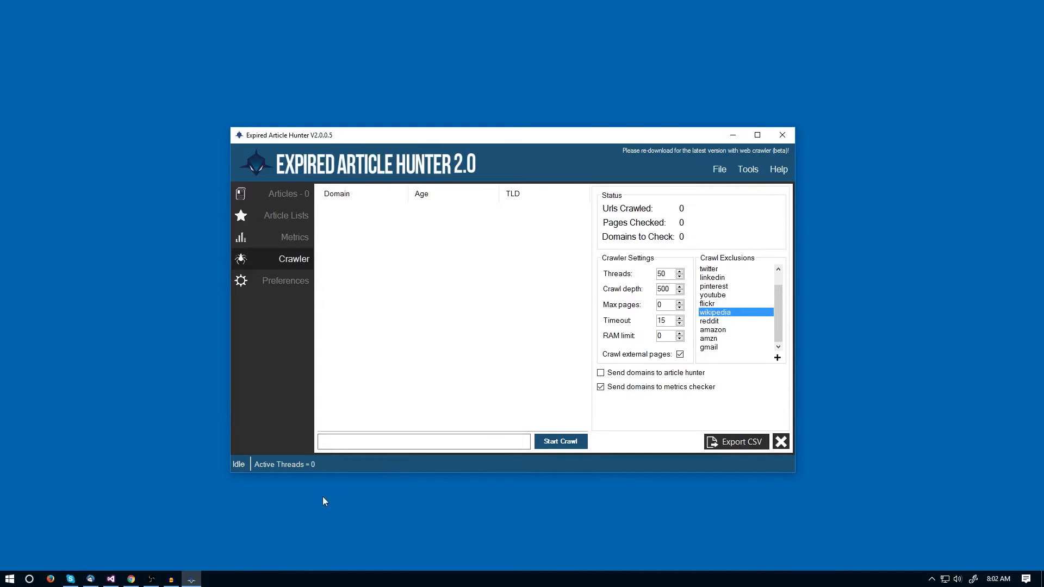
mouse_move(325, 490)
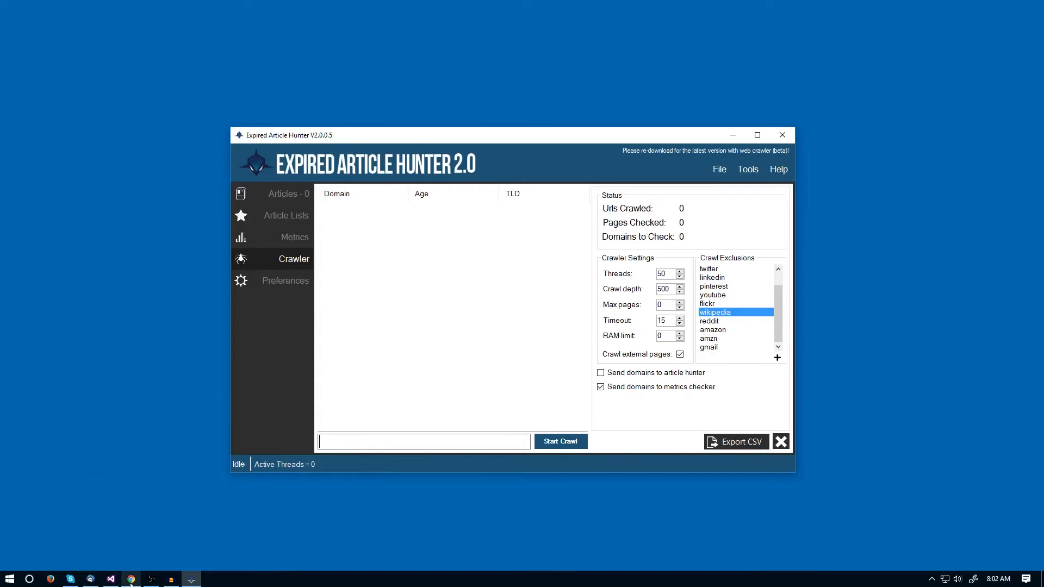
mouse_move(130, 577)
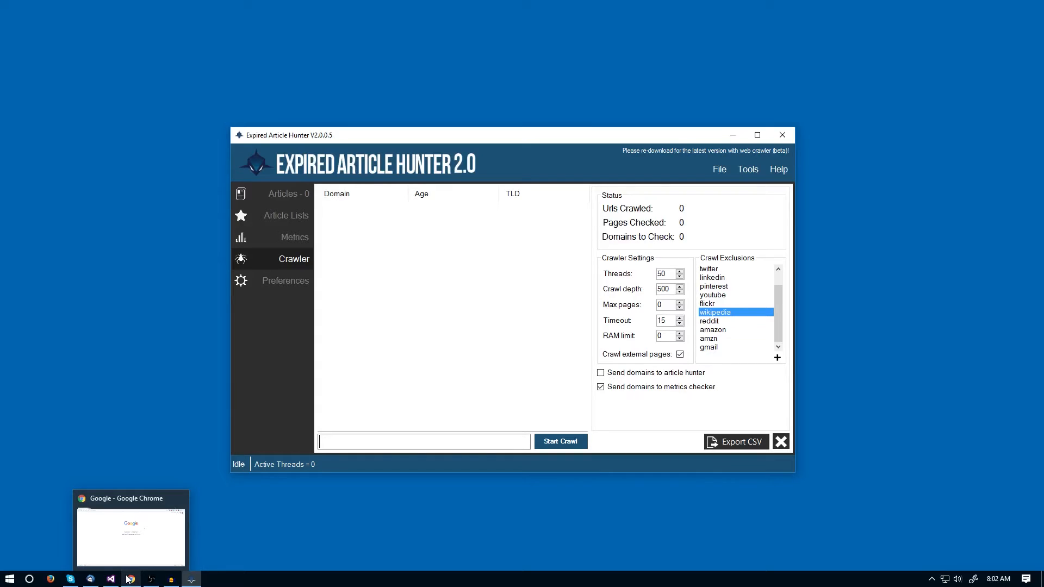
- Search Google for 'best construction blogs' in the browser
click(129, 530)
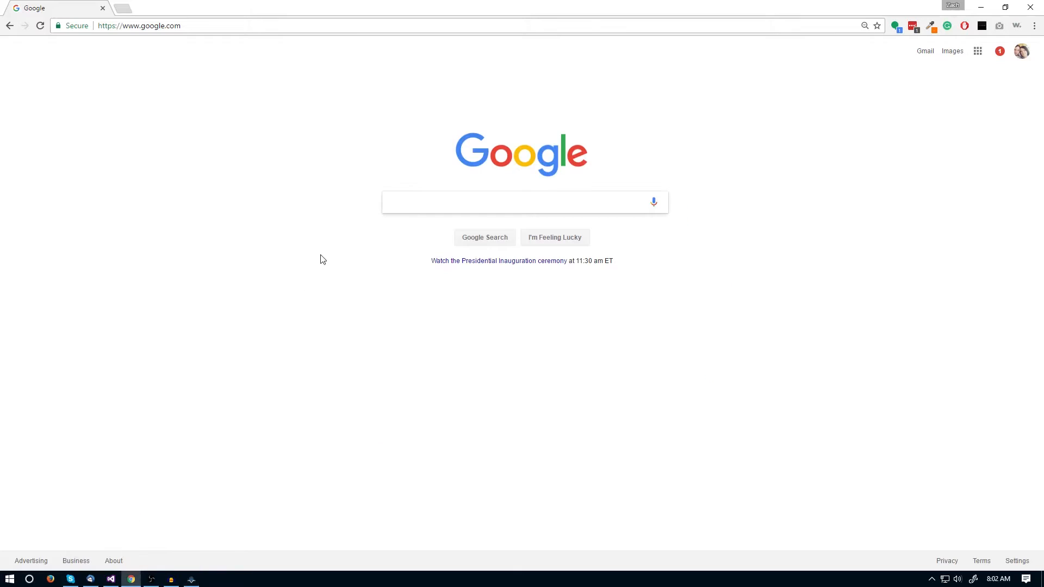
text(best)
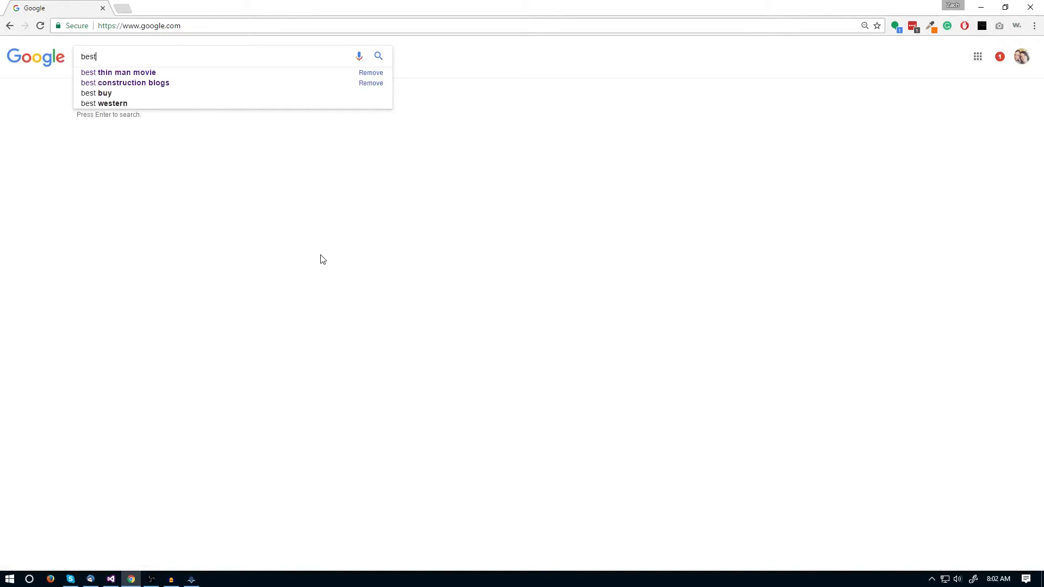
click(126, 72)
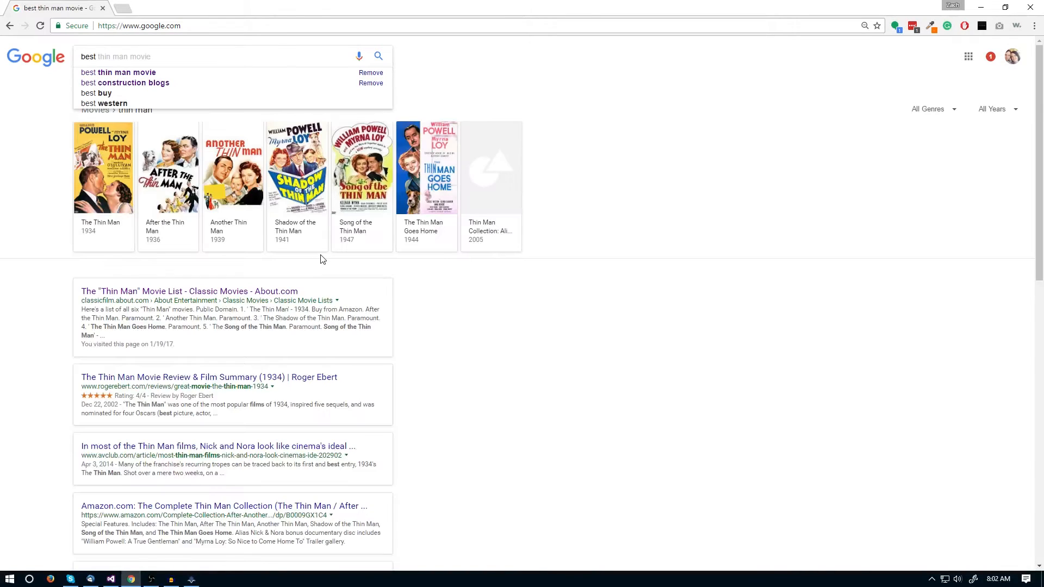
click(125, 82)
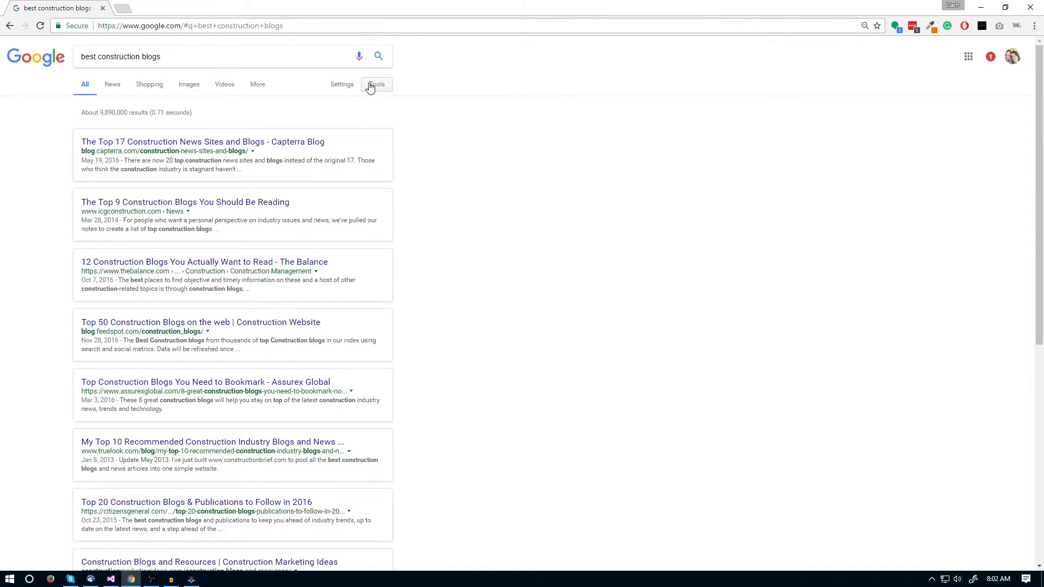
- Show the search Tools and expand the 'Any time' time-range list
click(376, 84)
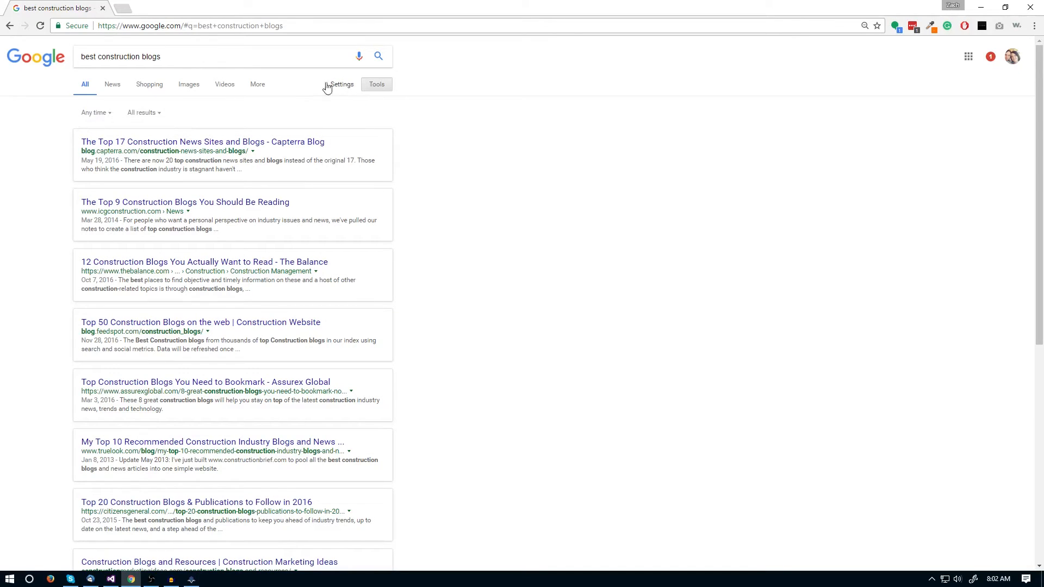
click(95, 112)
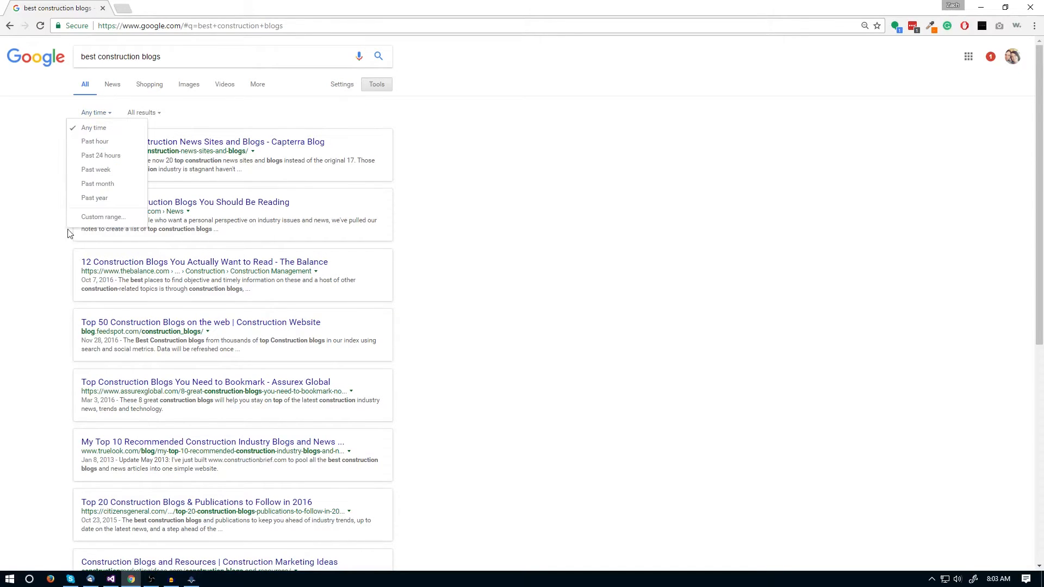
- Apply a custom date range of 2000 to 2010 to the results
click(102, 216)
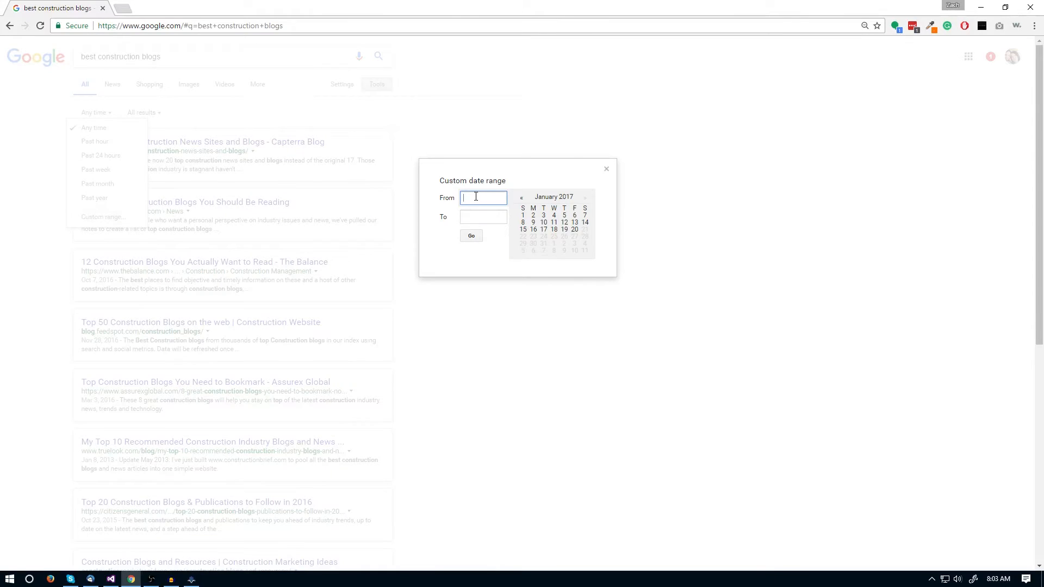
text(200)
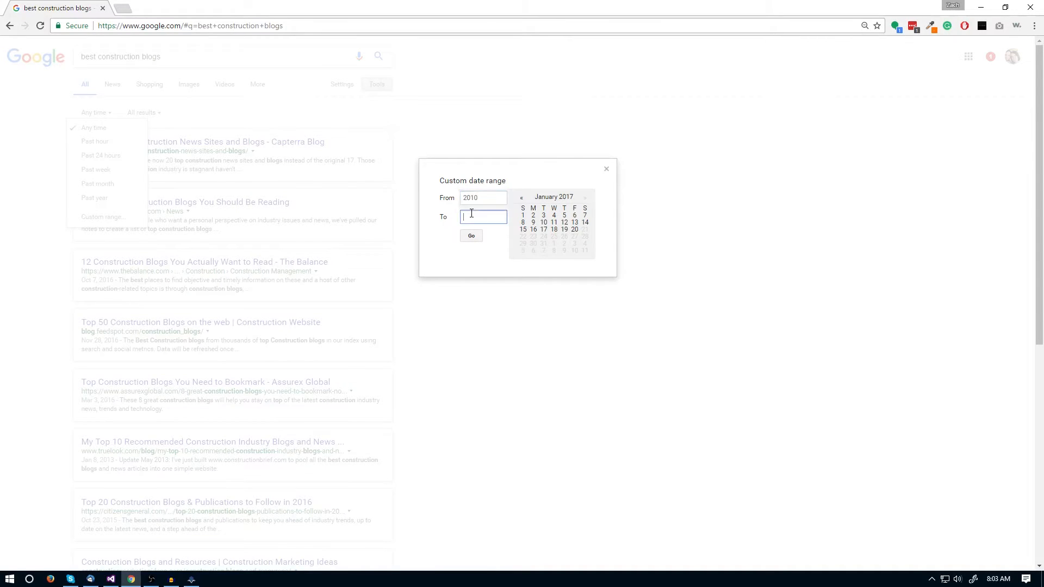
text(2016)
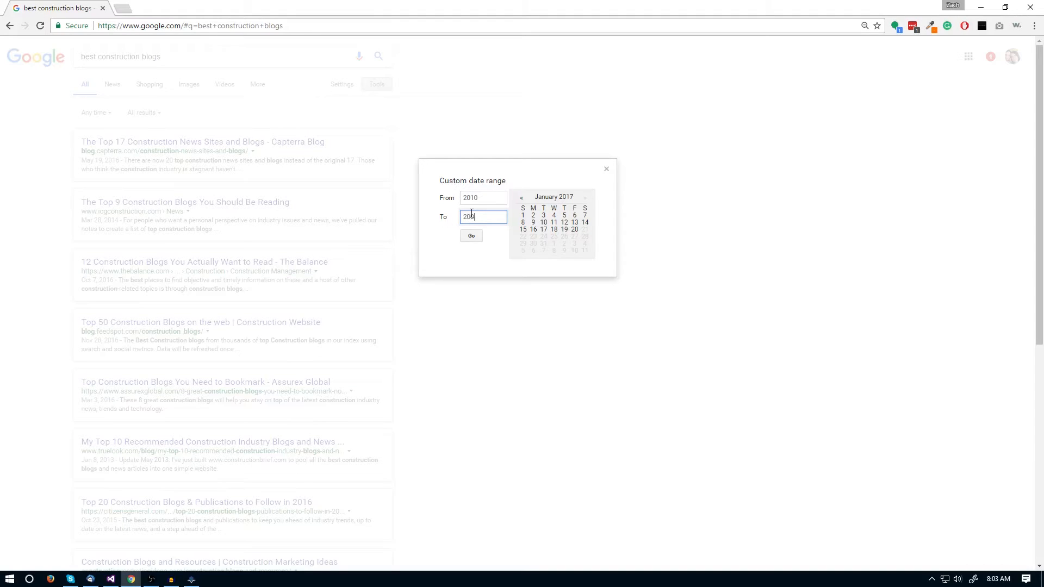
click(471, 235)
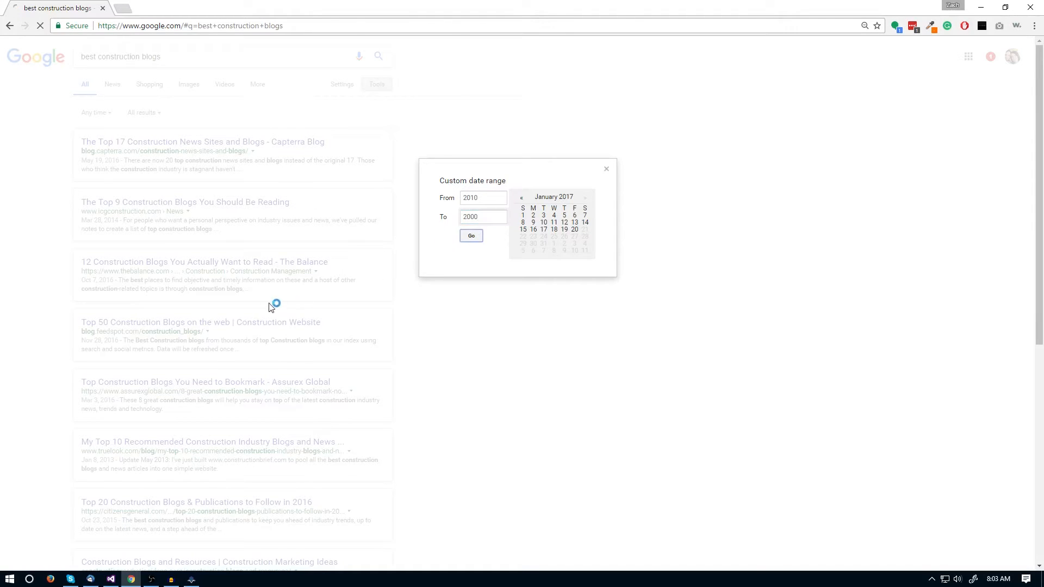
click(471, 235)
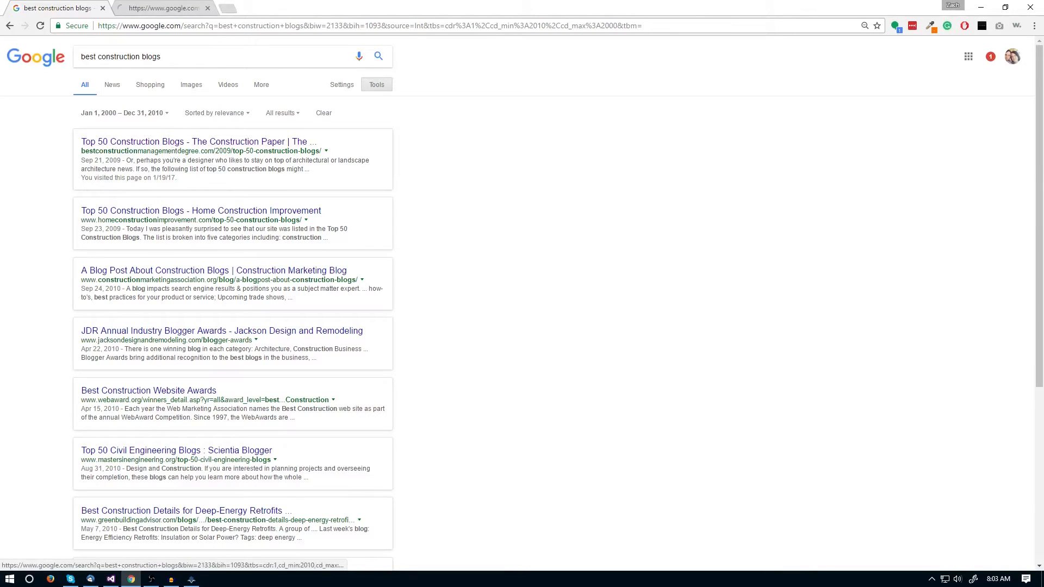
click(196, 142)
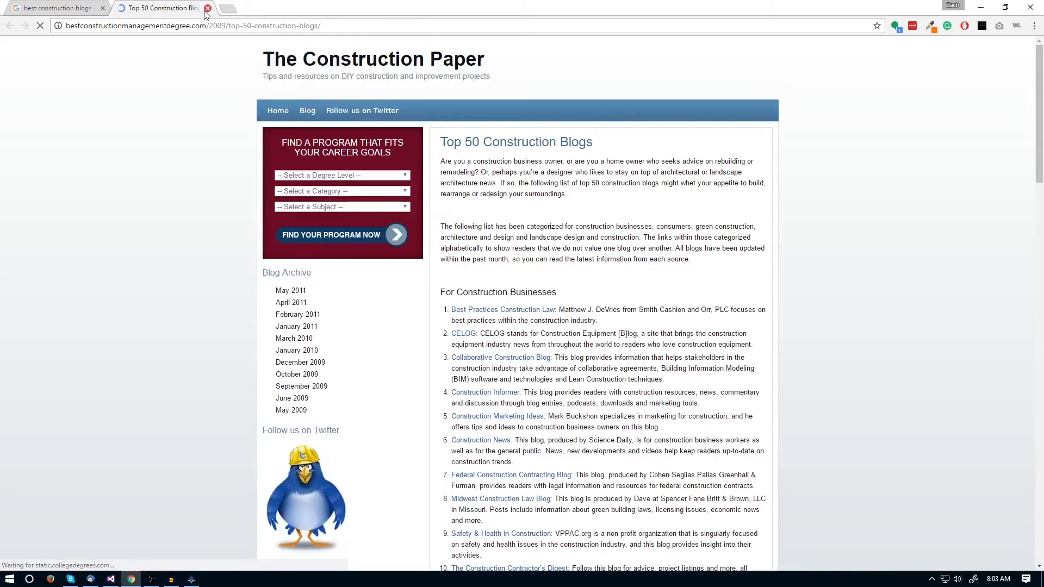
click(206, 8)
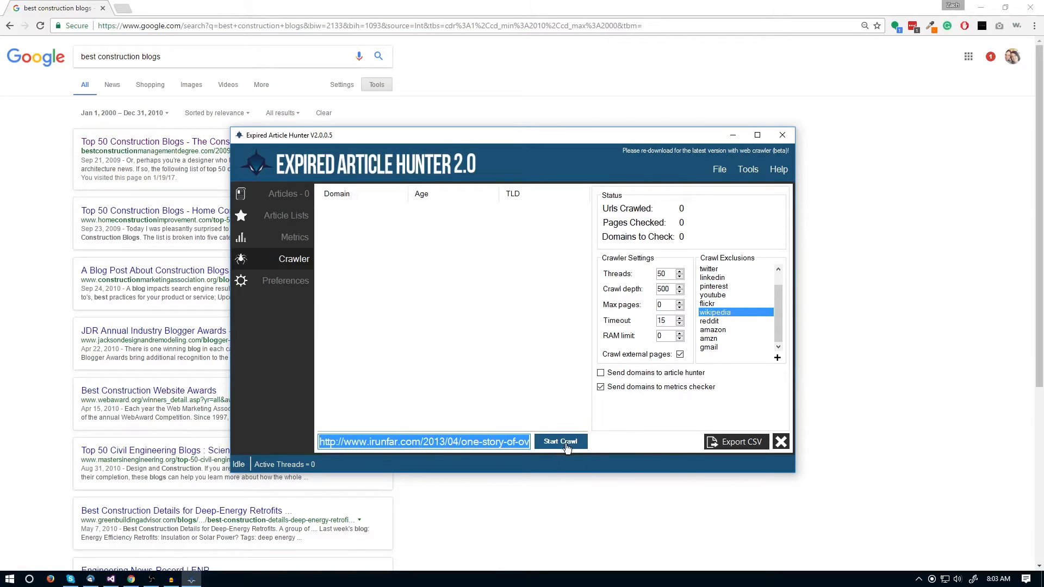
- Start the crawl from the irunfar.com article and switch to the Metrics view once domains are found
click(560, 441)
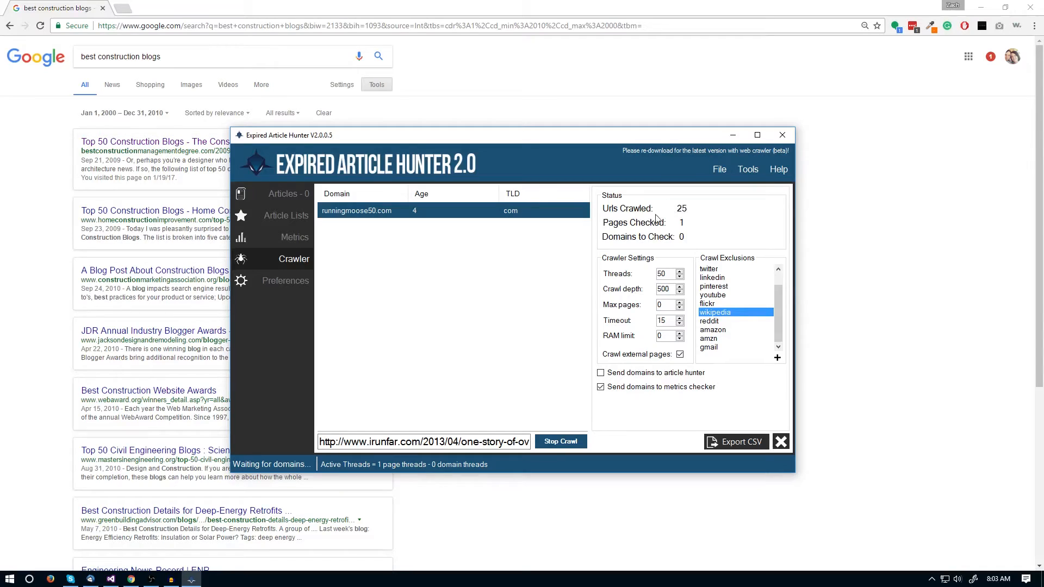
mouse_move(617, 336)
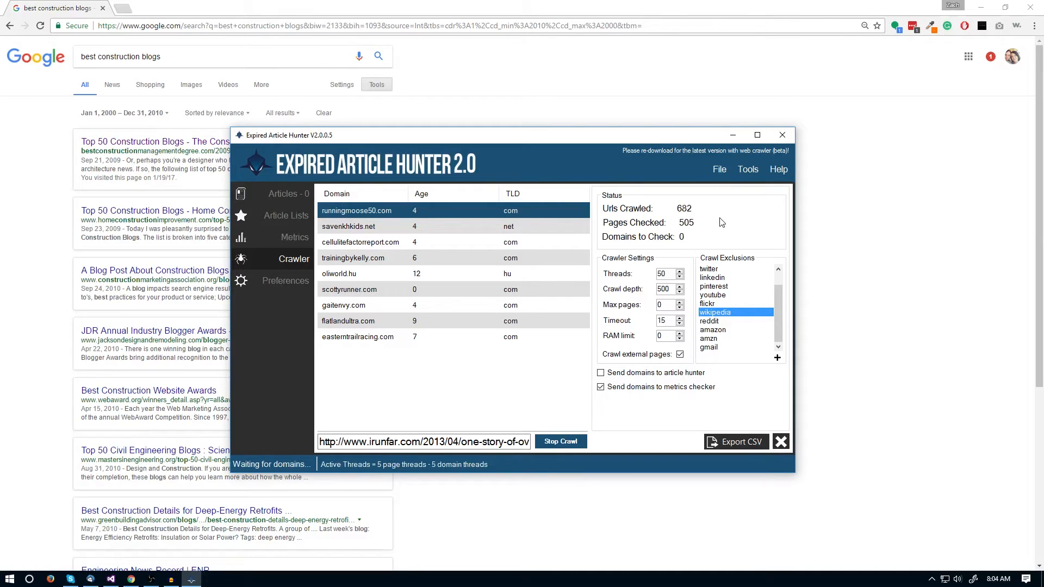
click(293, 237)
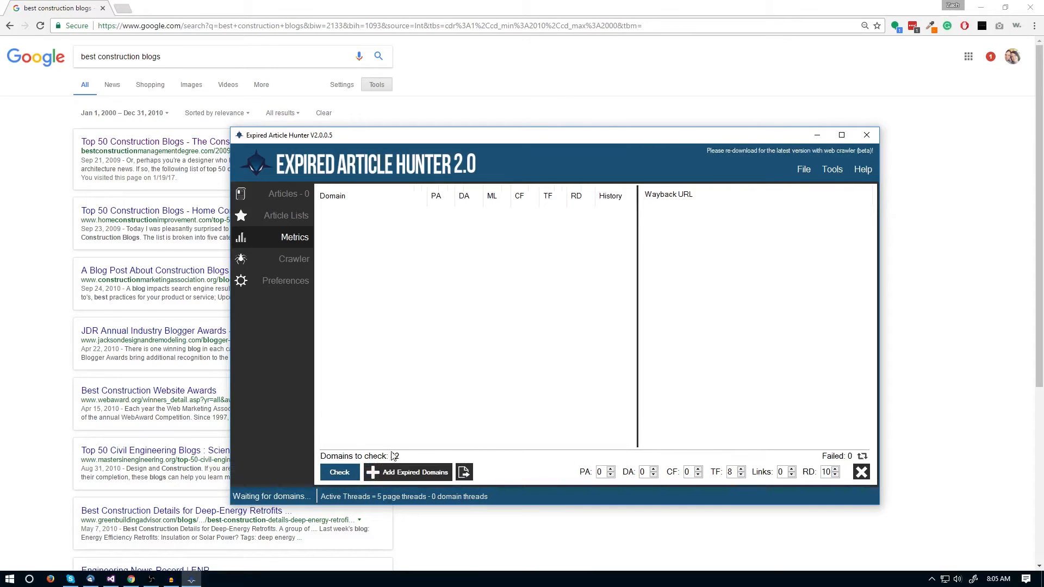
- Set the RD and TF minimums to 0 in the Metrics view
click(293, 259)
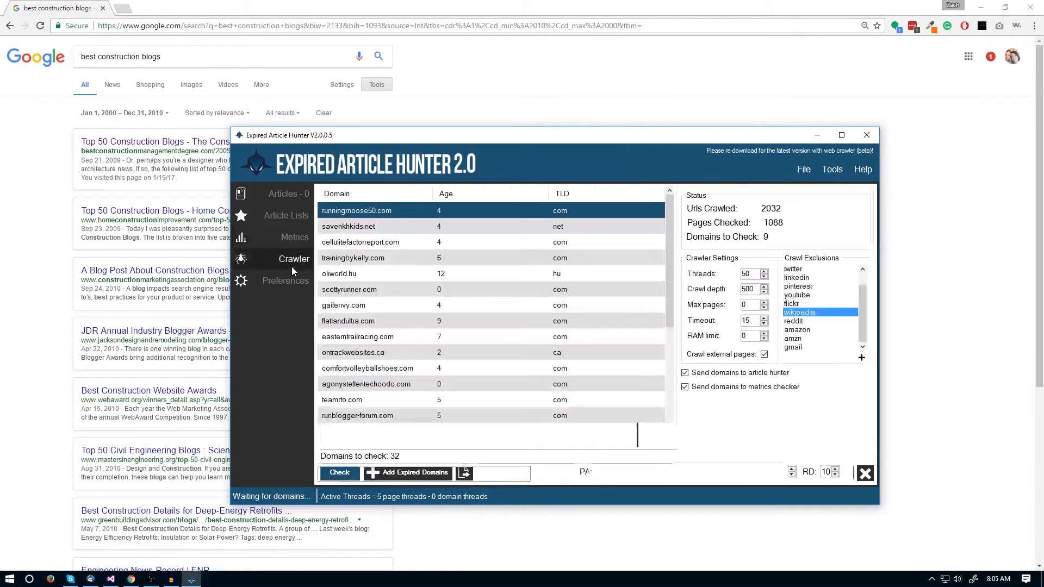
click(293, 237)
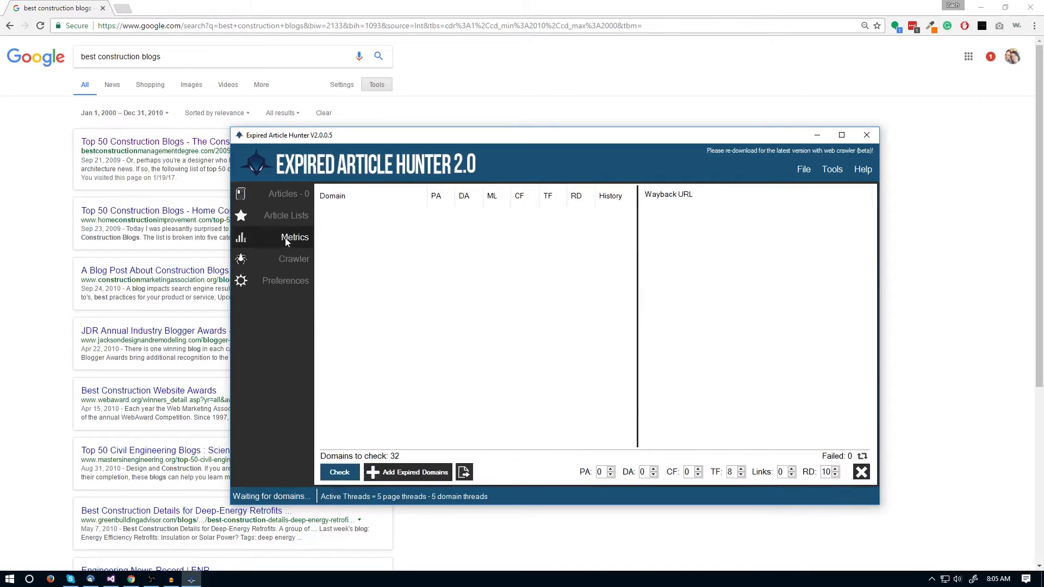
click(836, 475)
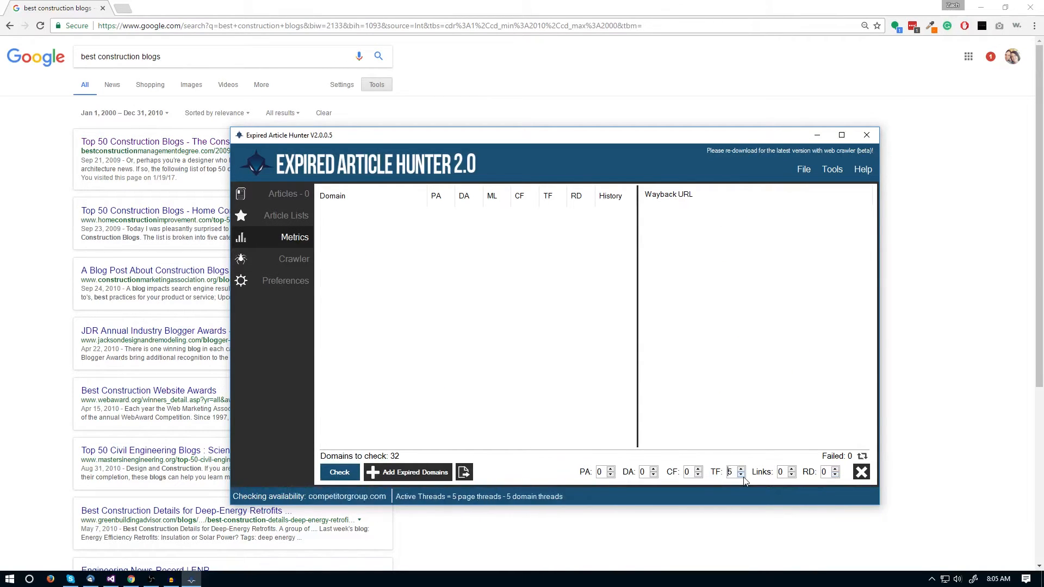
click(339, 472)
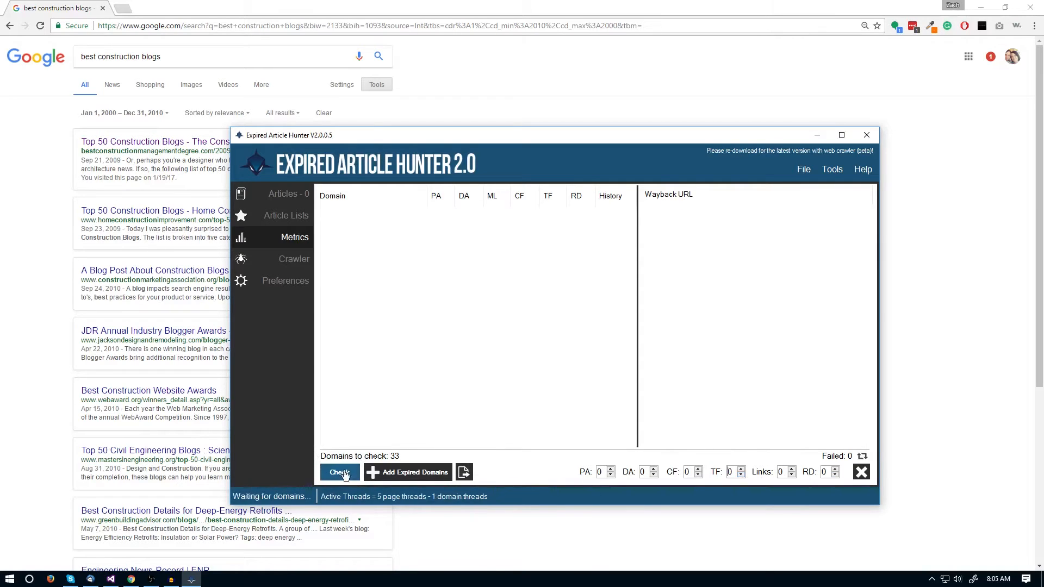
- Run the metrics check on the crawled domains and dismiss the Done notice
click(339, 472)
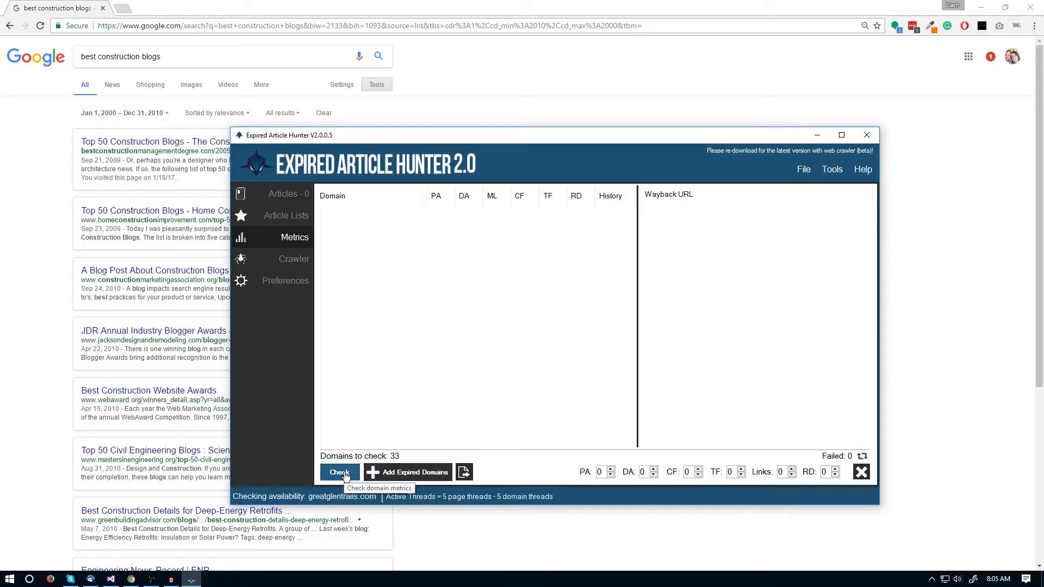
mouse_move(423, 485)
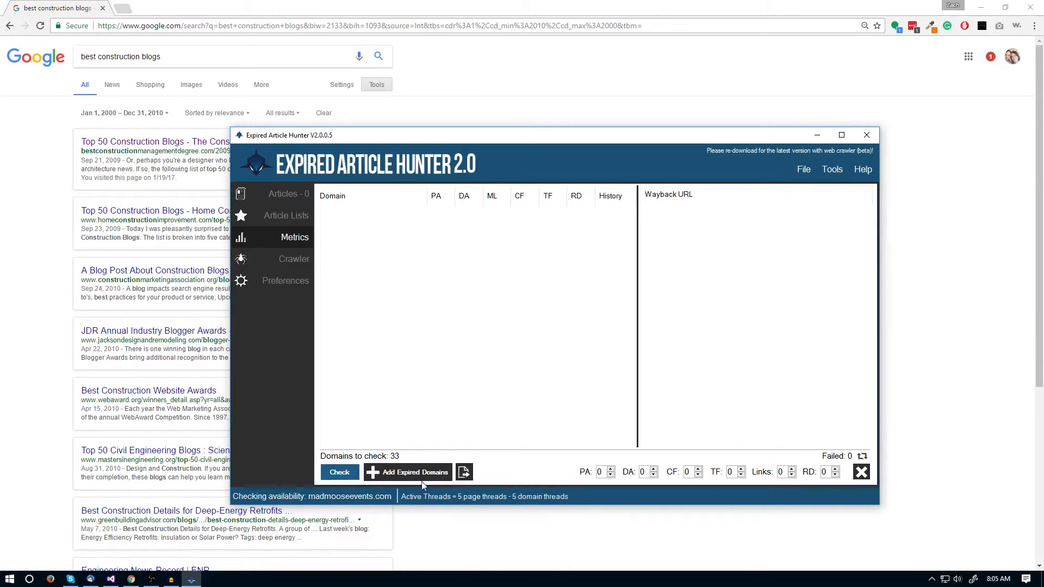
click(339, 472)
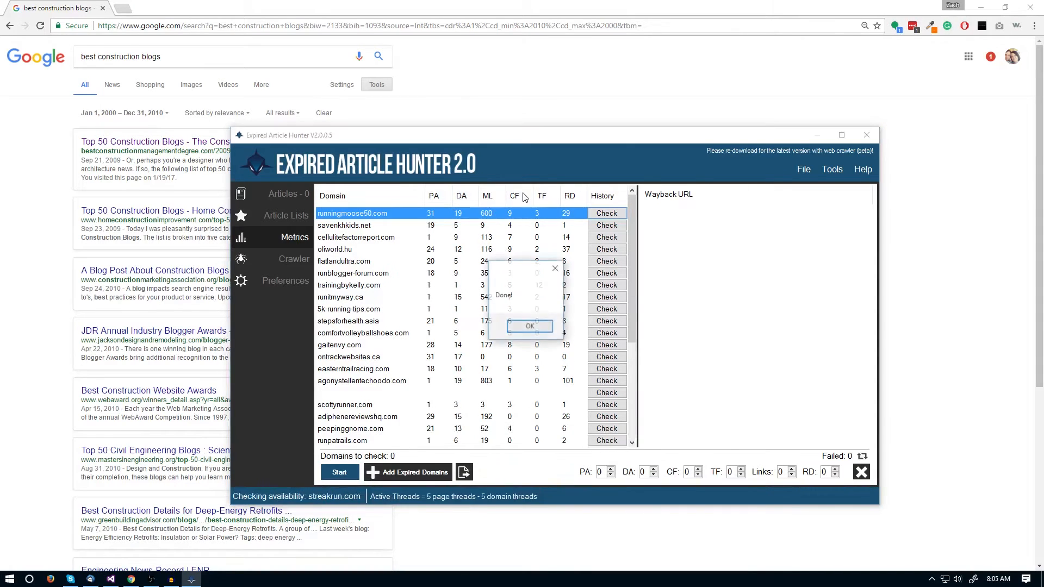
click(528, 326)
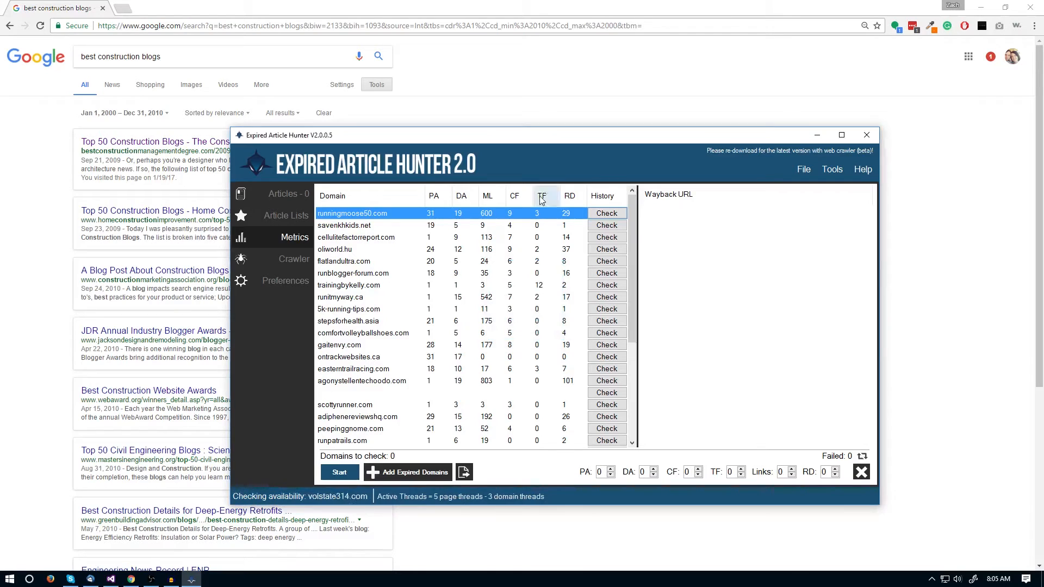
- Load the archived Wayback URL list for roadrunnershoes.net and scroll through it
scroll(down, 3)
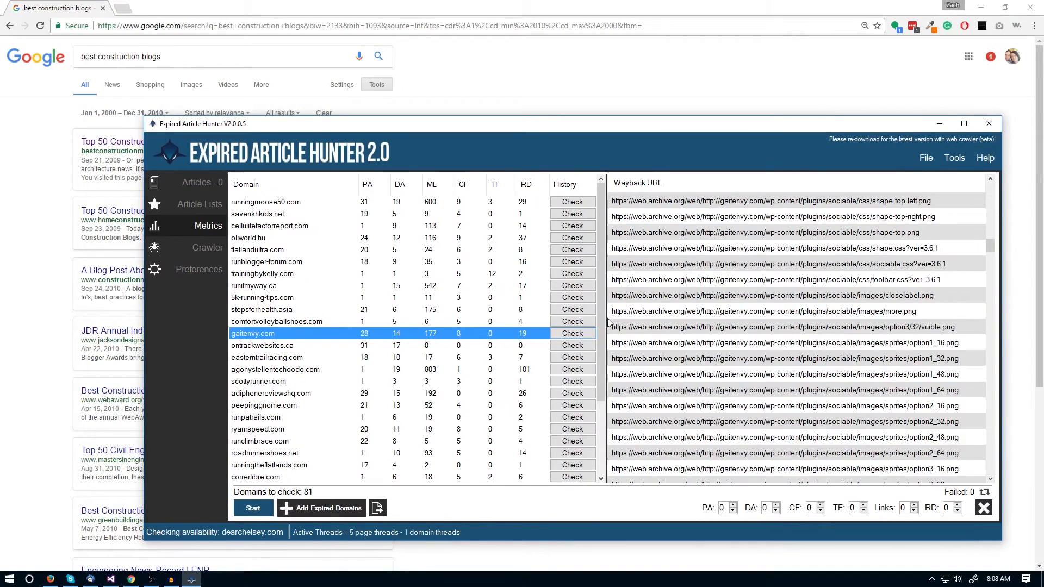
scroll(down, 3)
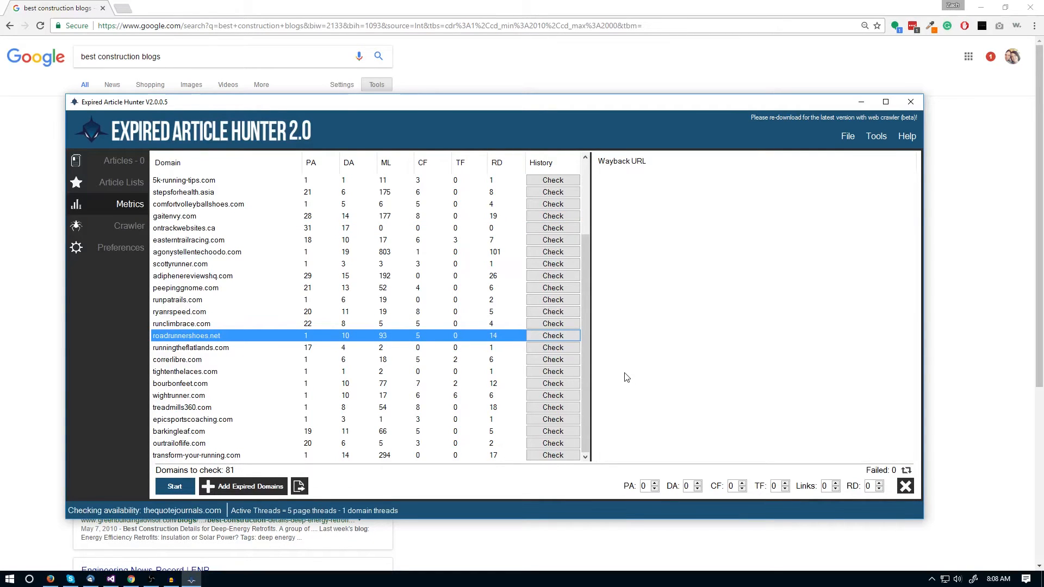
click(552, 336)
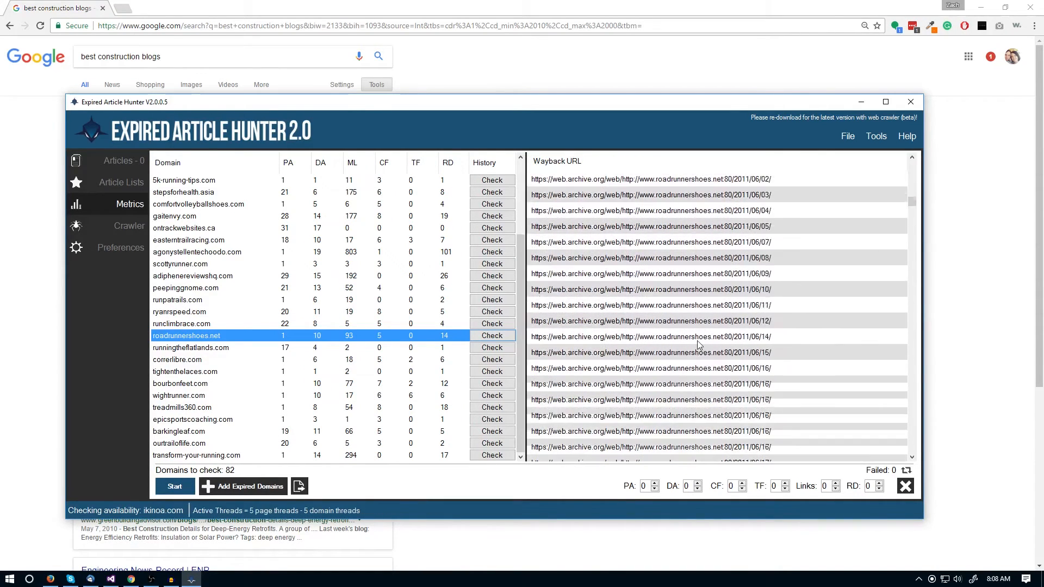
scroll(down, 3)
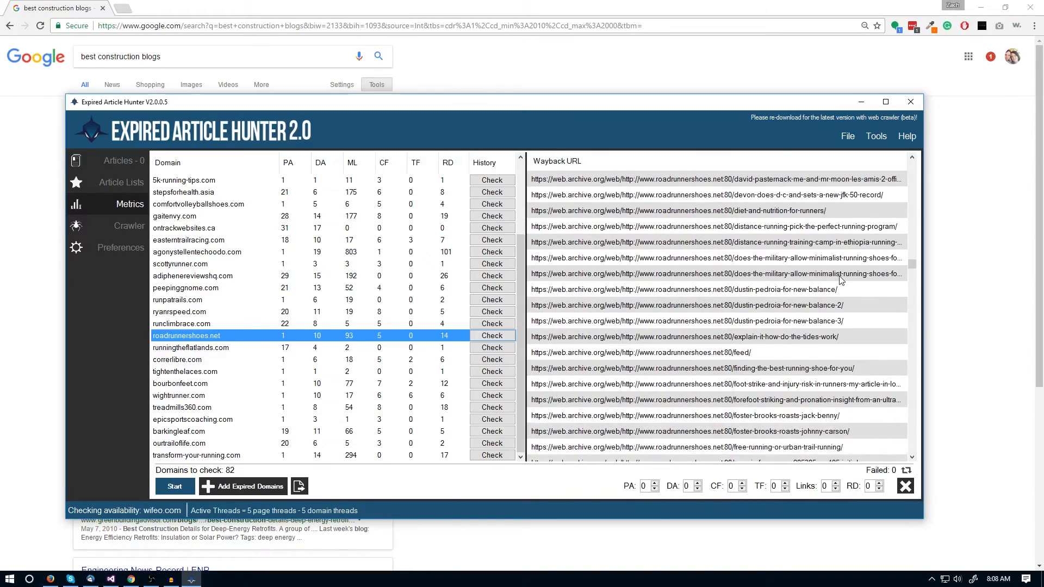
scroll(down, 3)
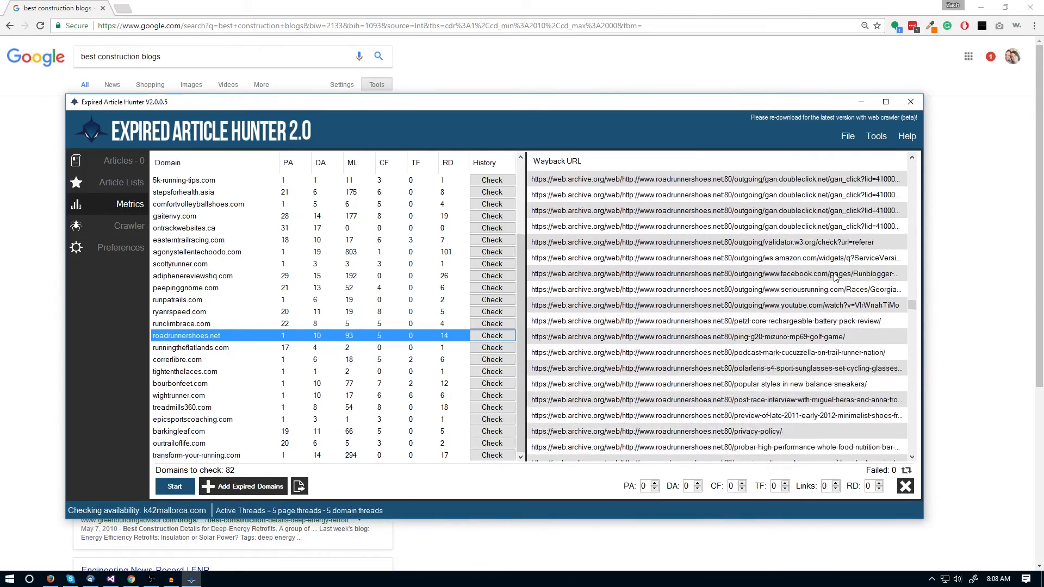
scroll(down, 3)
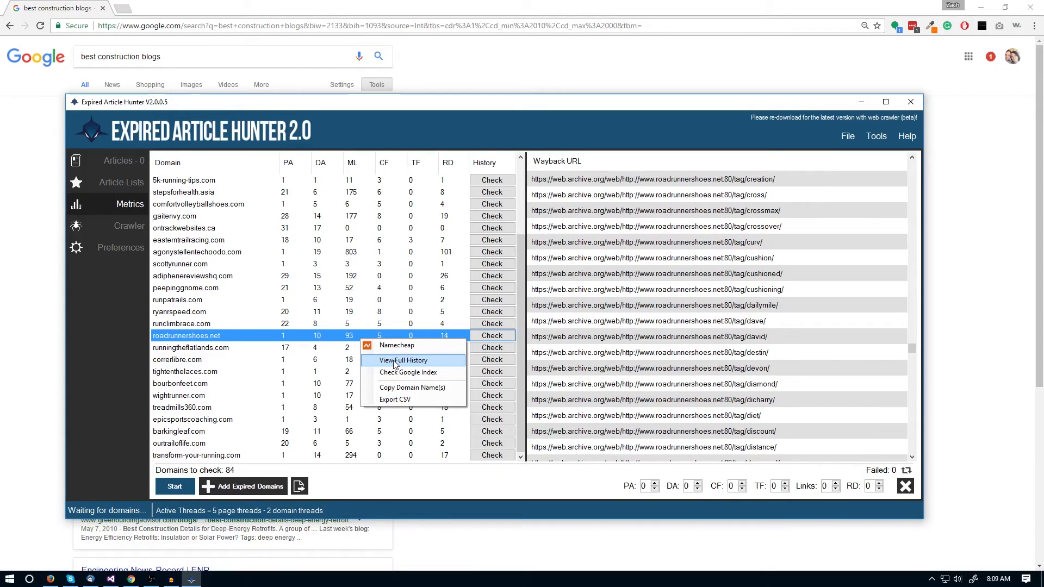
- View roadrunnershoes.net's full Wayback history and its January 26, 2013 capture
click(404, 359)
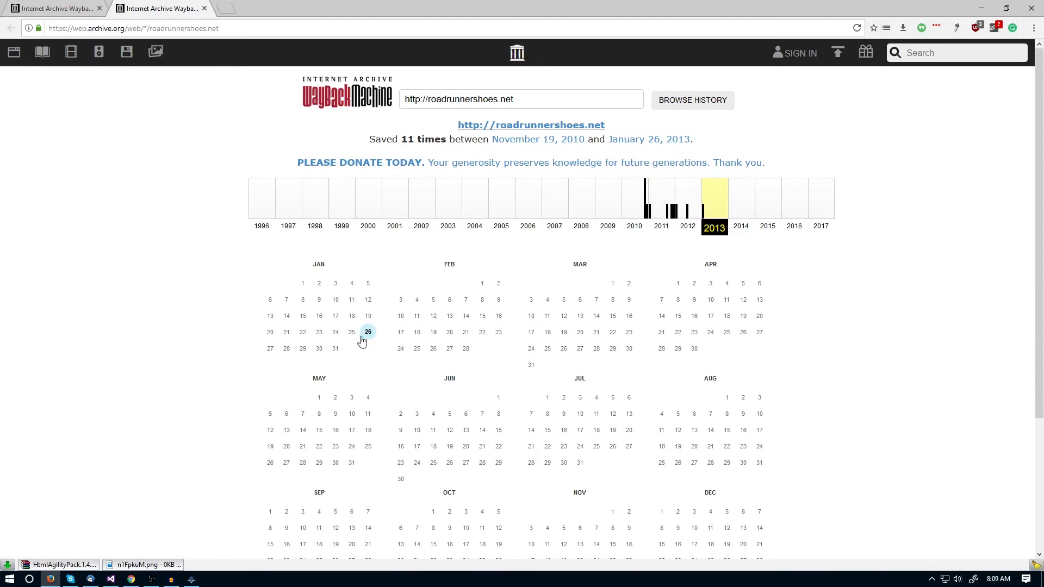
click(367, 332)
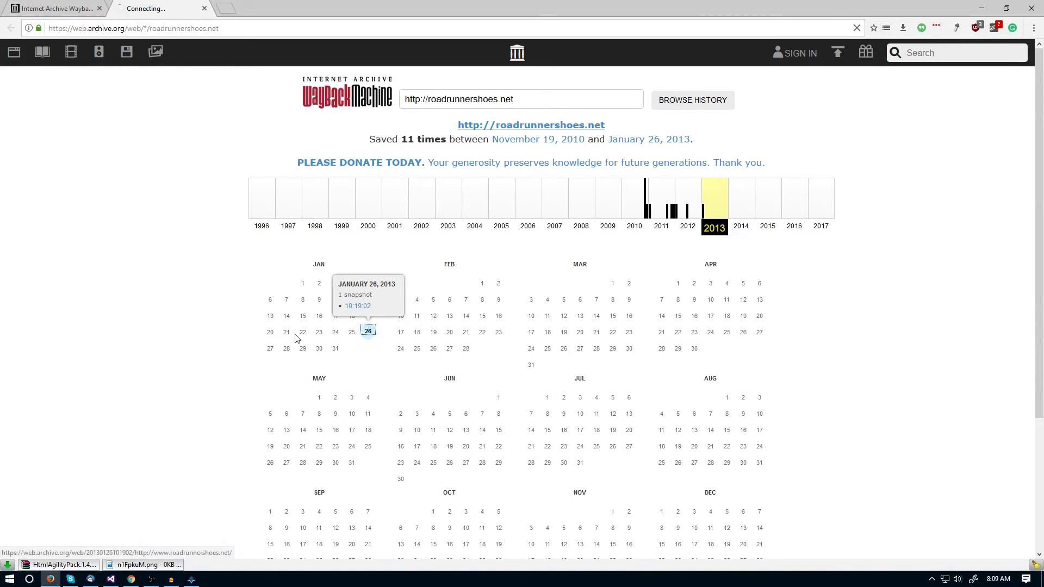
click(358, 305)
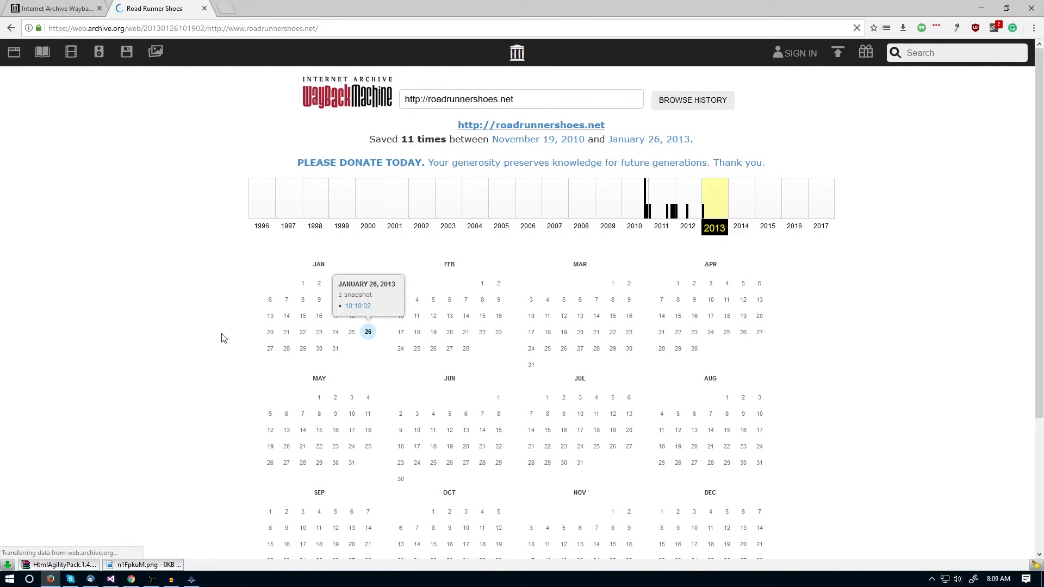
click(358, 306)
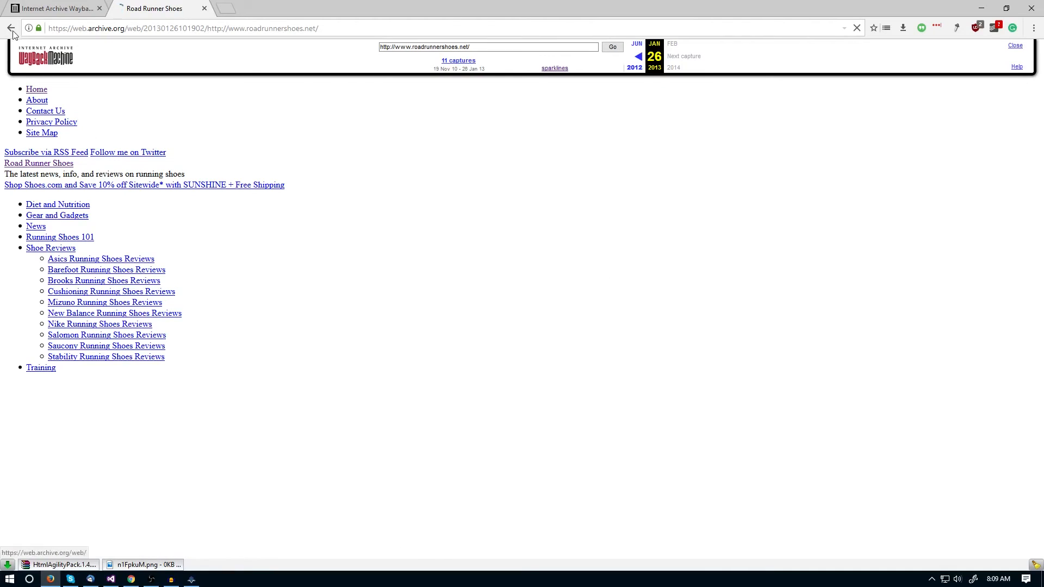
- Go back to the calendar and open the November 1, 2011 capture
click(11, 28)
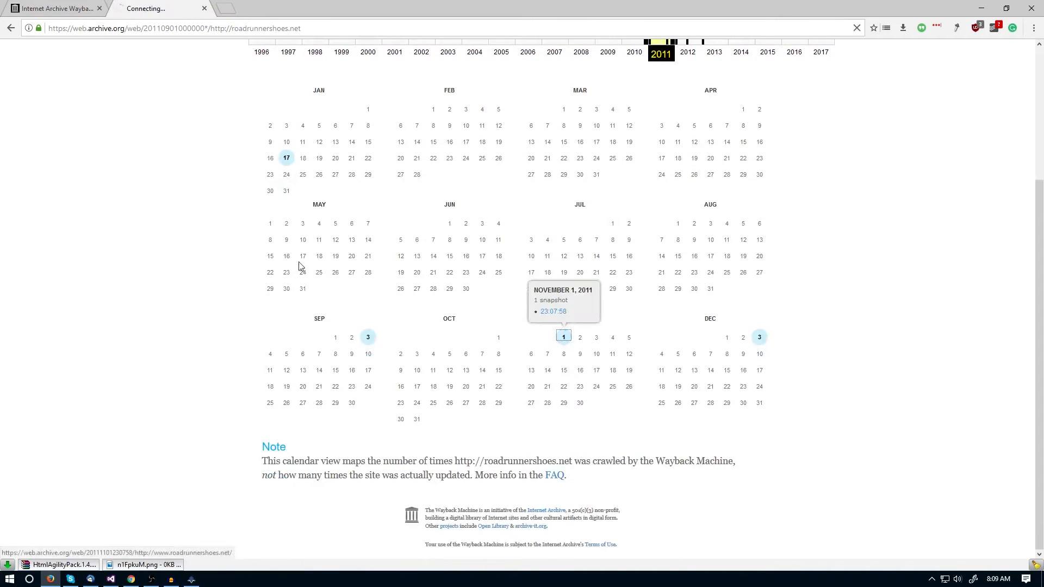
click(562, 336)
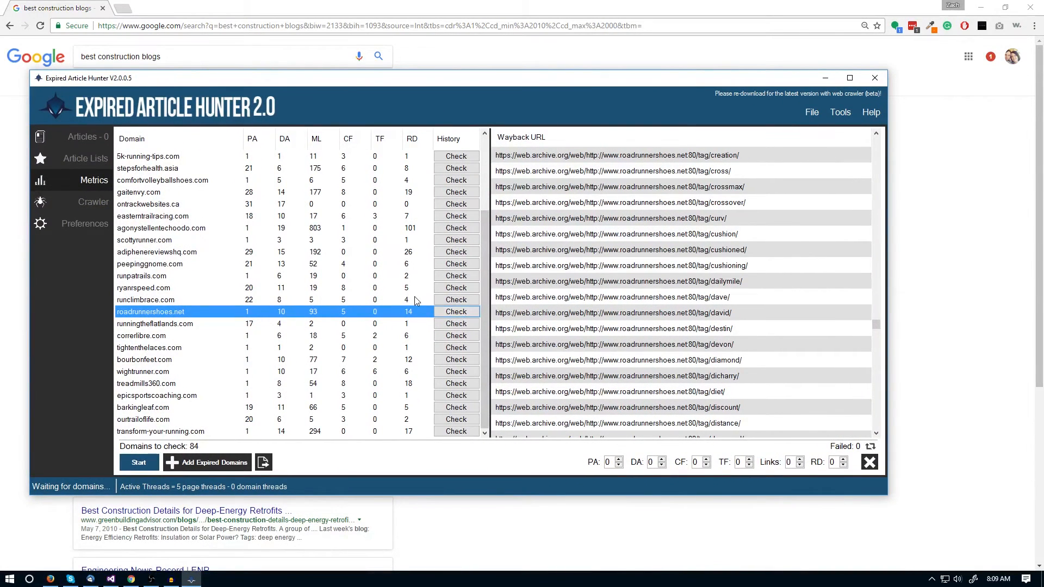
mouse_move(924, 507)
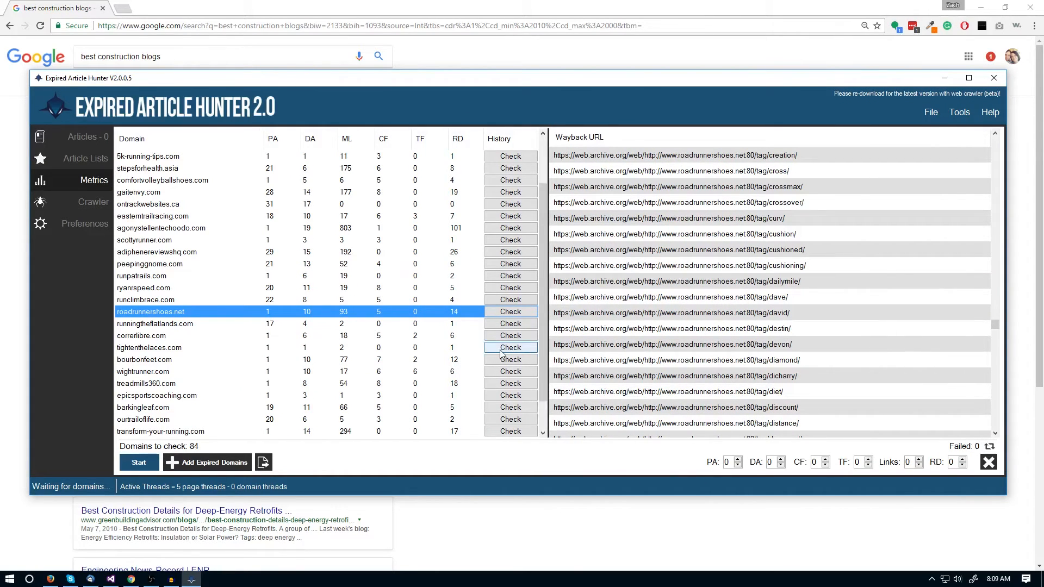
- Scroll the Metrics domain list to the top and return to the Crawler view
scroll(up, 3)
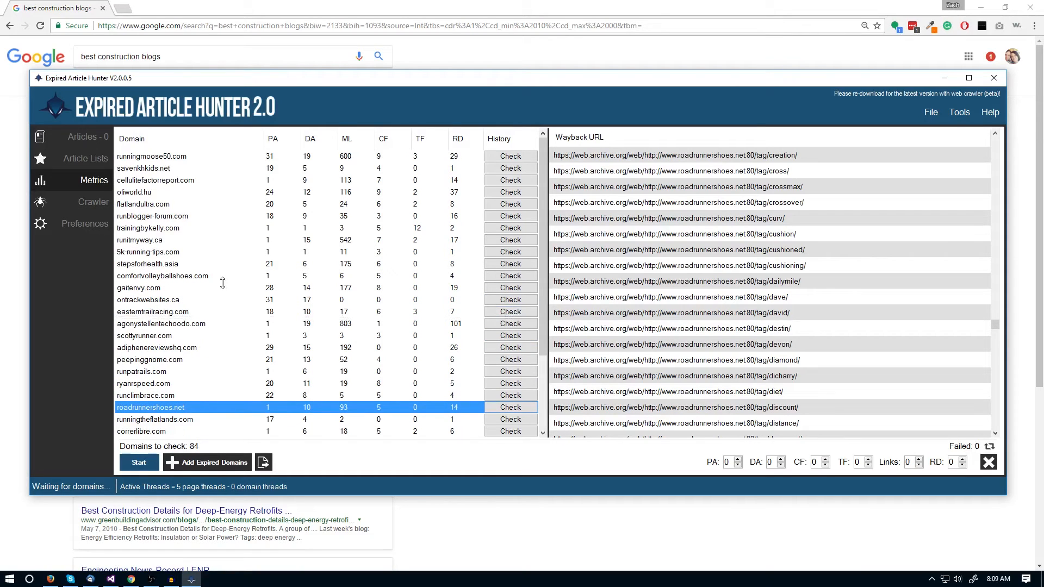
click(94, 202)
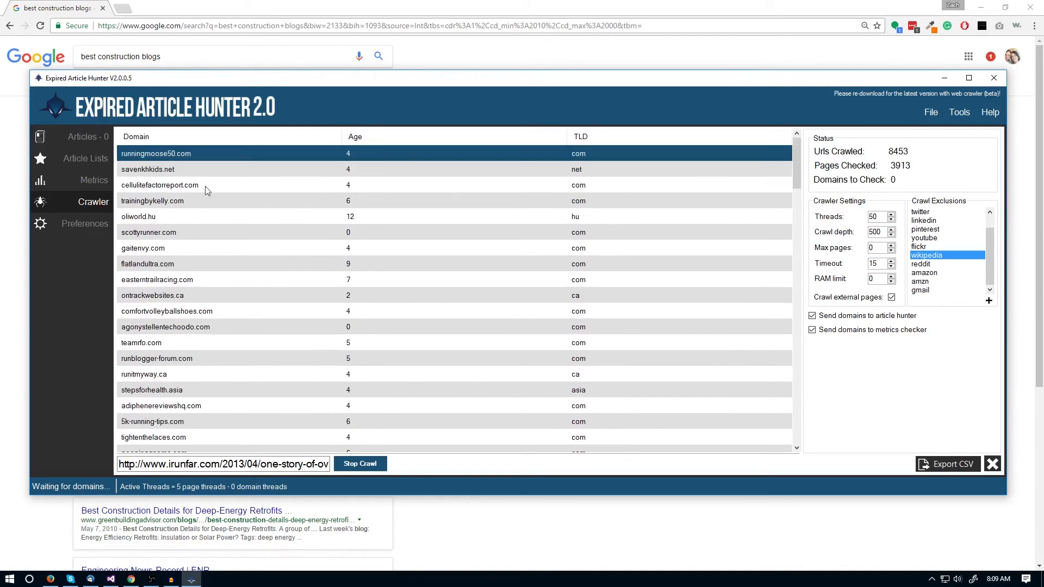
- Switch to the Articles list in the sidebar
click(84, 137)
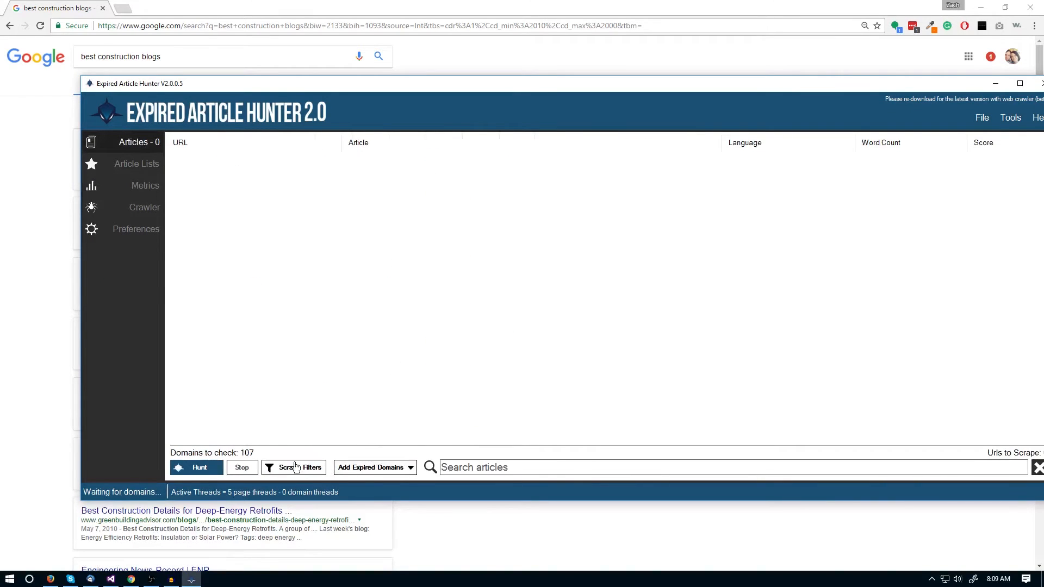
mouse_move(300, 471)
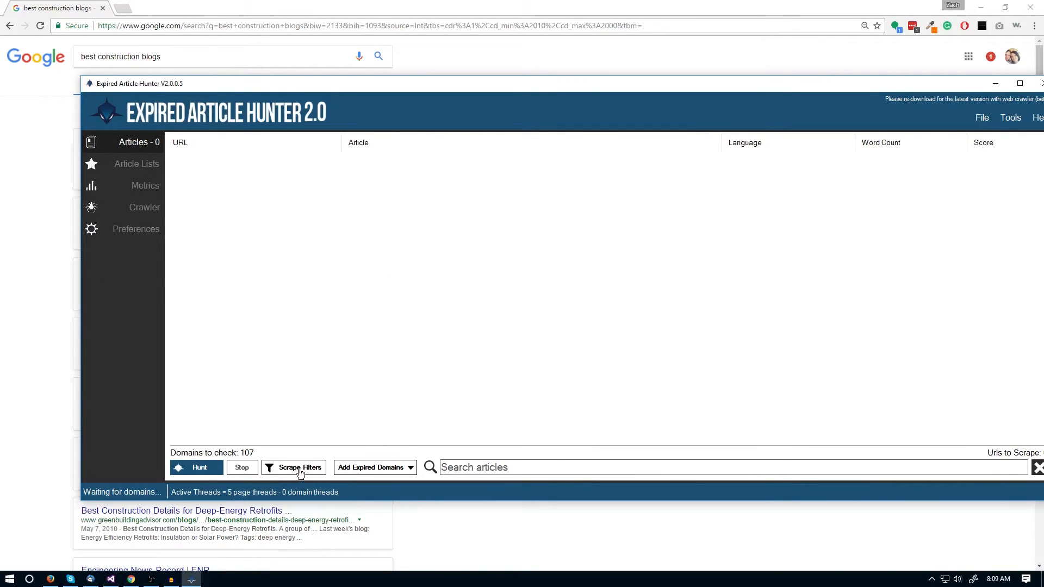
- Require the word 'running' in article titles via the Article Scrape Filters
click(299, 467)
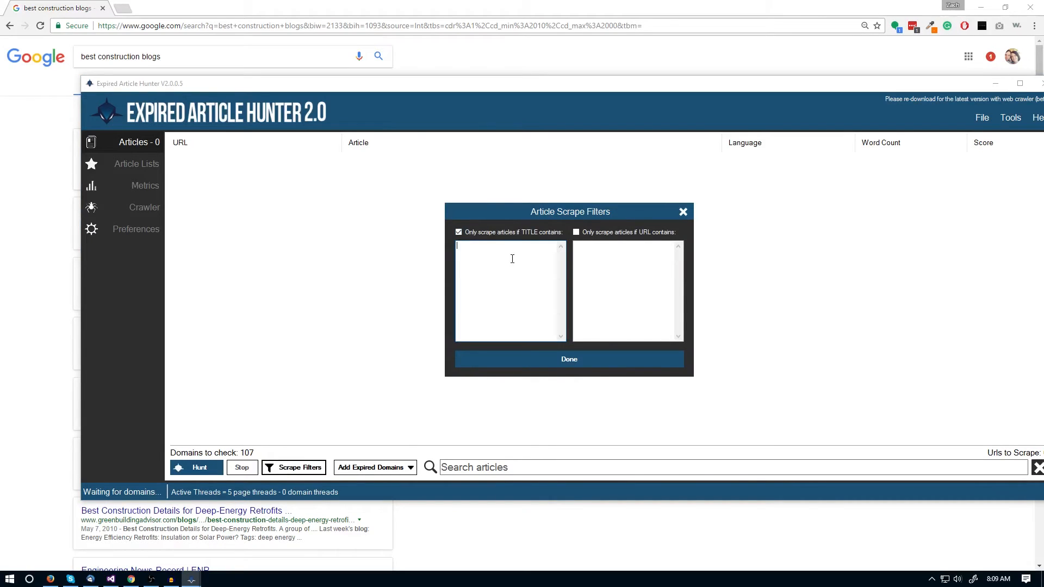
text(running)
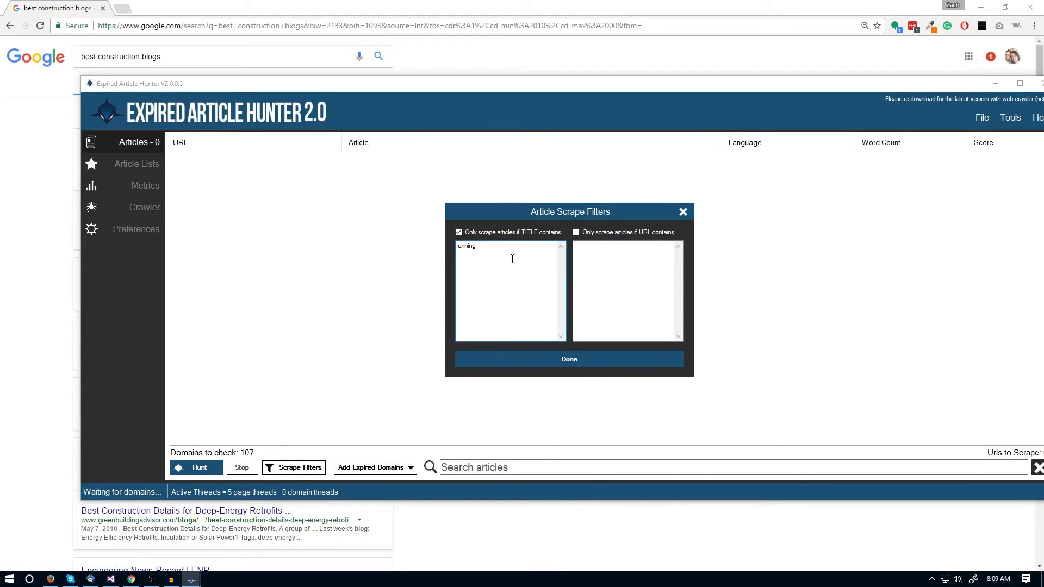
mouse_move(410, 257)
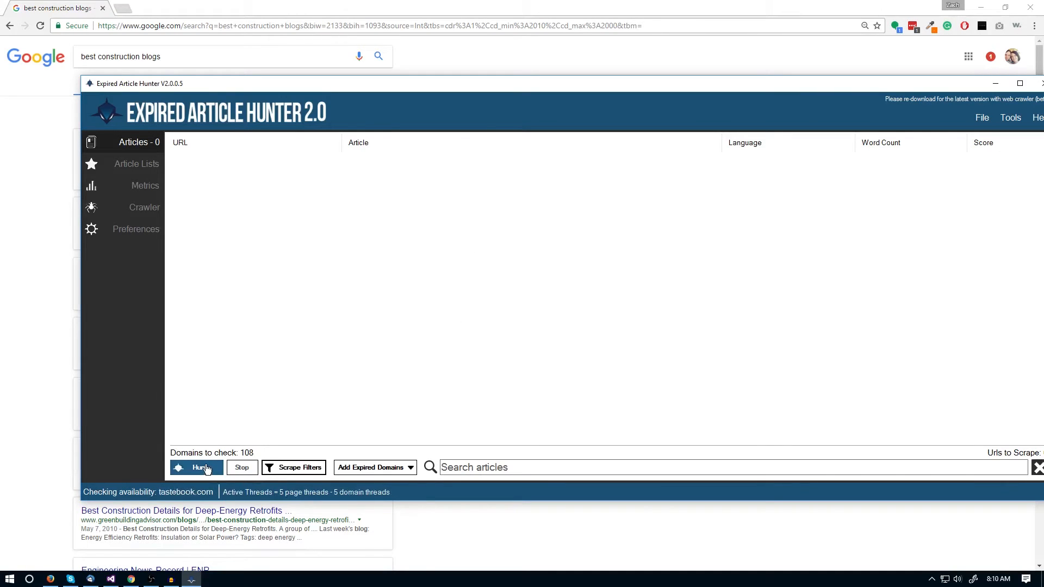
- Start the Hunt to scrape running-titled articles from the expired domains
click(197, 468)
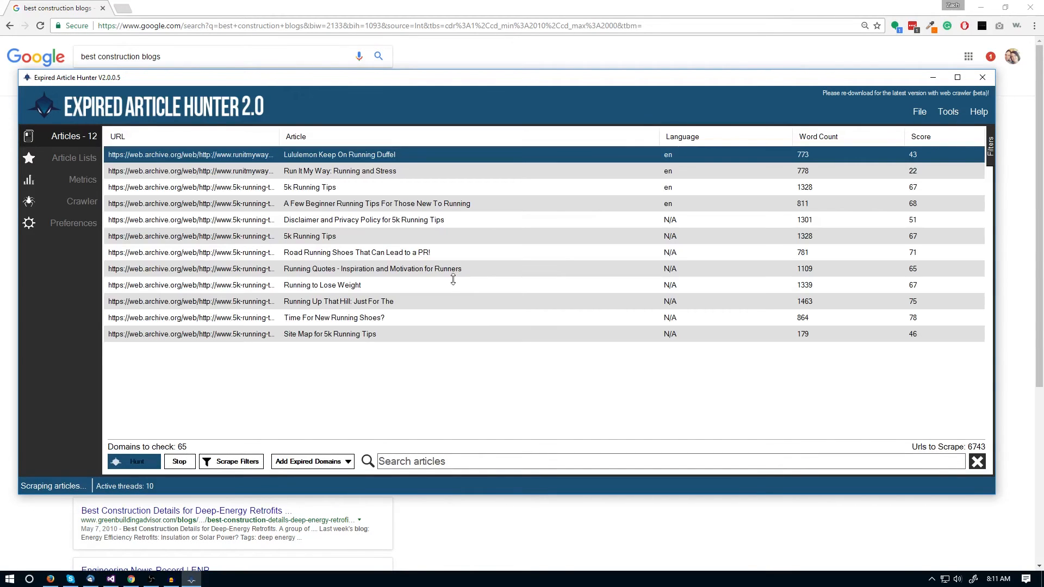
mouse_move(599, 344)
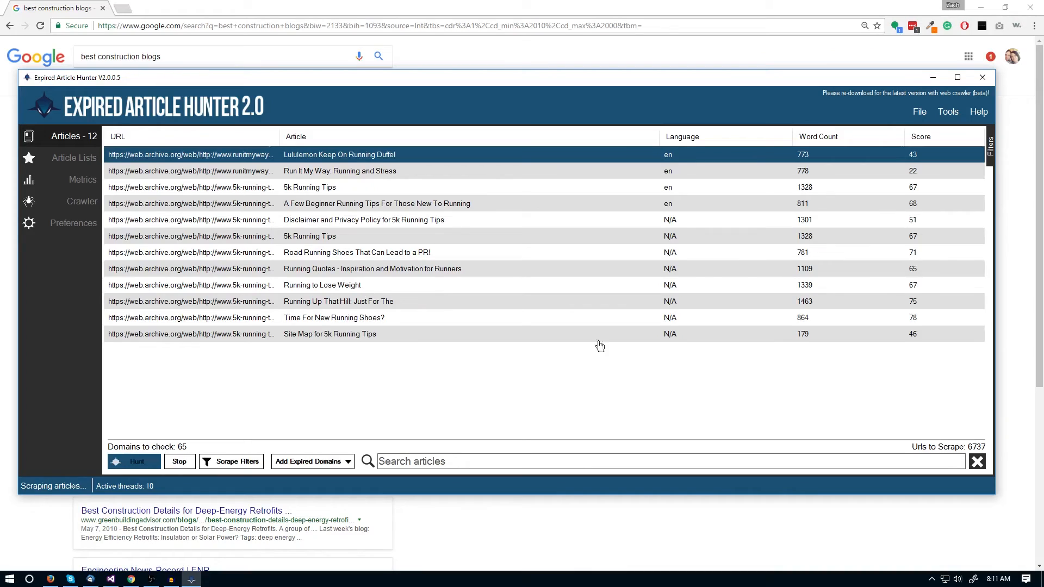
mouse_move(414, 261)
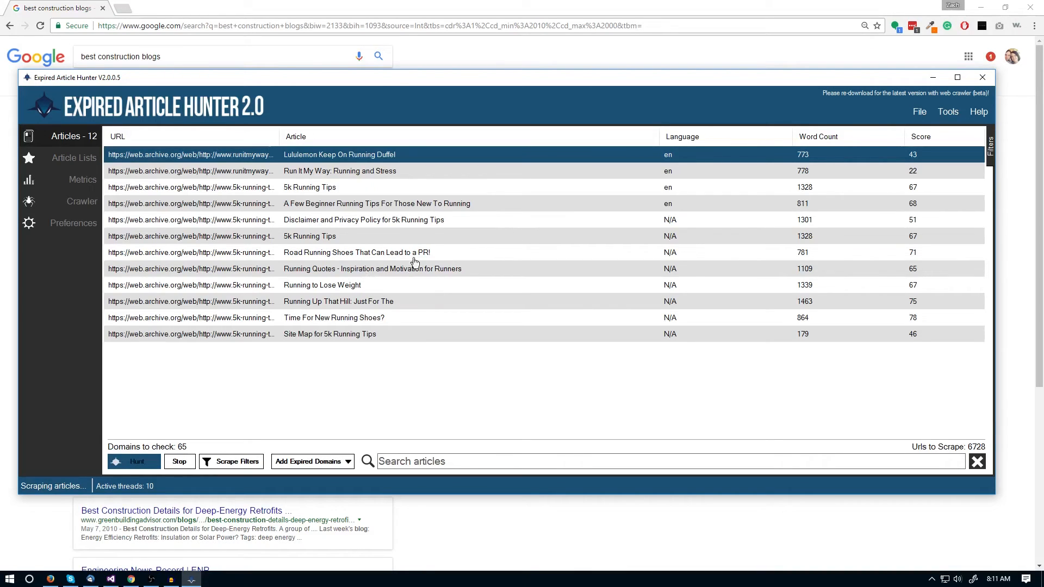
mouse_move(680, 162)
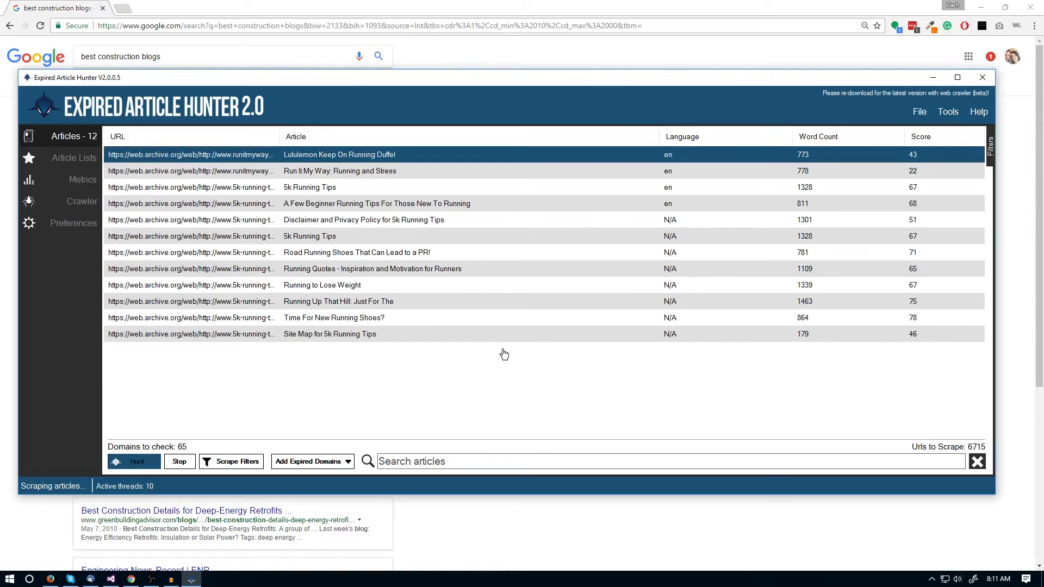
mouse_move(313, 242)
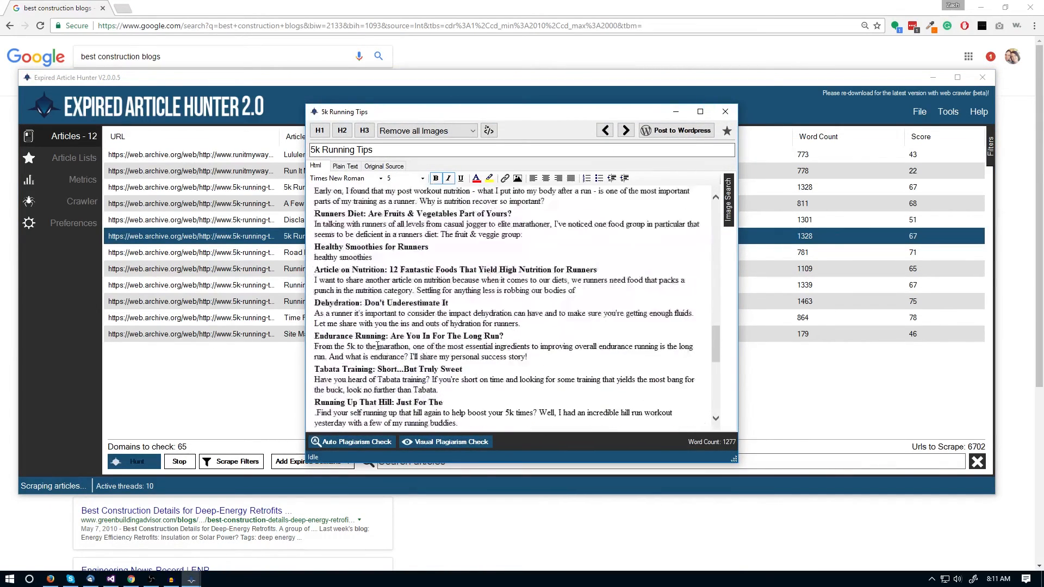
- Run the automatic plagiarism check on the Disclaimer and Privacy Policy article, revealing 16 copies
click(725, 111)
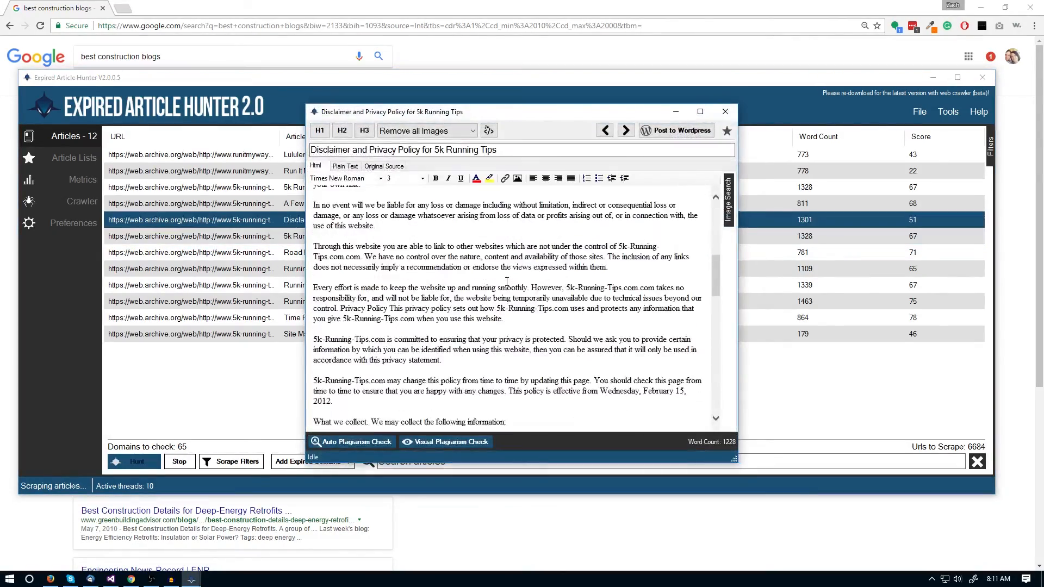
scroll(down, 3)
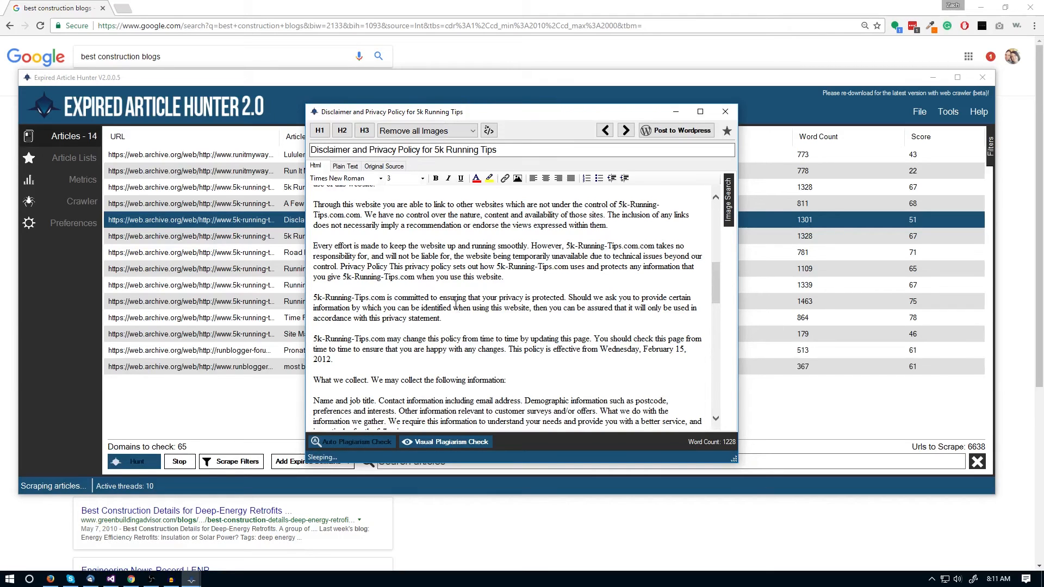
click(351, 441)
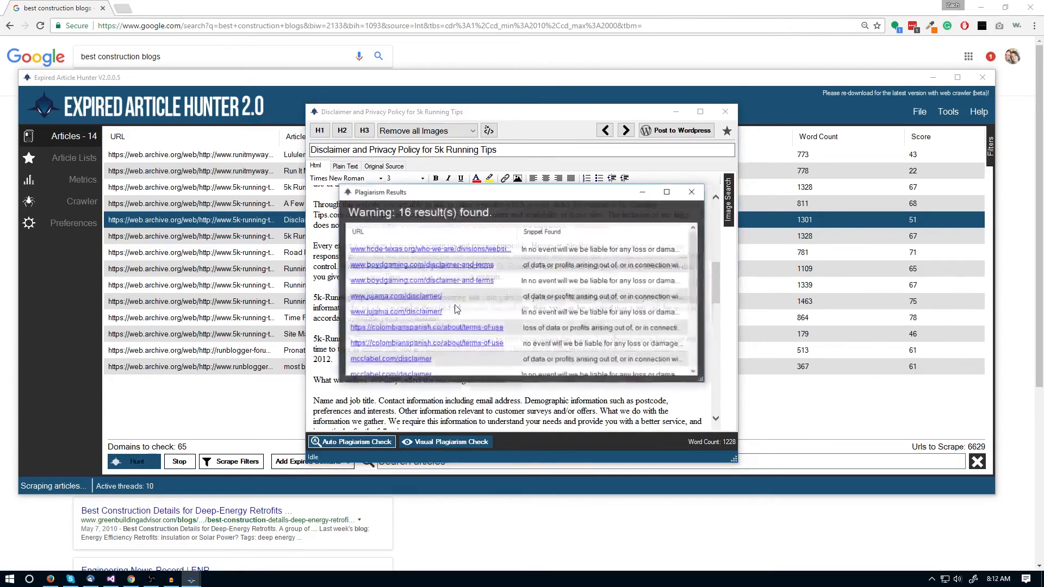
scroll(down, 3)
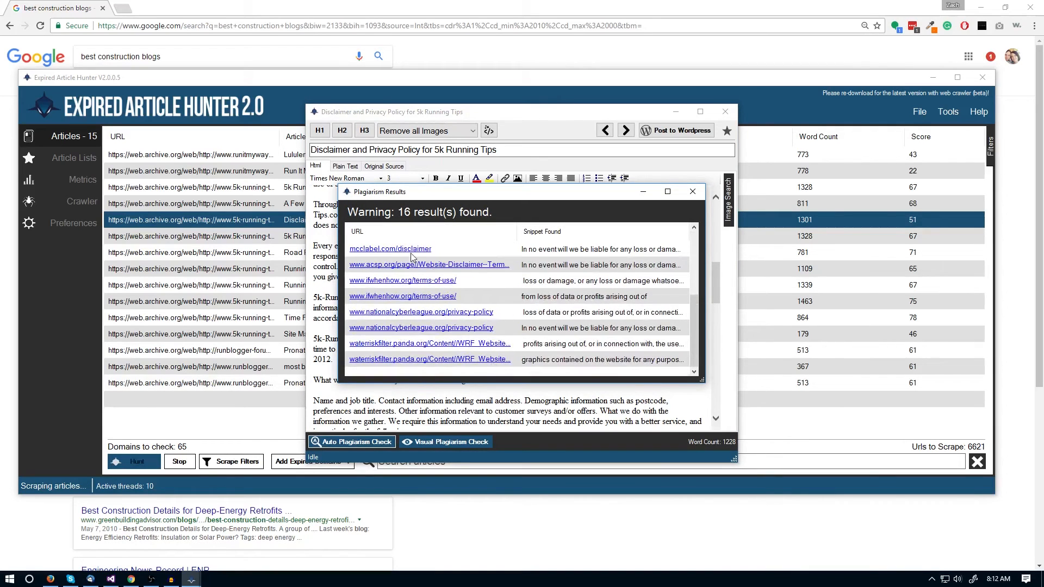
mouse_move(401, 312)
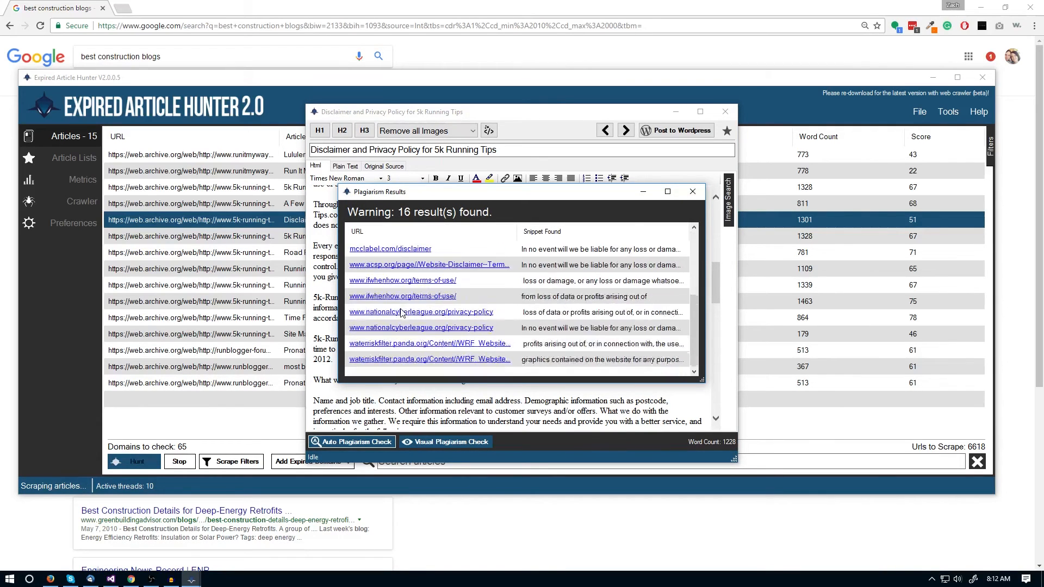
click(692, 192)
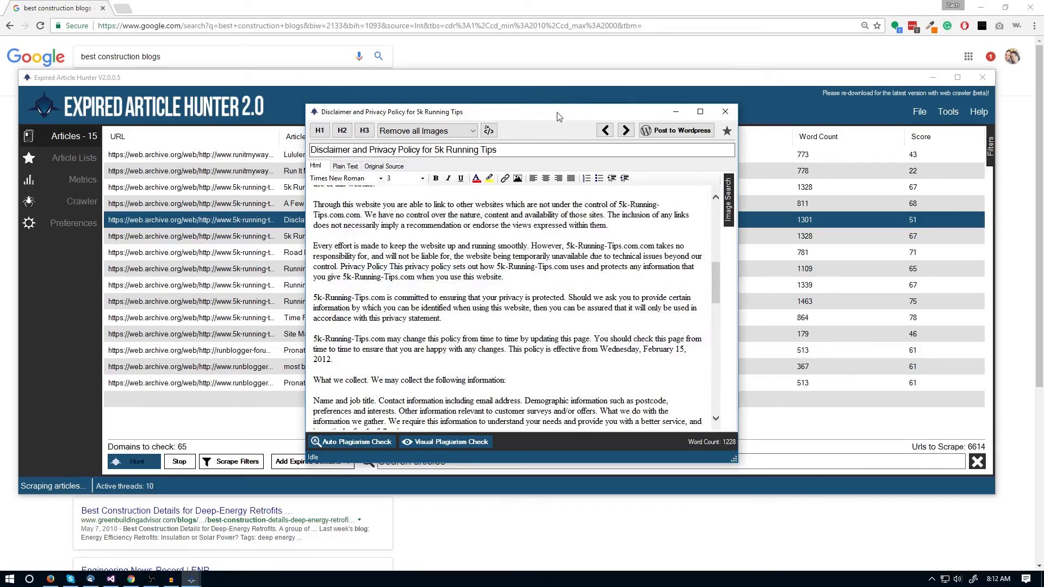
- Run the visual Google plagiarism check on the article, then return to the list
click(444, 442)
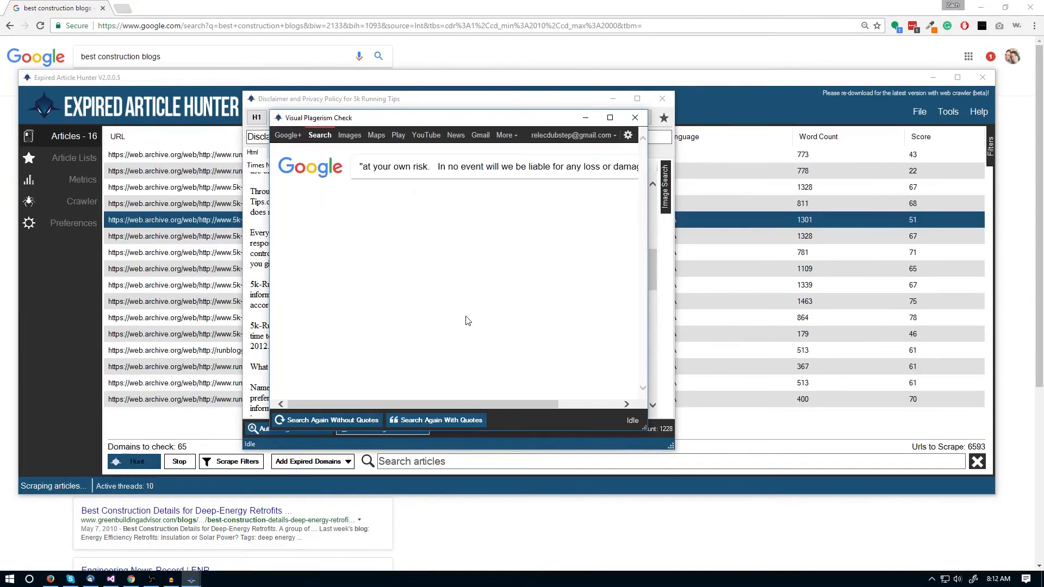
scroll(down, 3)
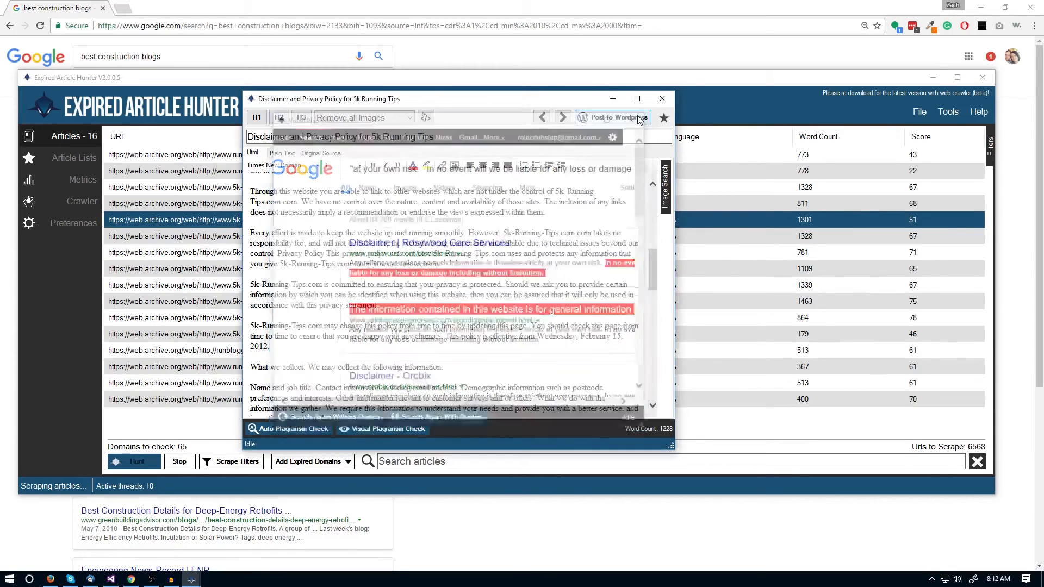
click(661, 99)
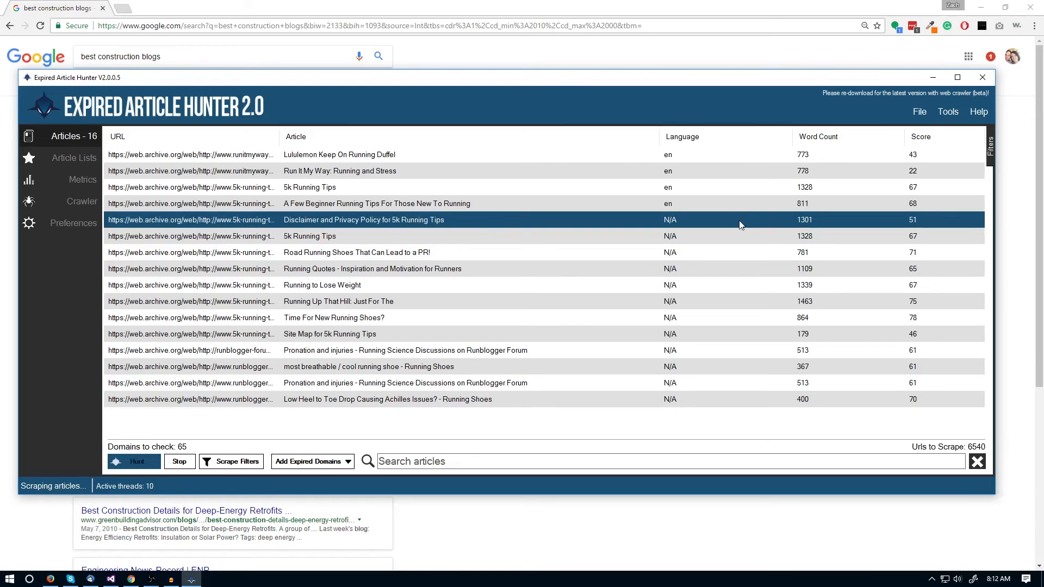
- Delete the selected 5k-running-tips article files, leaving six articles listed
right_click(740, 219)
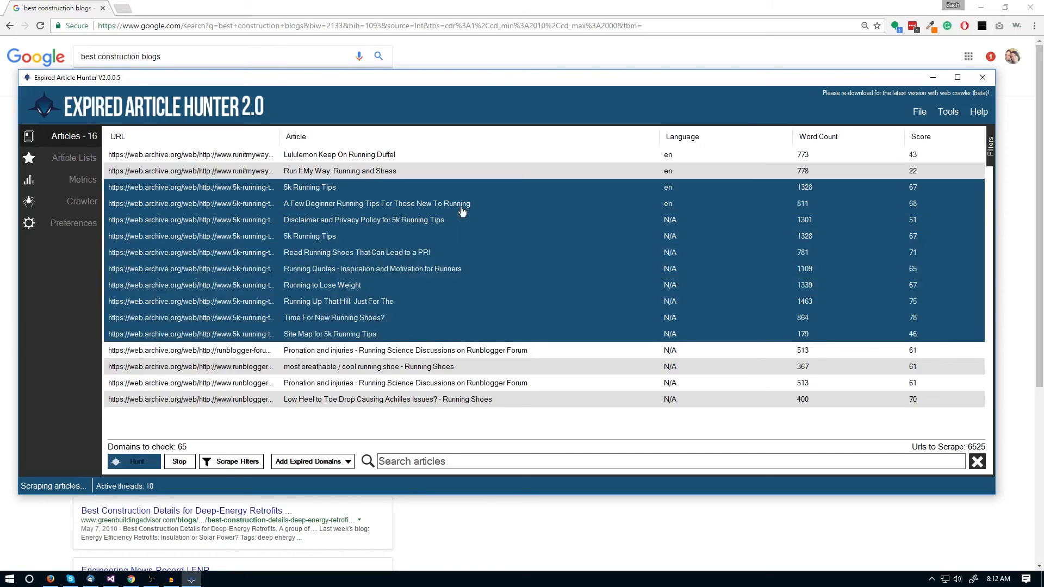
right_click(463, 211)
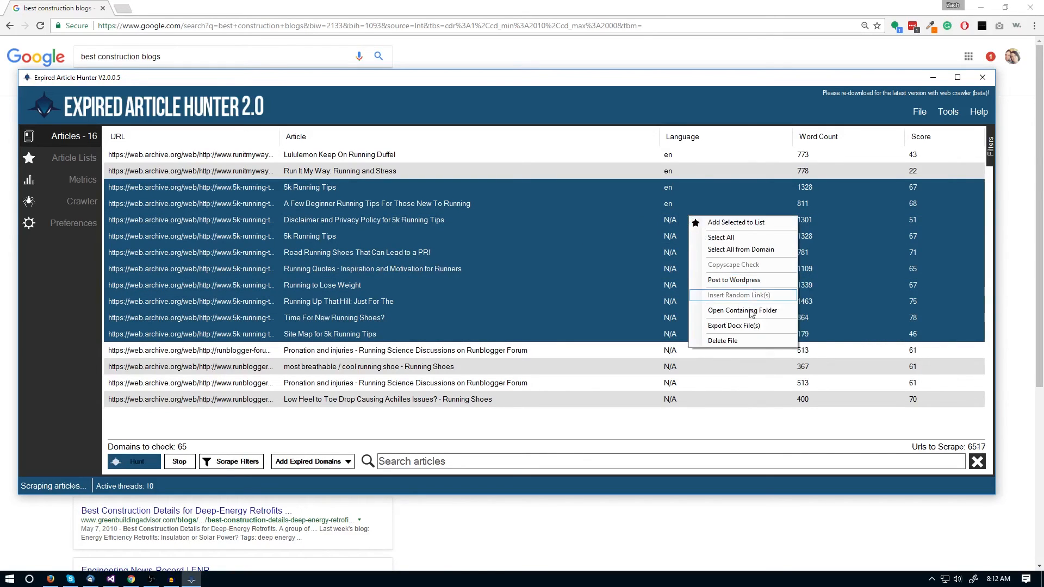
click(722, 340)
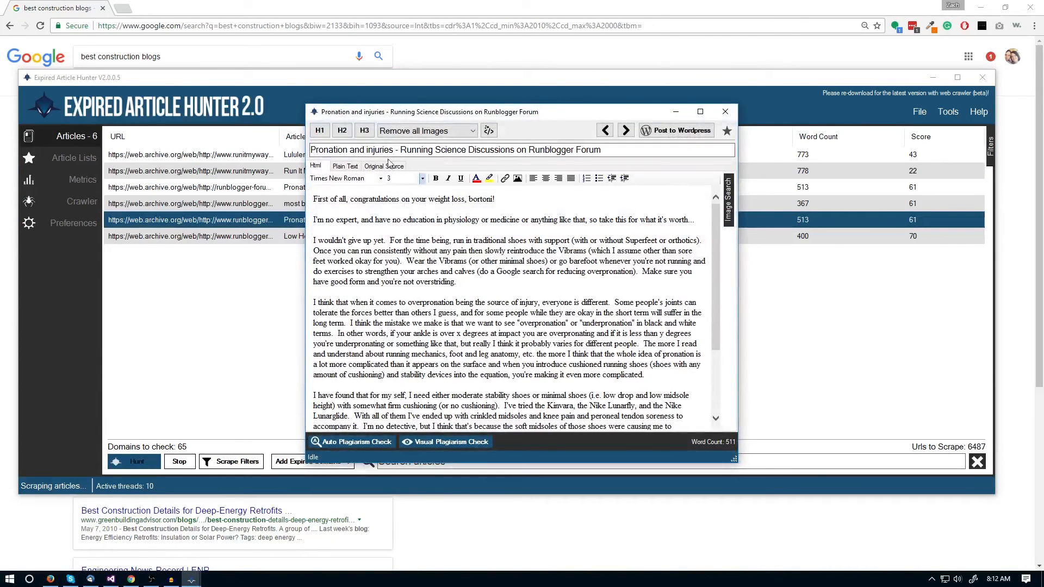
- Confirm the auto plagiarism check finds no matches for the Pronation and injuries article, then reopen it
scroll(down, 3)
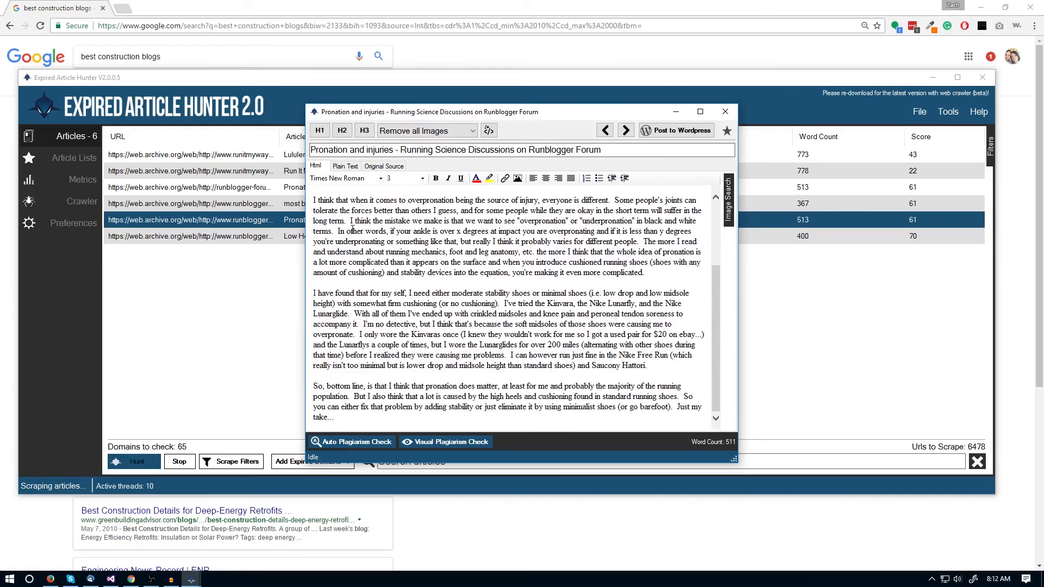
scroll(up, 3)
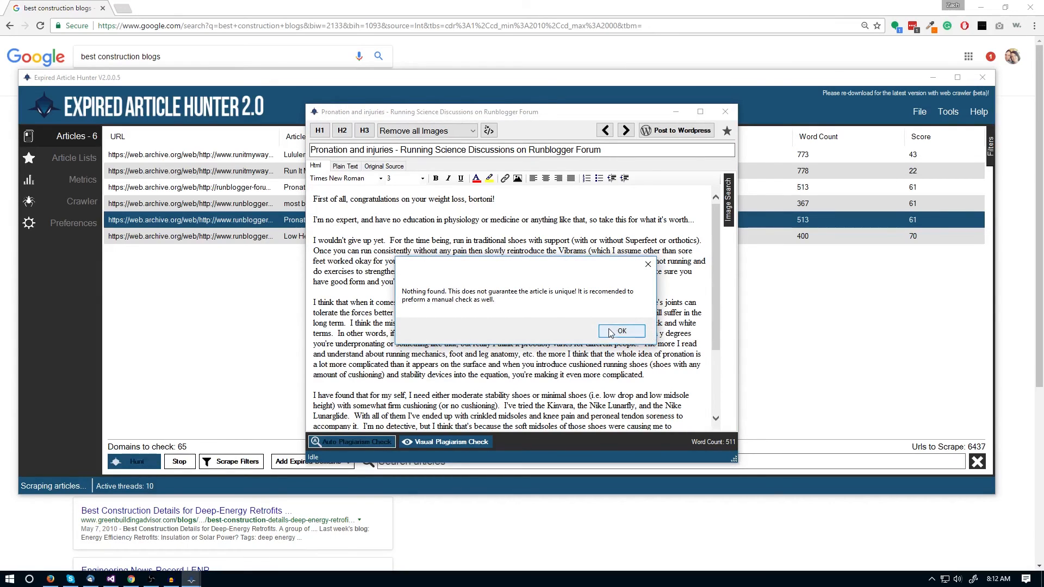
click(621, 330)
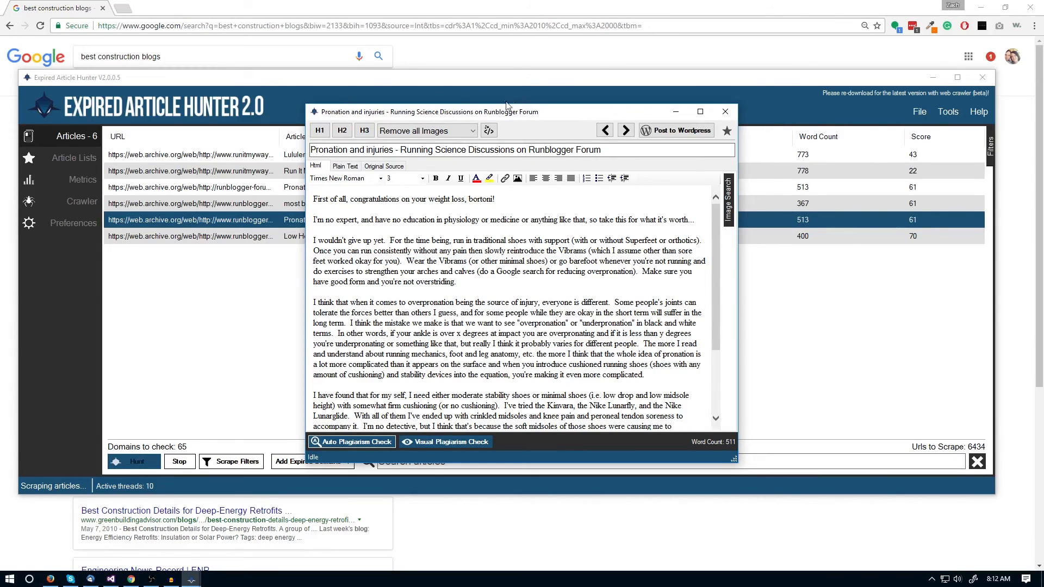
click(725, 111)
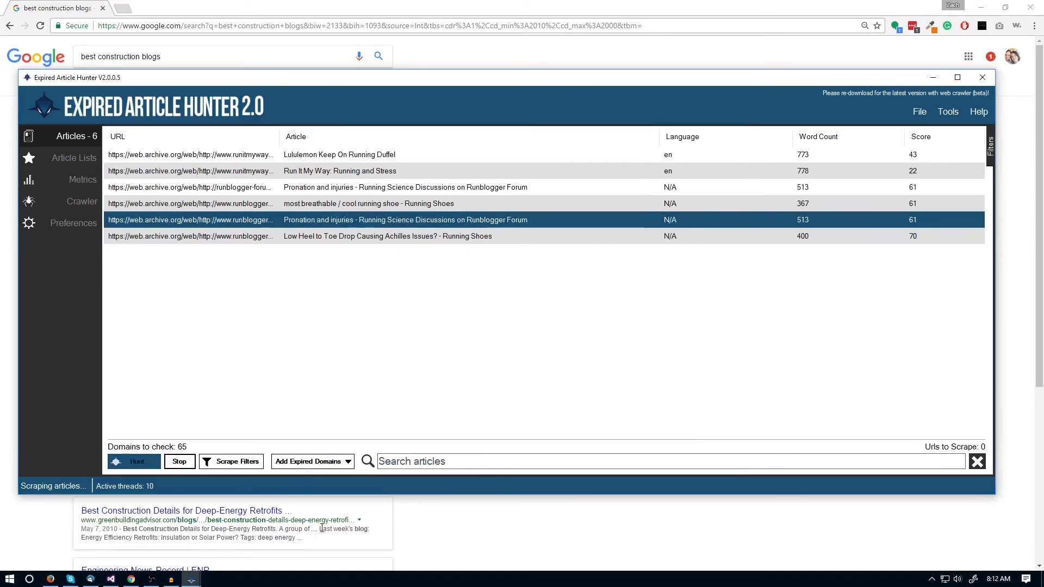
double_click(404, 220)
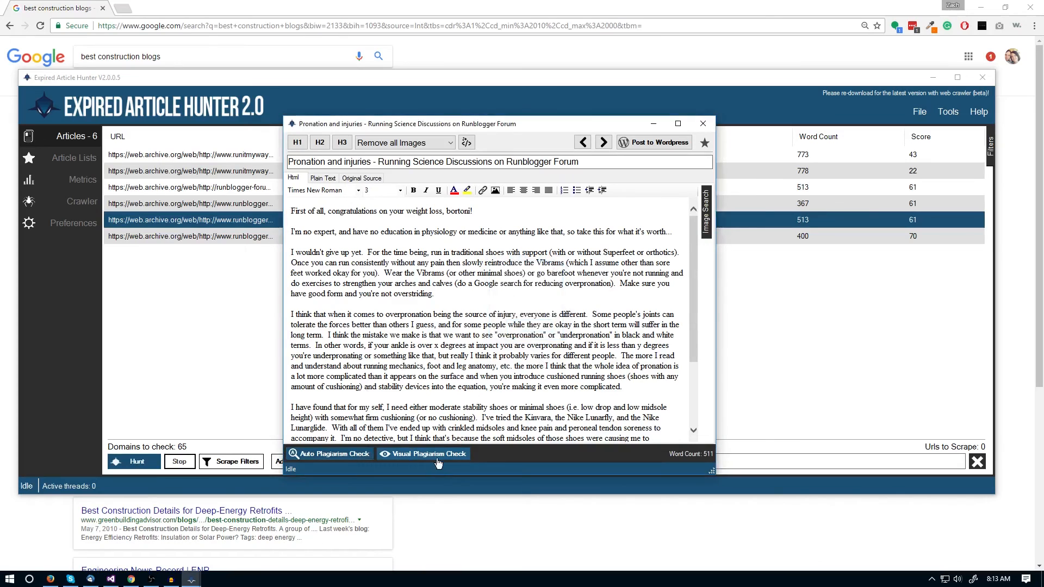
- Visually plagiarism-check the Pronation and injuries article, searching passages with and without quotes
click(423, 453)
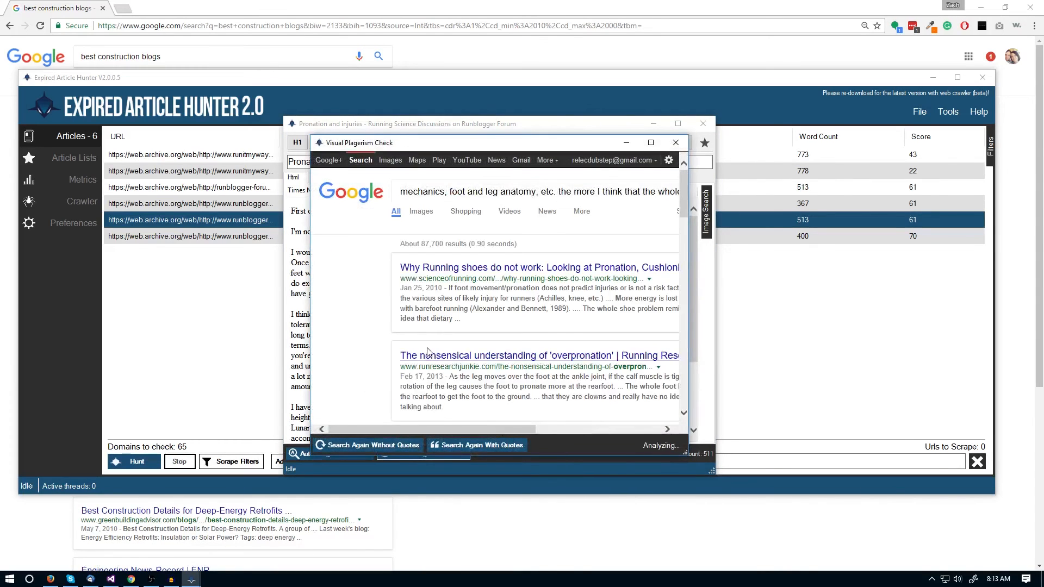
scroll(down, 3)
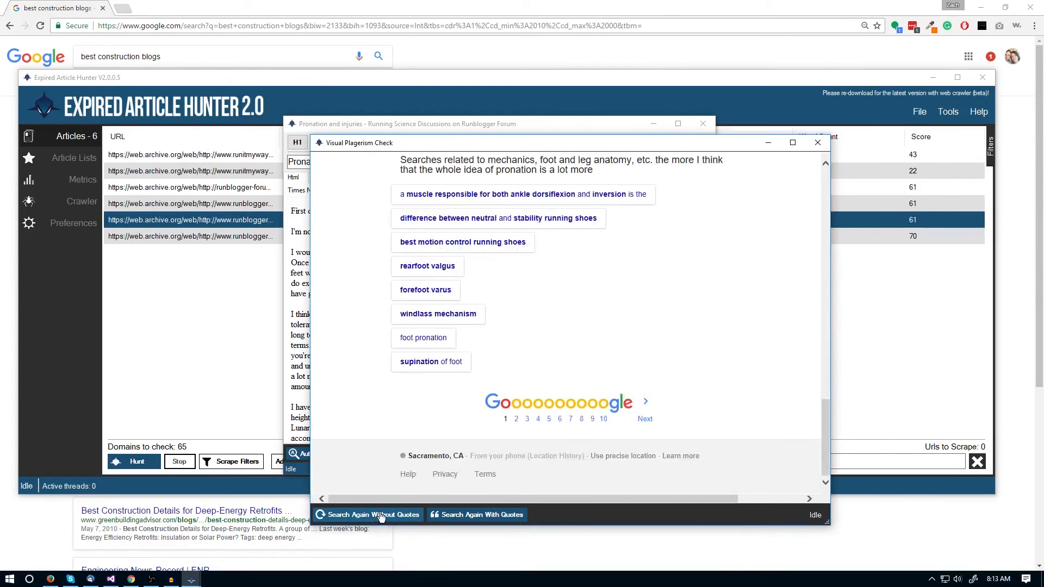
click(366, 514)
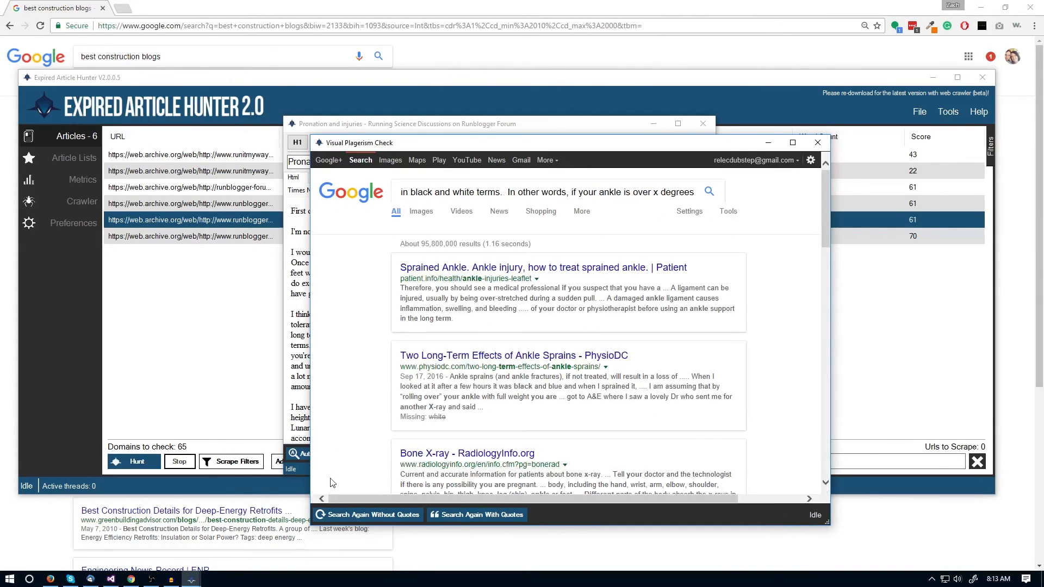
scroll(down, 3)
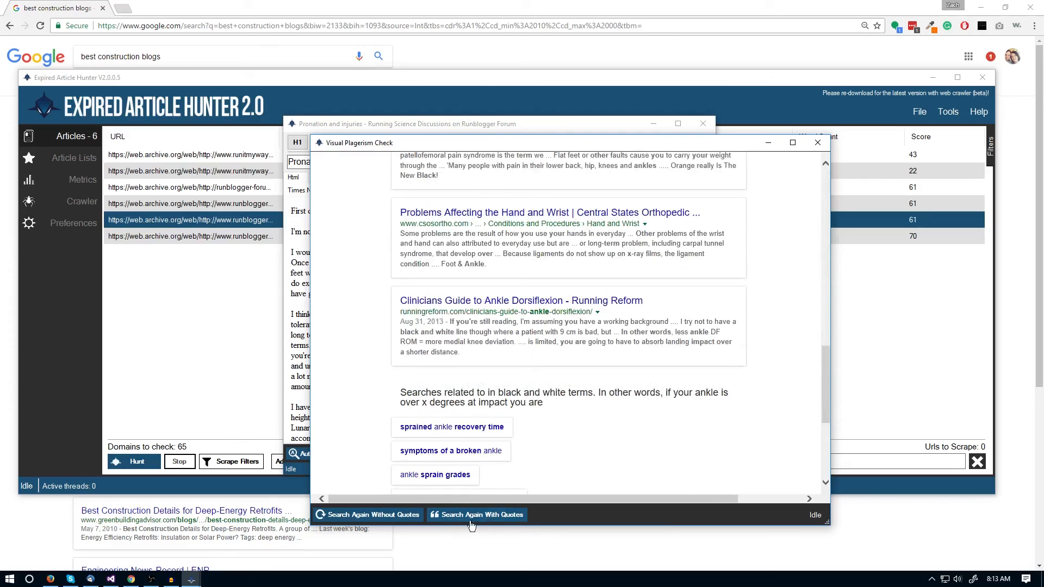
click(476, 514)
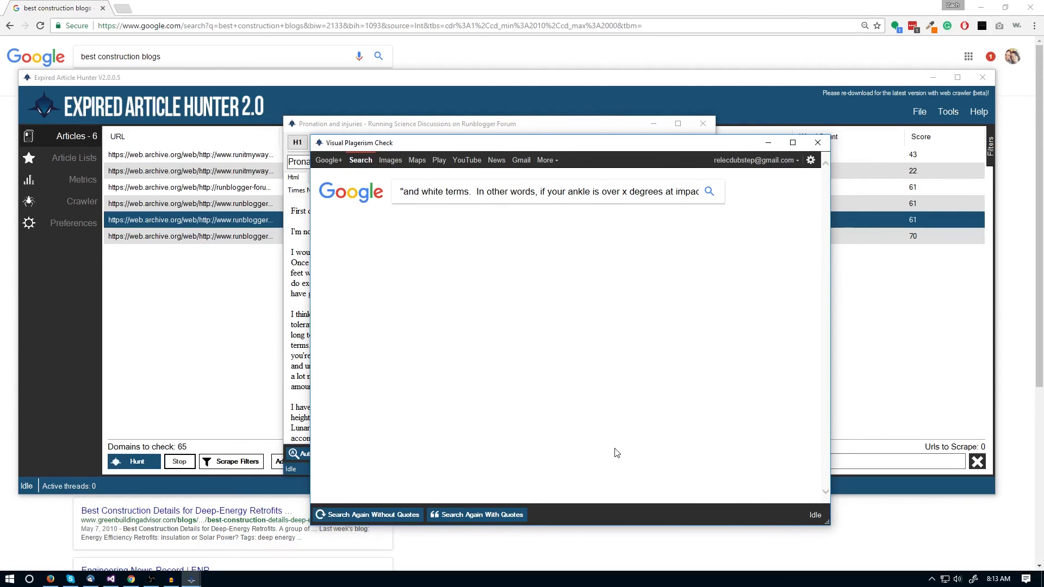
click(707, 192)
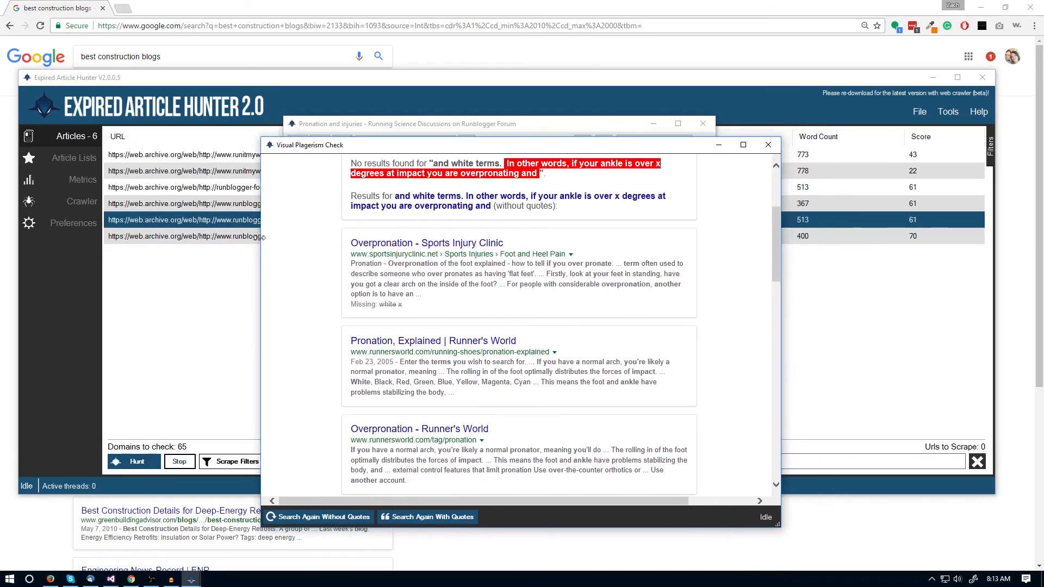
- Search further passages as exact phrases finding no copies, then close the check and the article
click(426, 516)
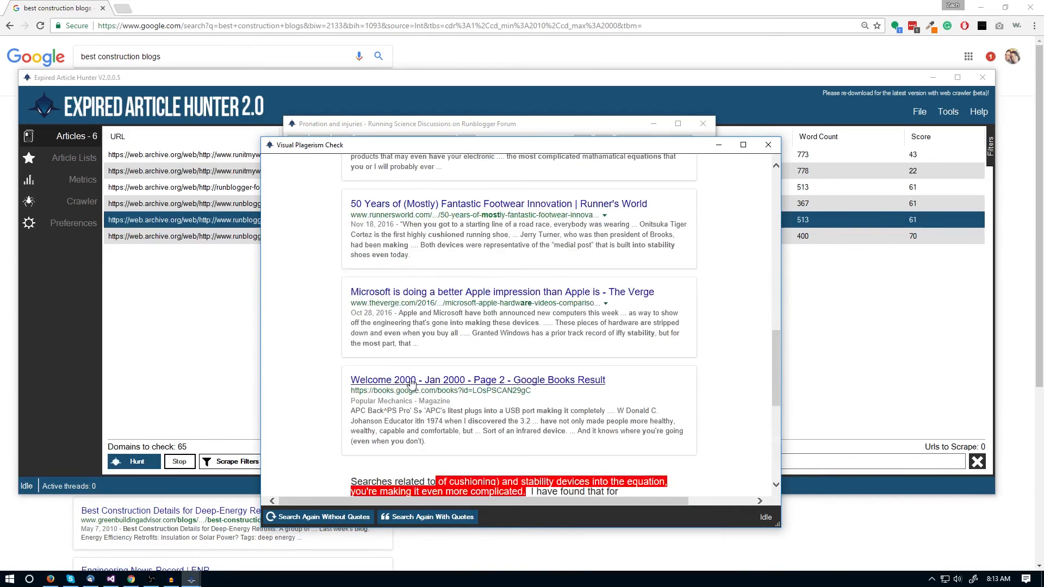
click(426, 516)
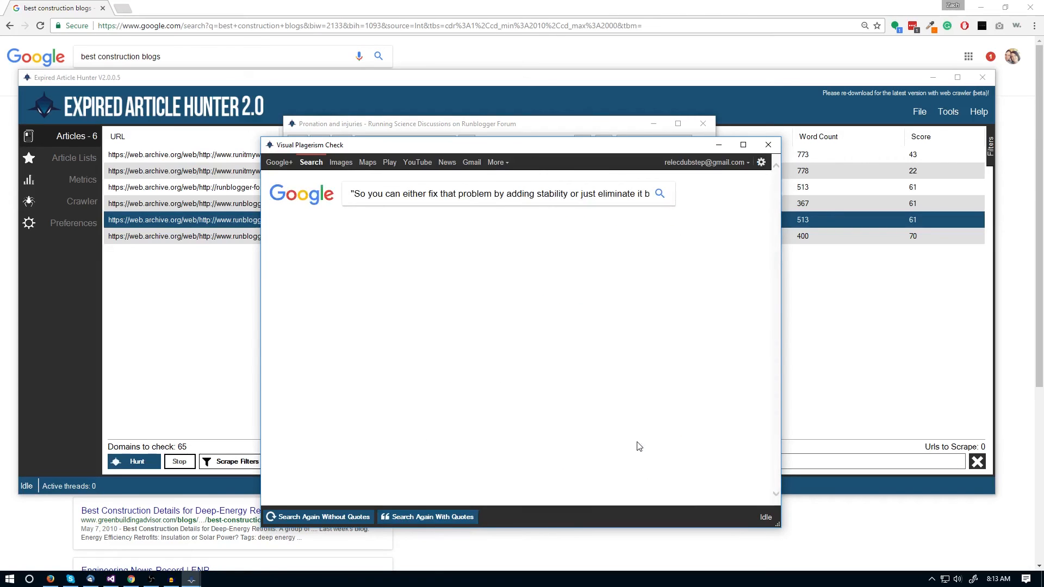
click(659, 193)
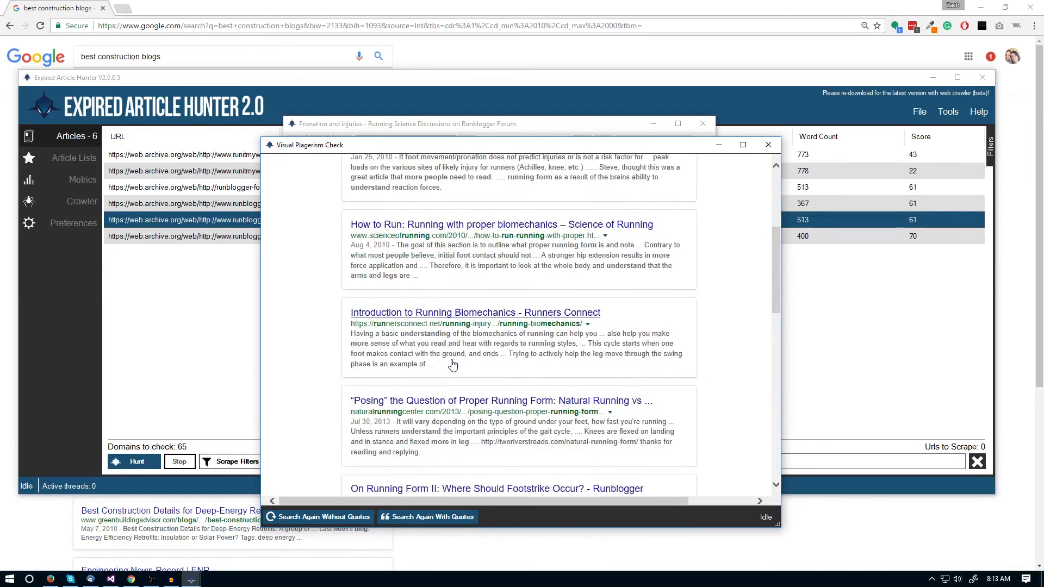
click(318, 517)
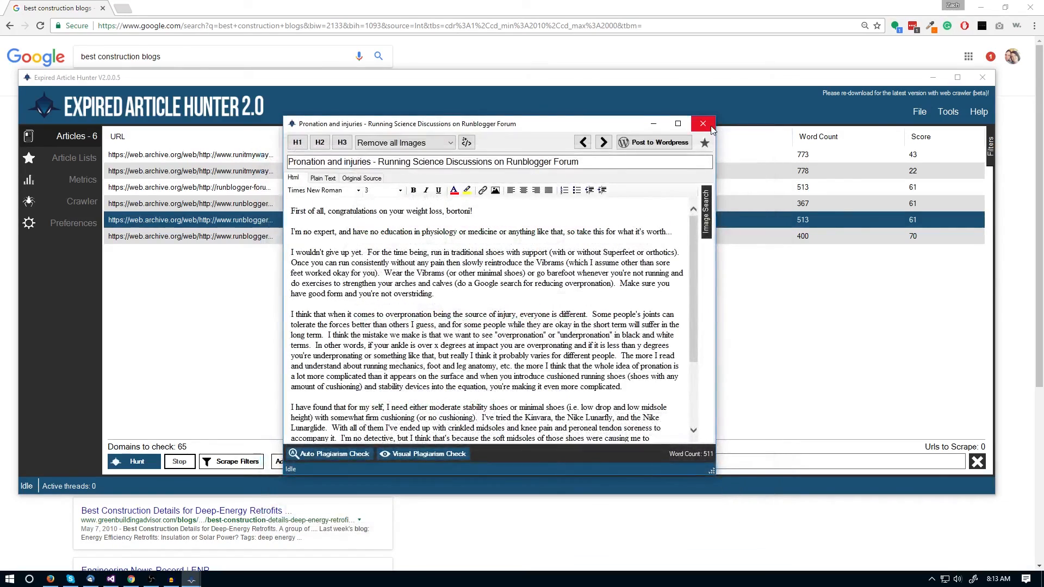
click(702, 123)
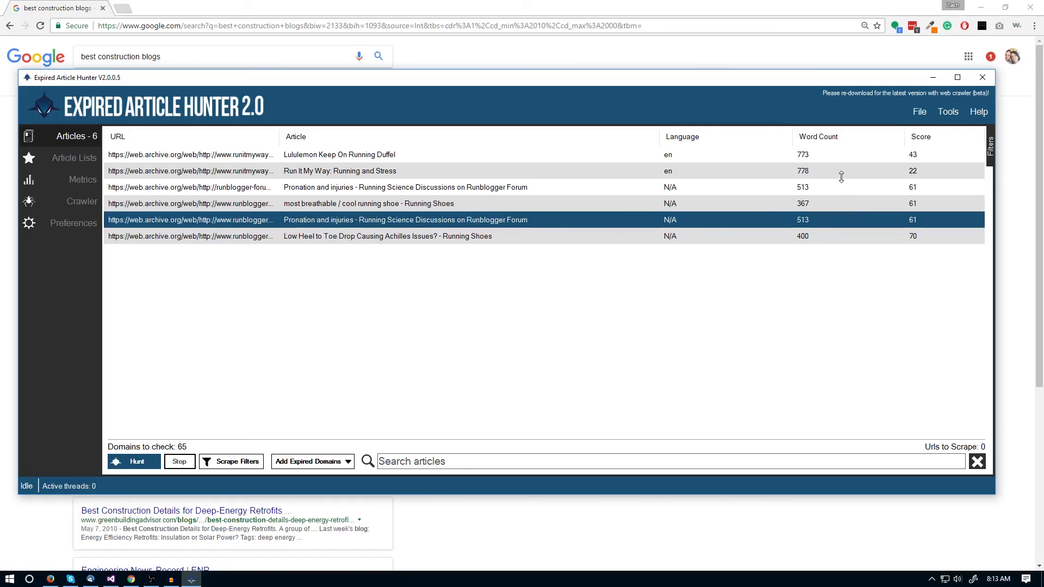
mouse_move(794, 25)
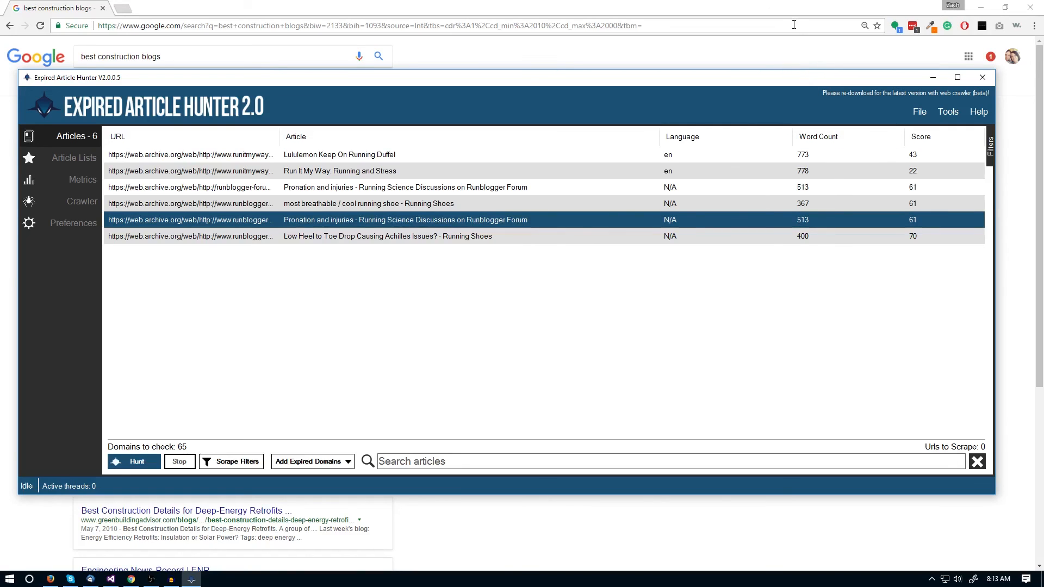
mouse_move(512, 188)
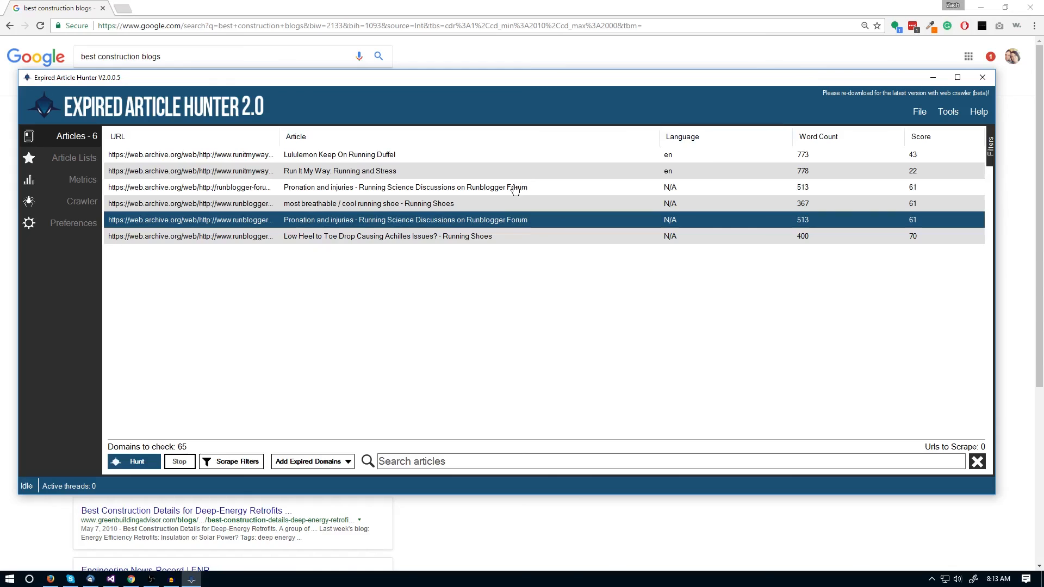
mouse_move(496, 178)
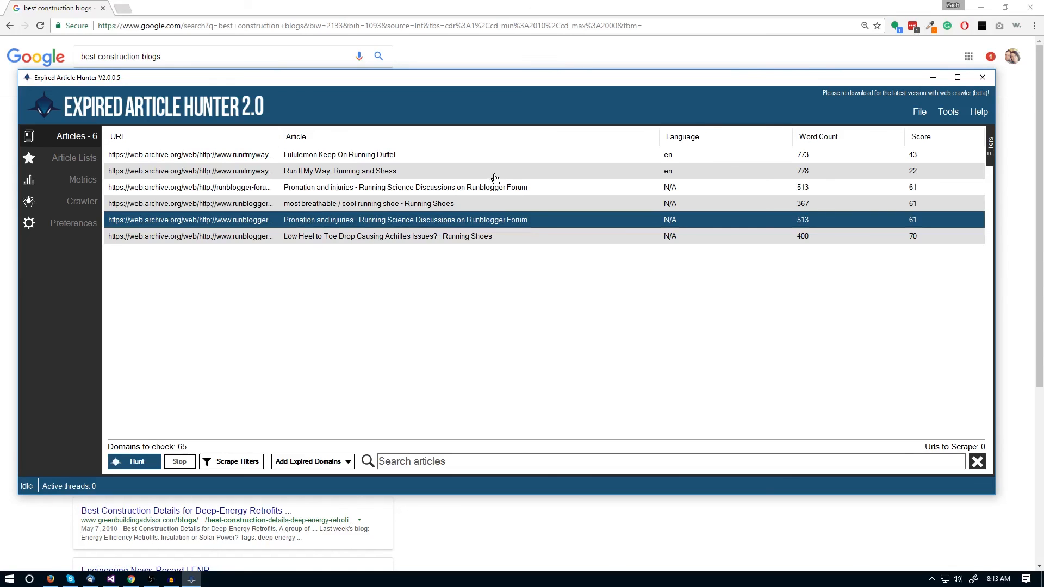
mouse_move(420, 220)
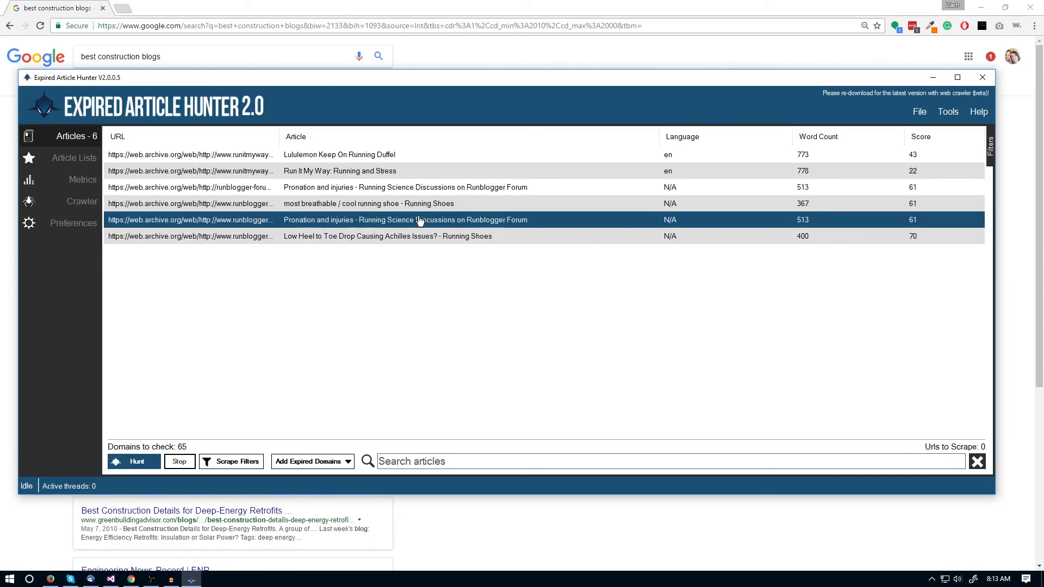
mouse_move(438, 213)
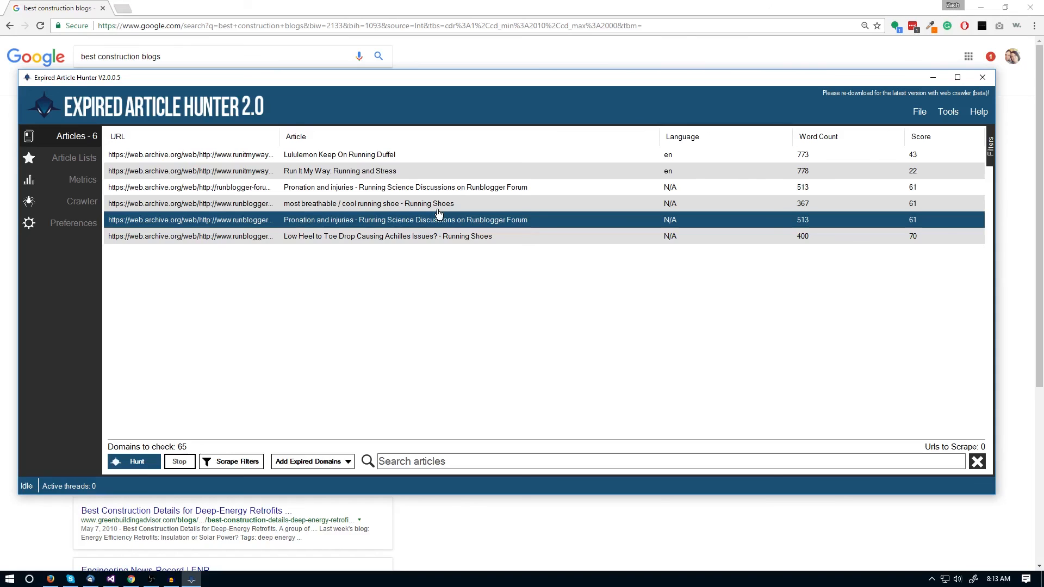
click(81, 201)
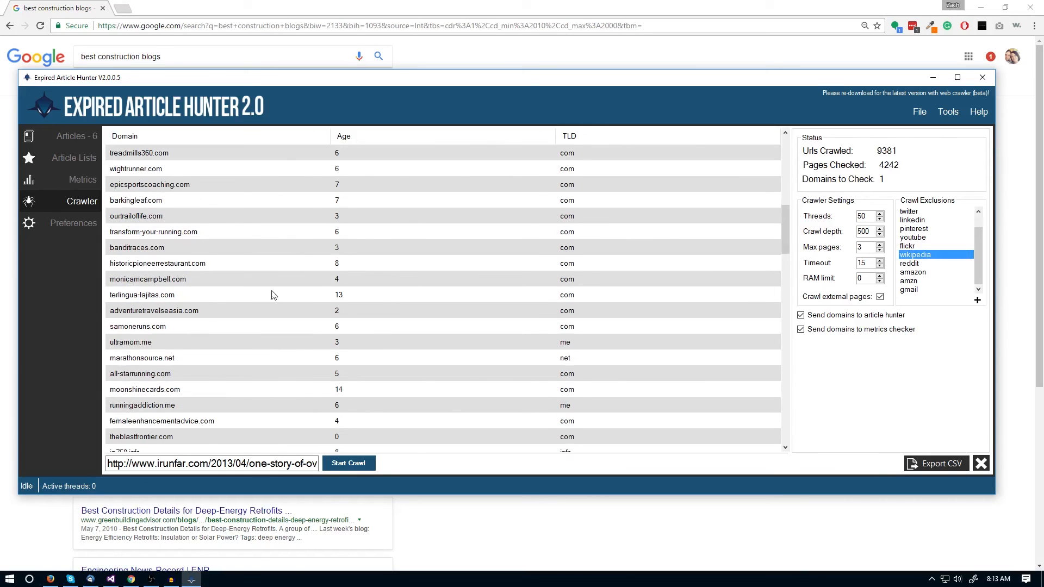
click(83, 180)
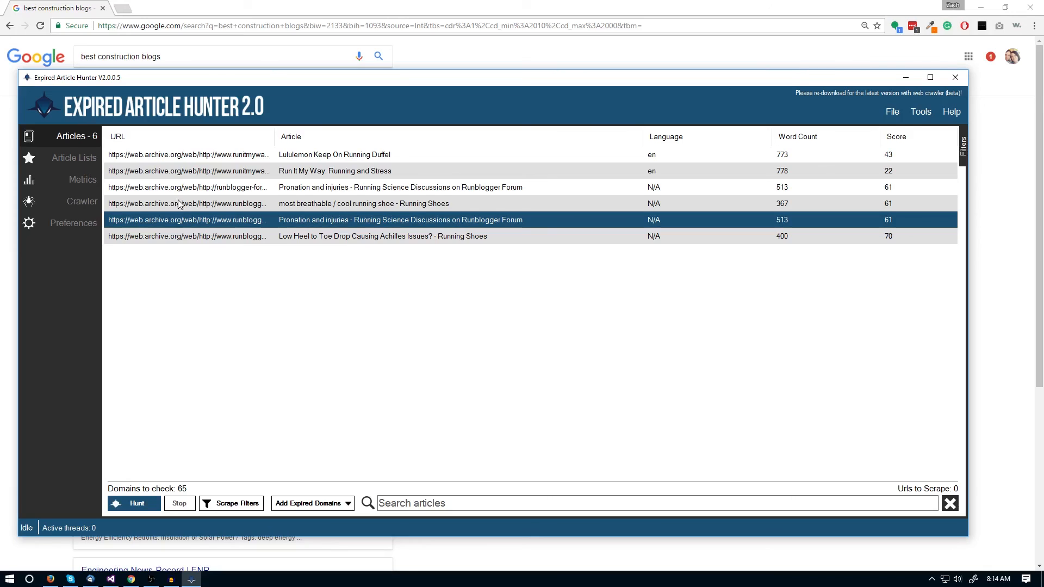
mouse_move(178, 203)
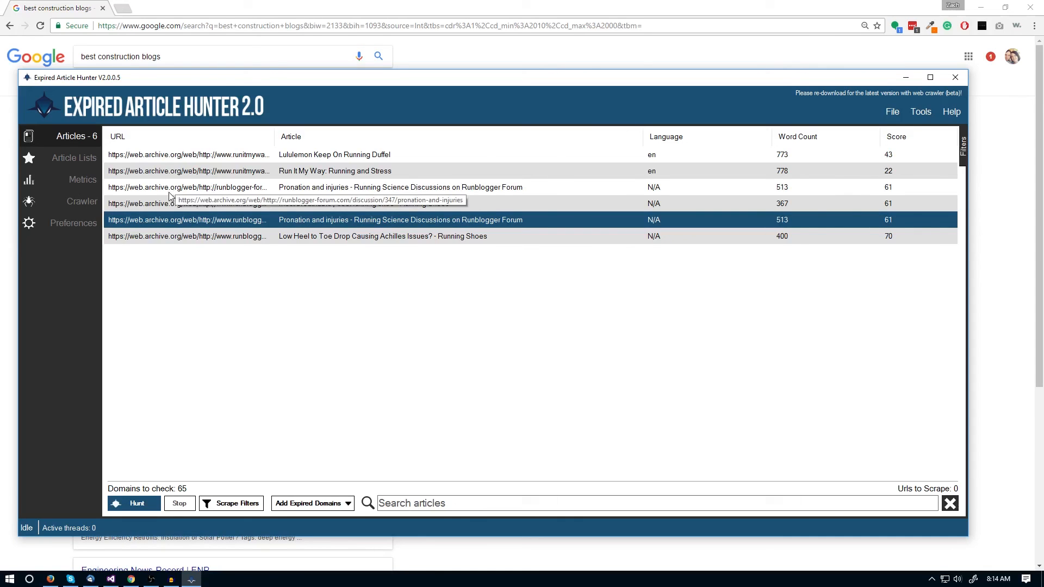